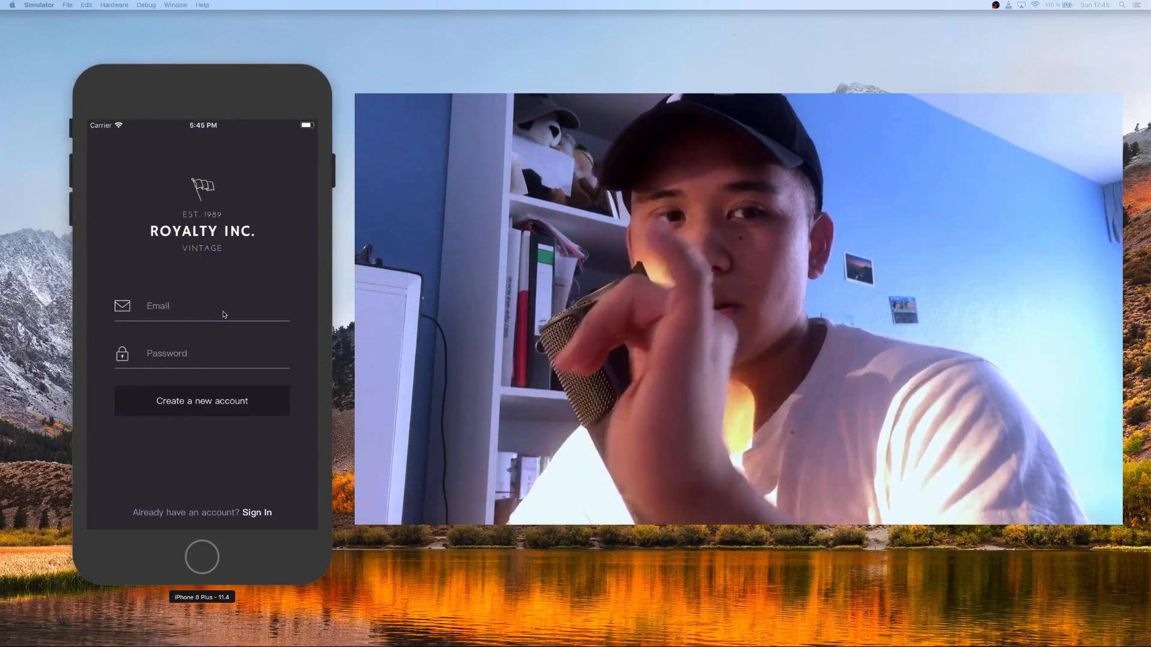
mouse_move(235, 469)
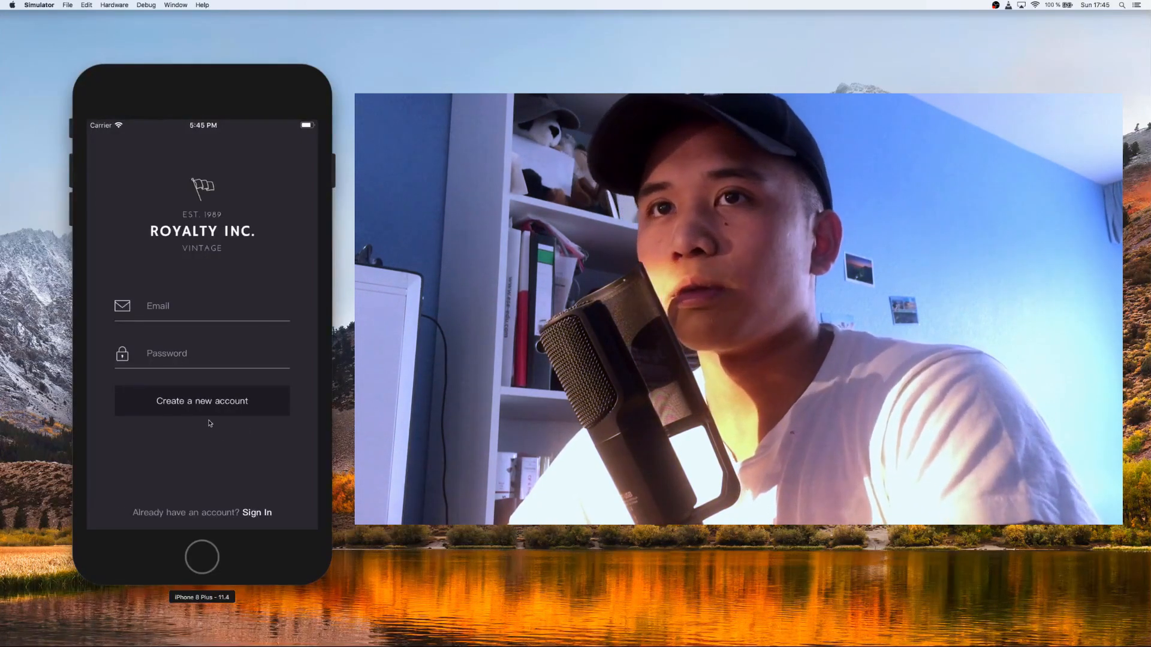
mouse_move(249, 432)
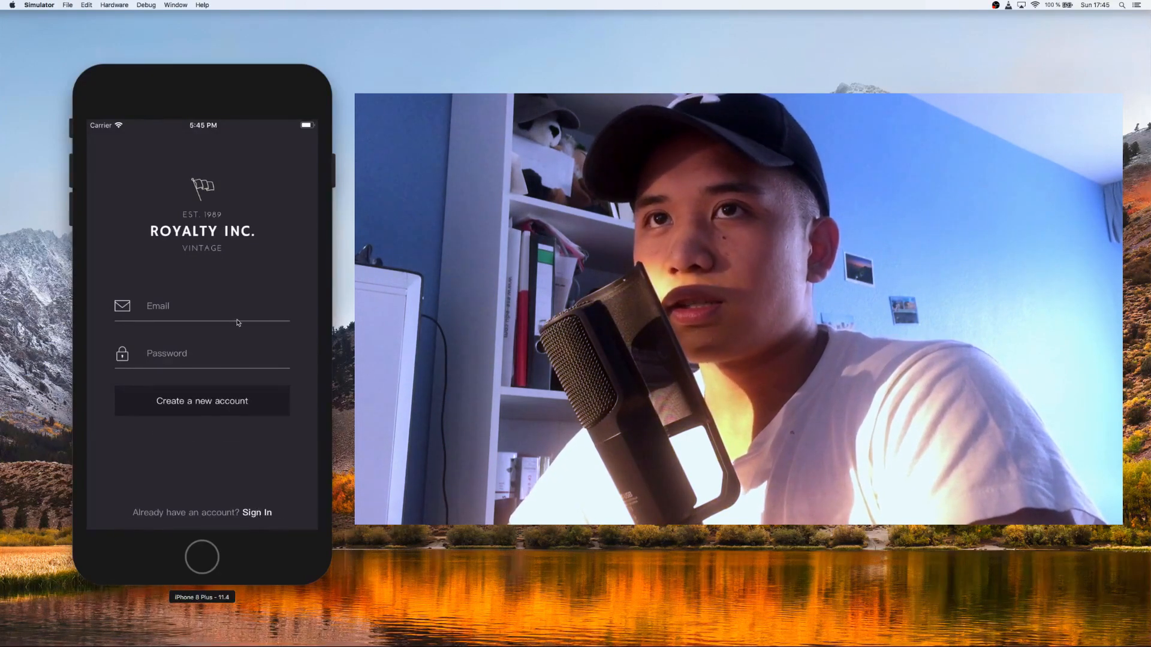
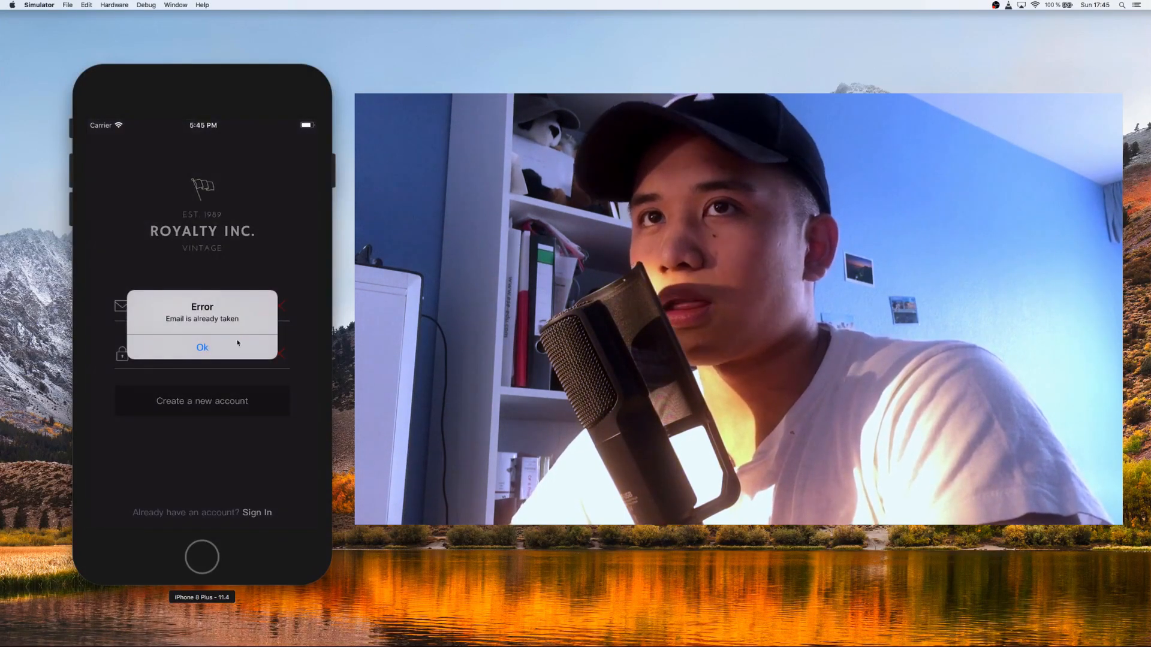
click(202, 347)
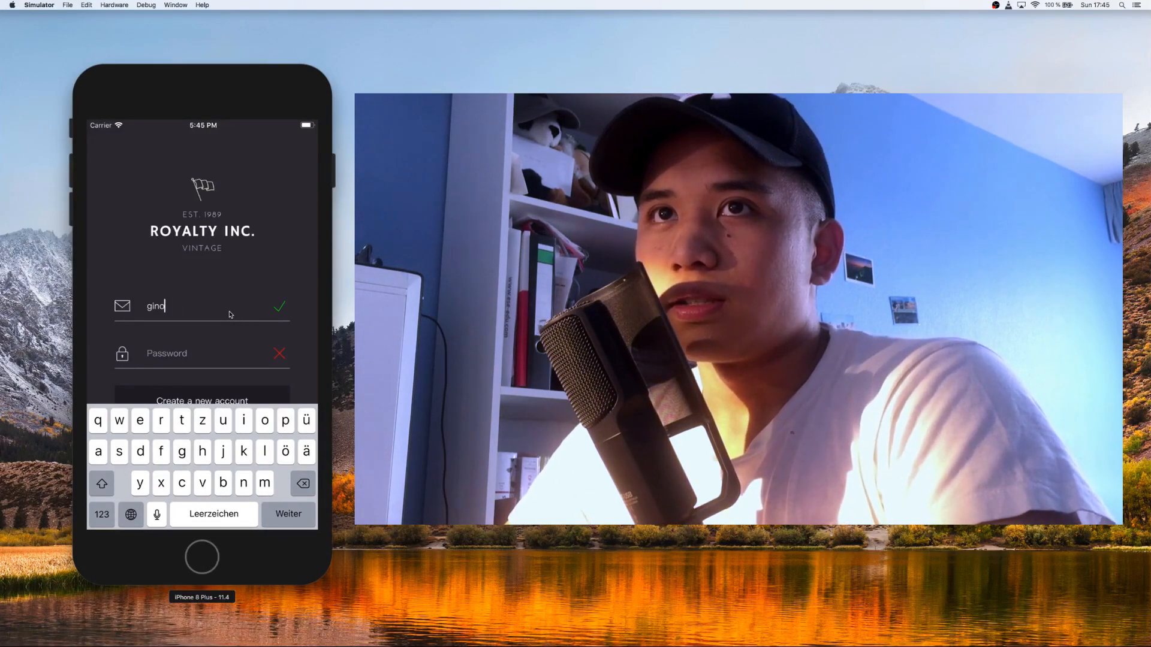
click(287, 514)
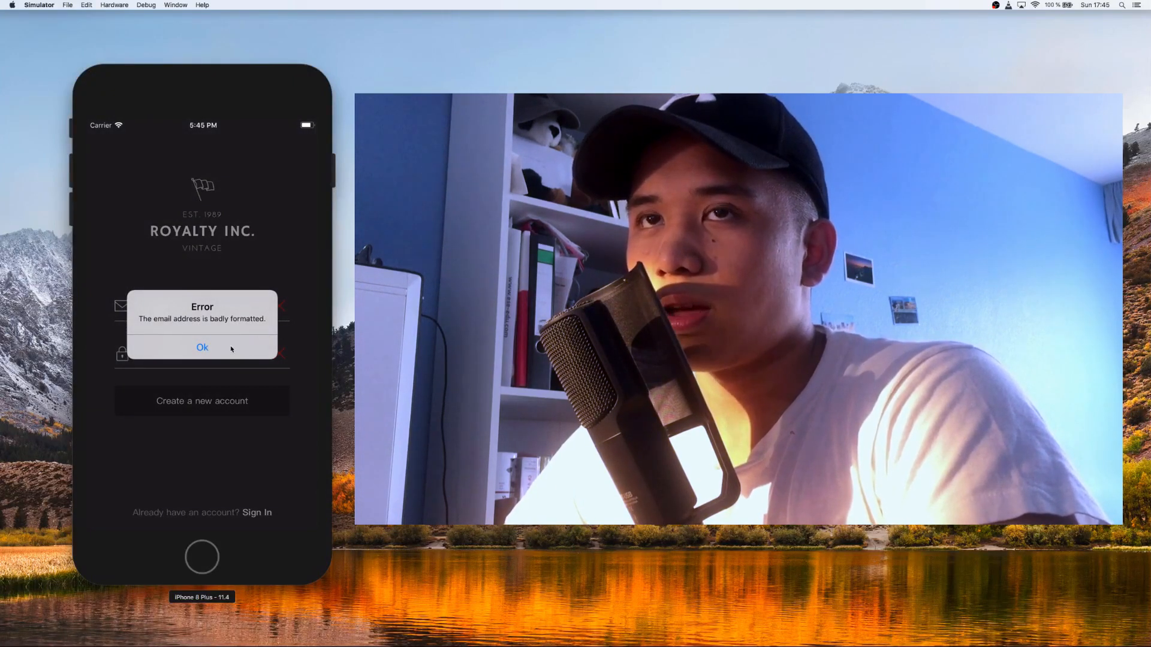
click(202, 347)
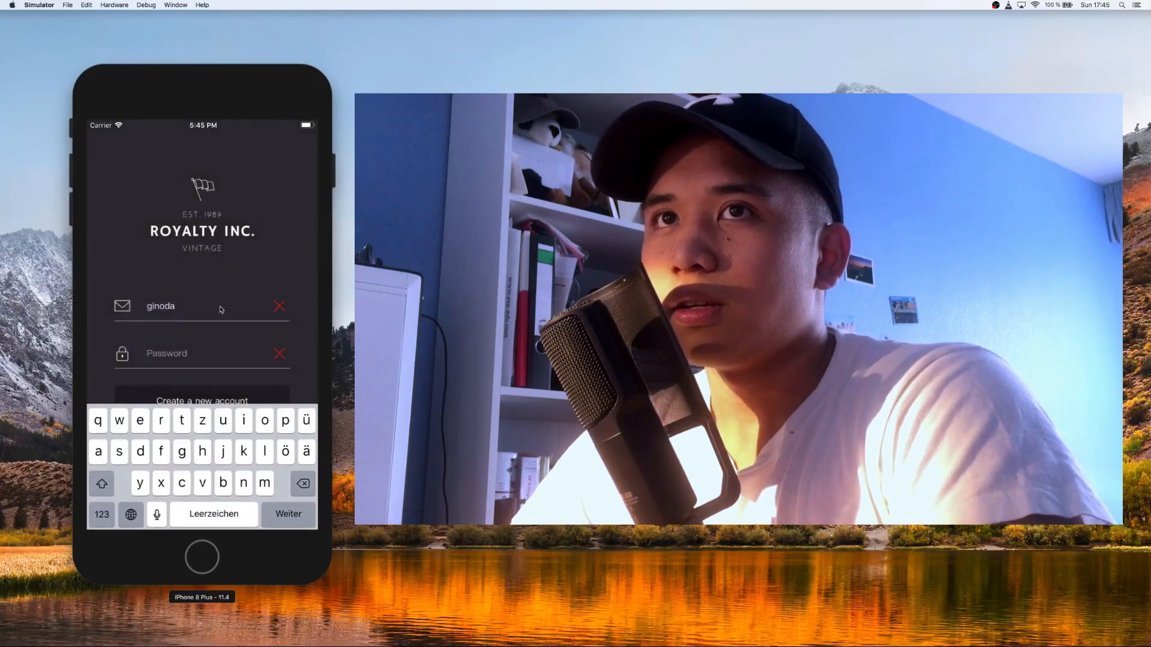
click(288, 514)
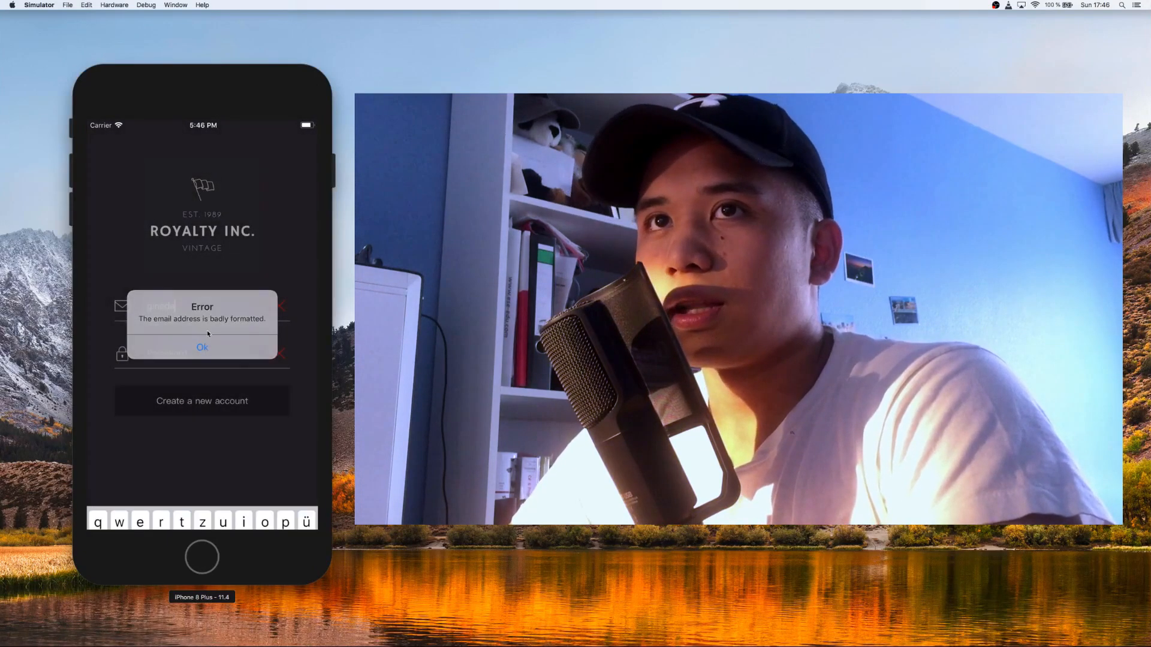
click(202, 347)
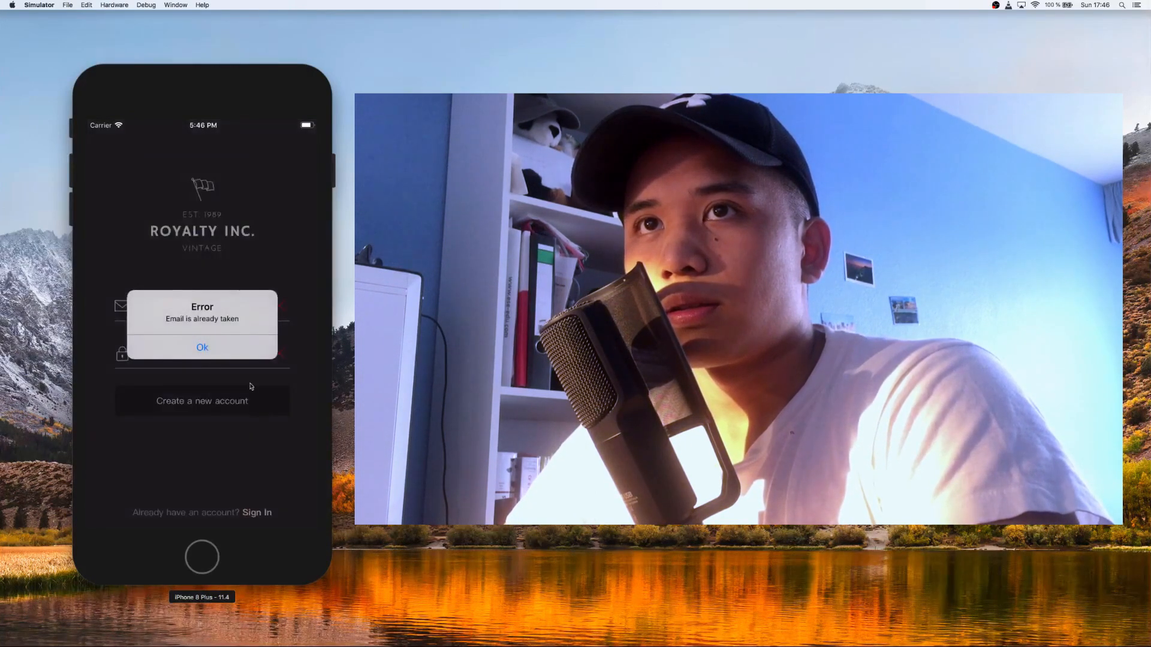
click(202, 347)
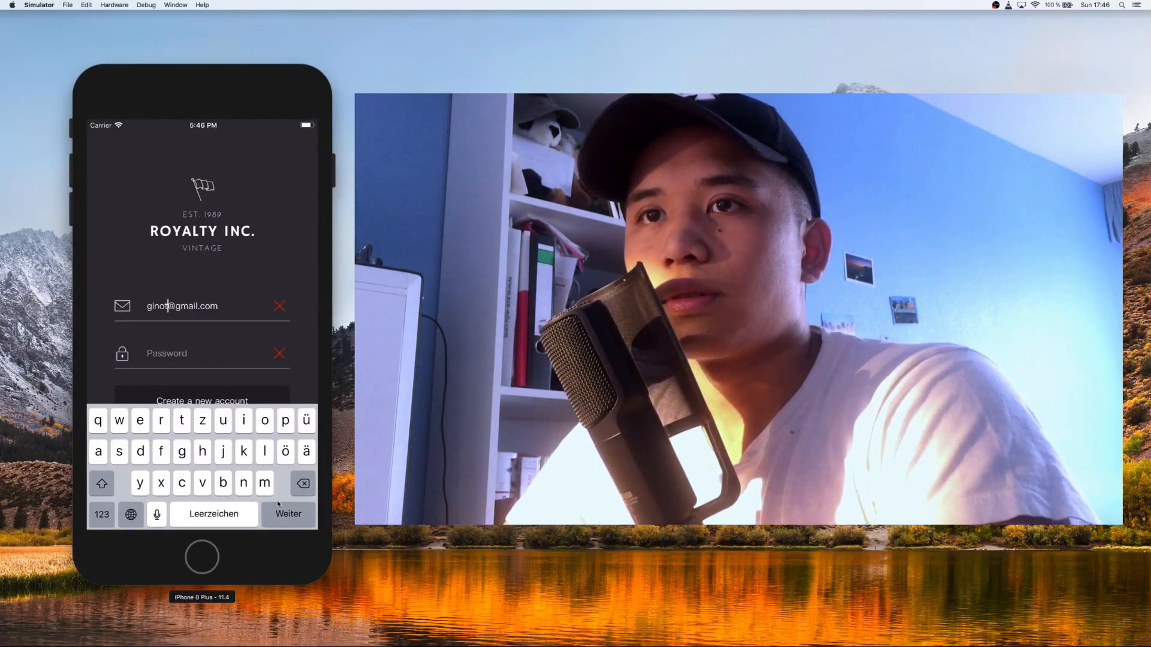
click(201, 556)
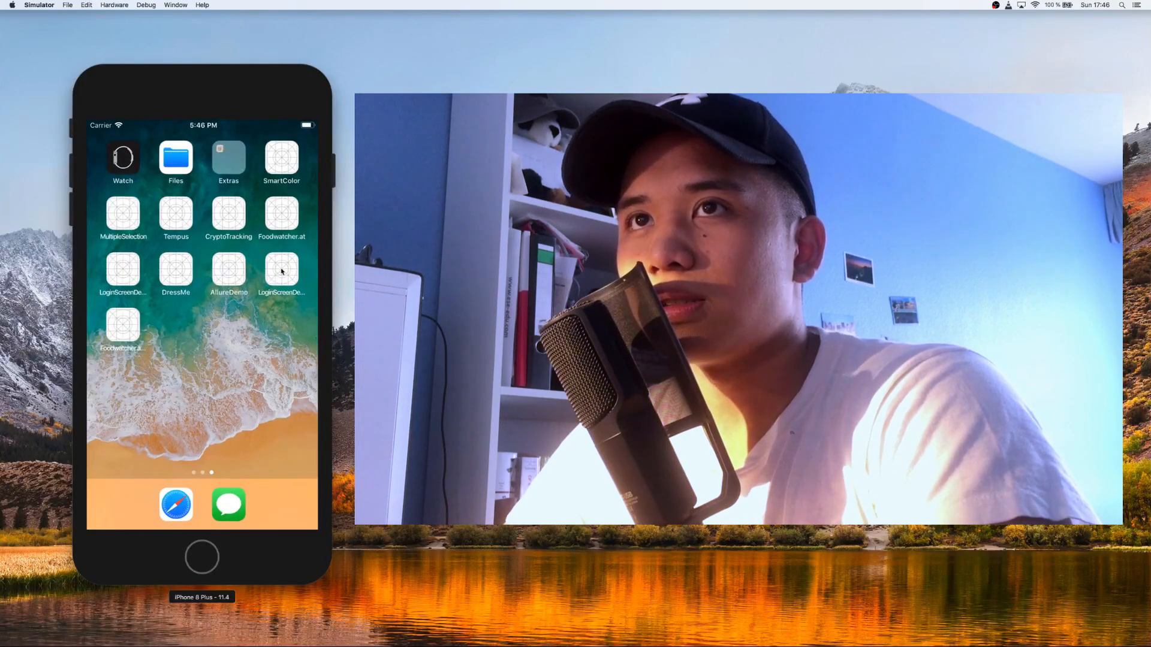
Step: Reopen the LoginScreen app, enter a password, and create the account with valid credentials
click(281, 275)
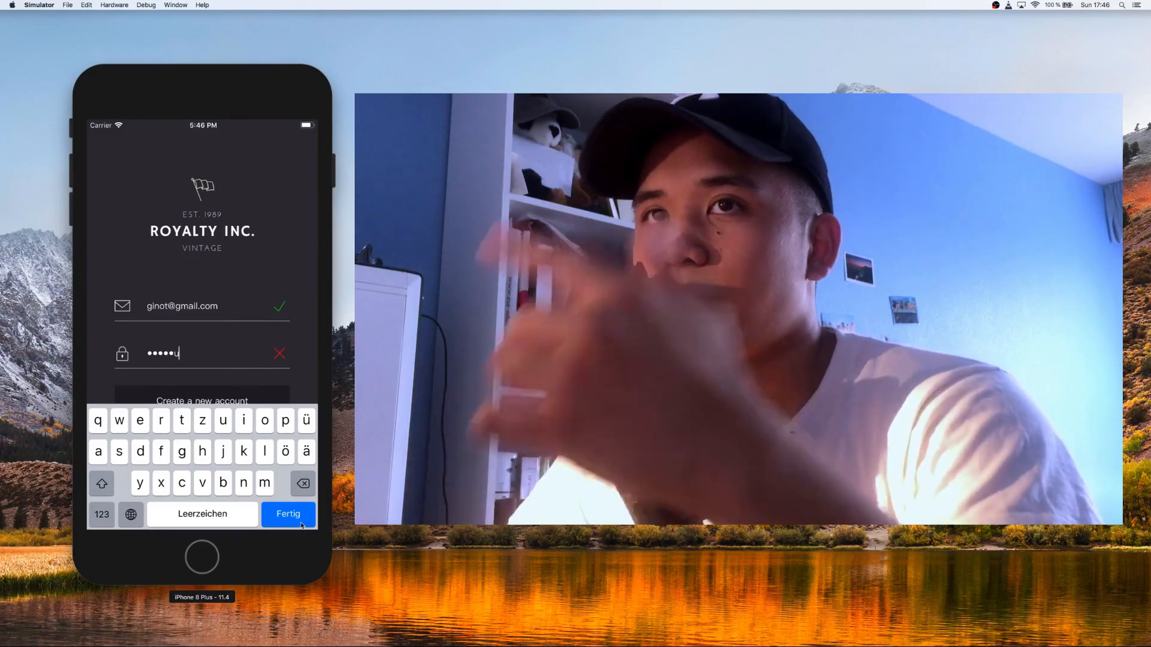
click(287, 513)
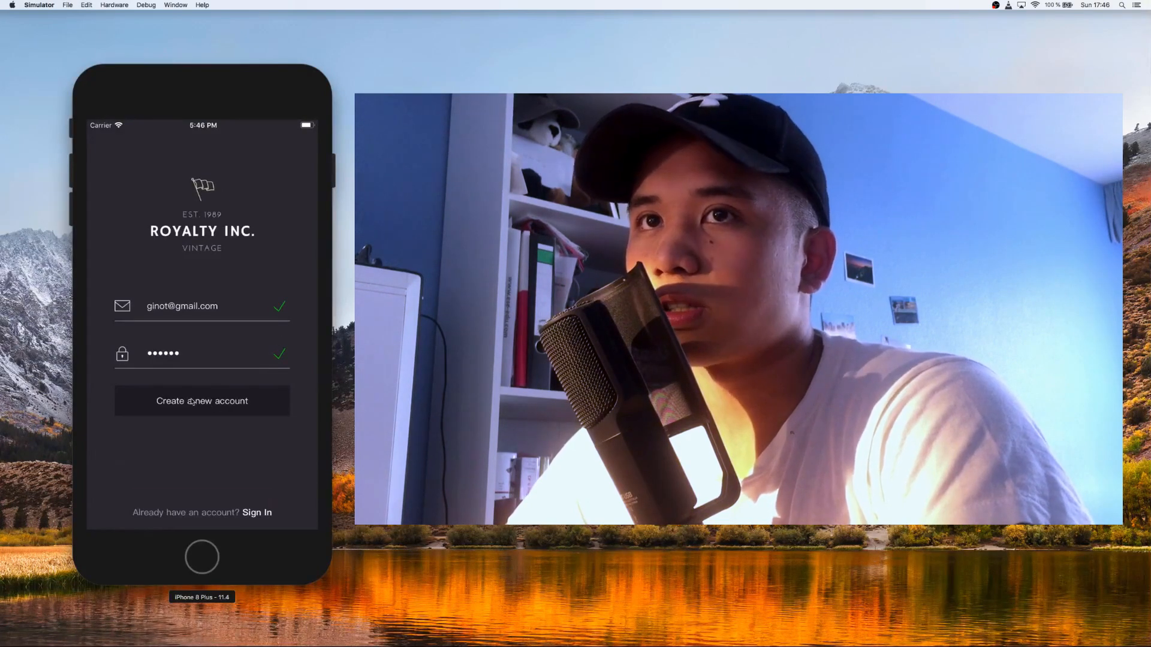
click(202, 401)
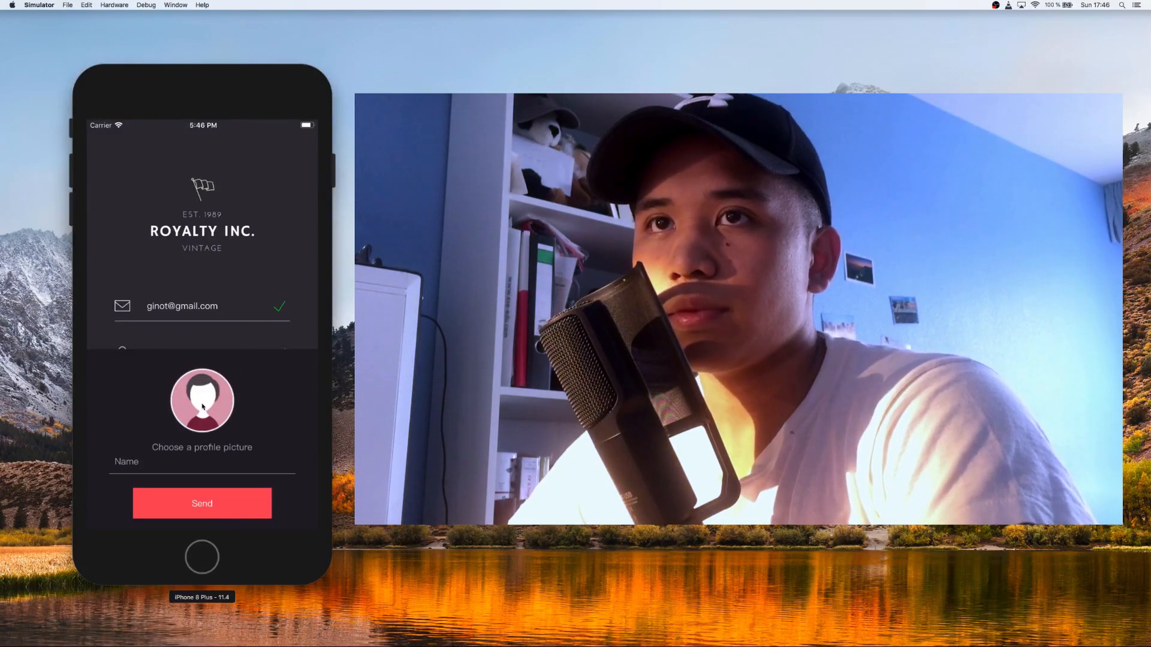
Step: Pick a landscape profile photo from the Gallery's Camera Roll
click(202, 400)
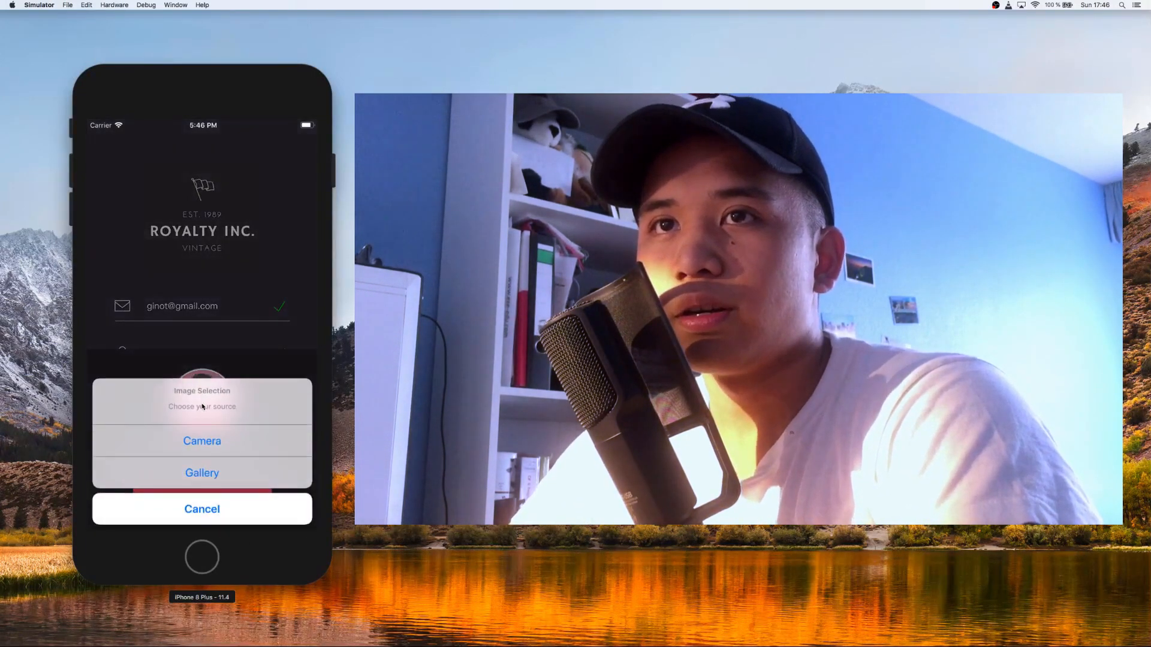
click(202, 509)
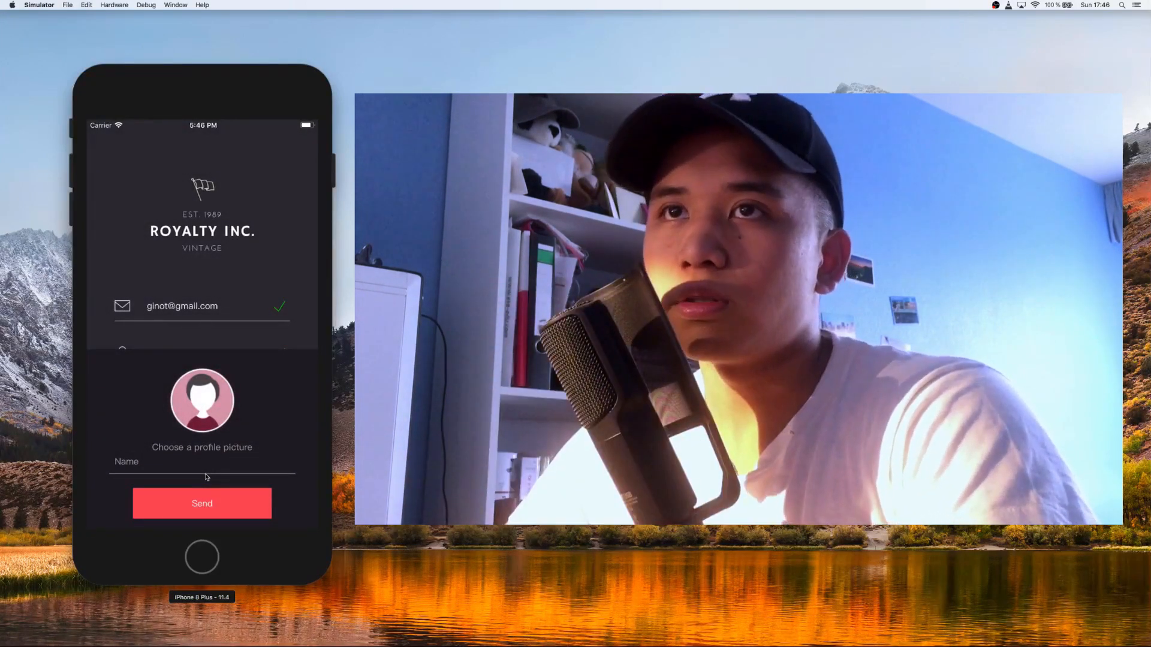
click(202, 401)
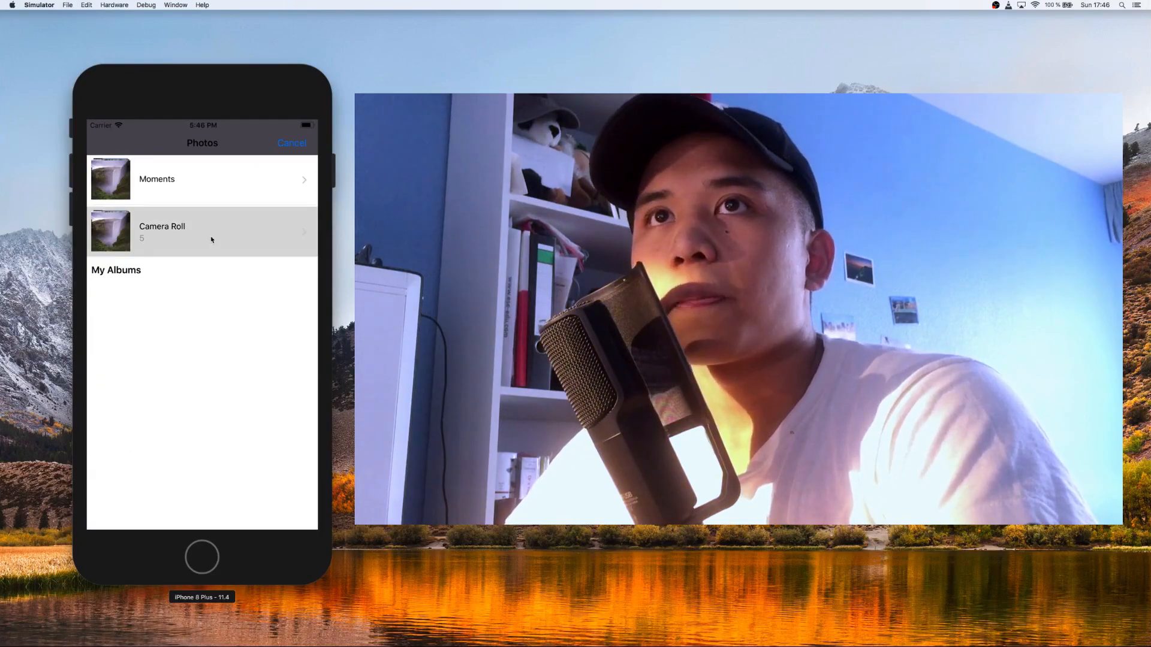
click(202, 231)
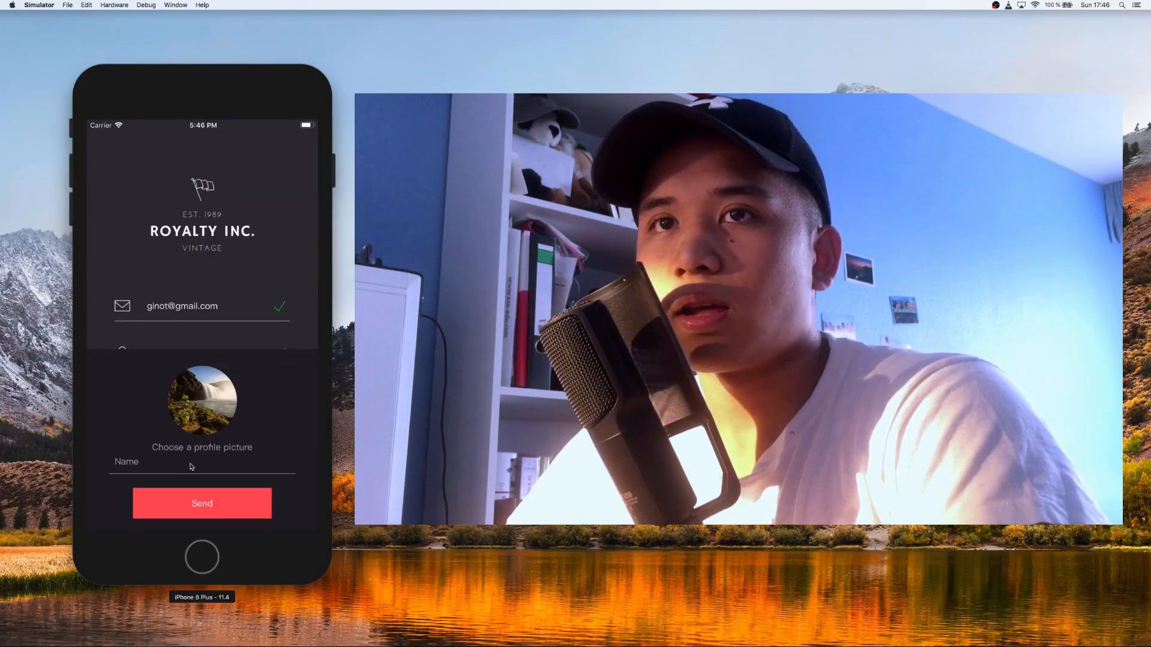
Step: Enter the name ffasd and send the profile details
click(202, 461)
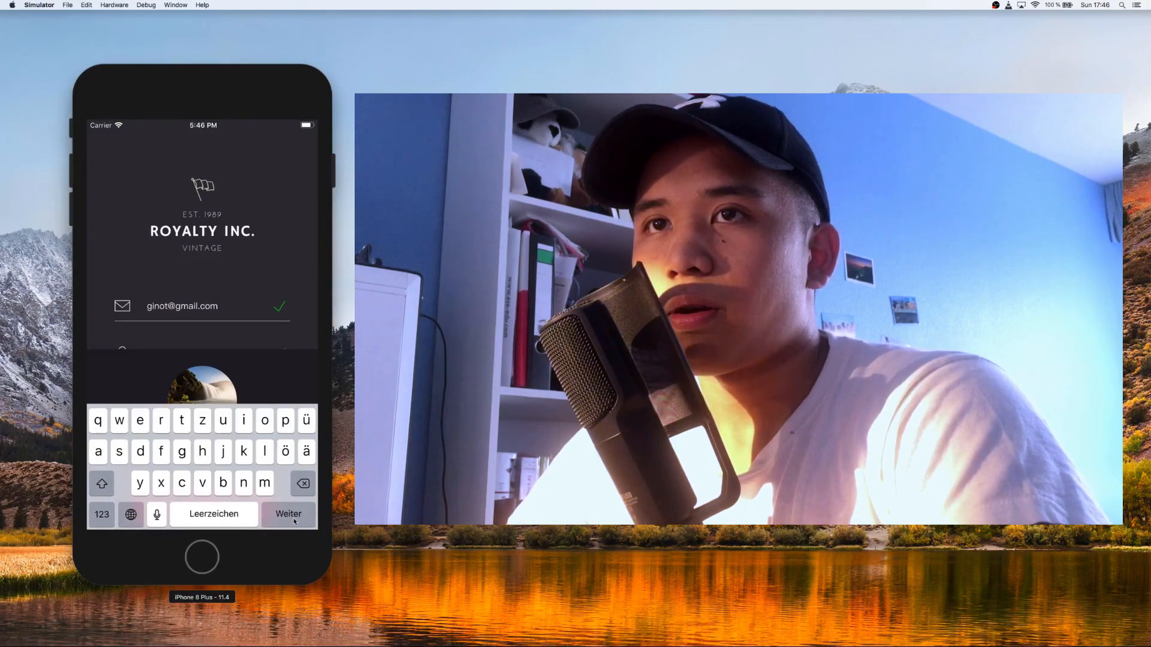
click(287, 513)
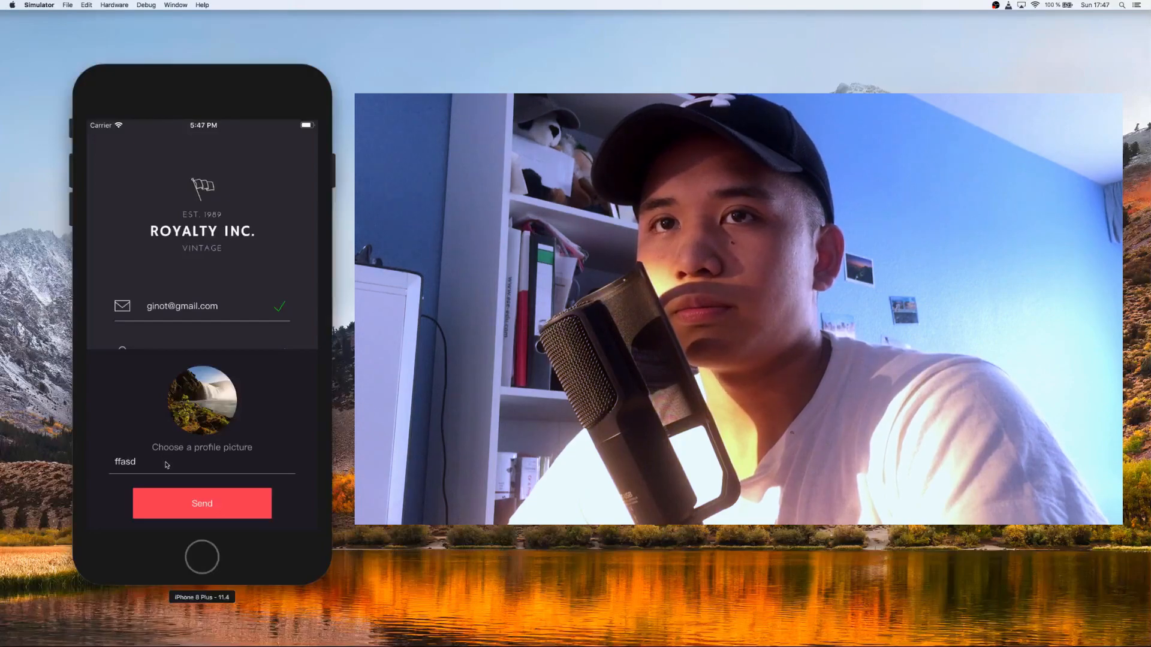
click(201, 400)
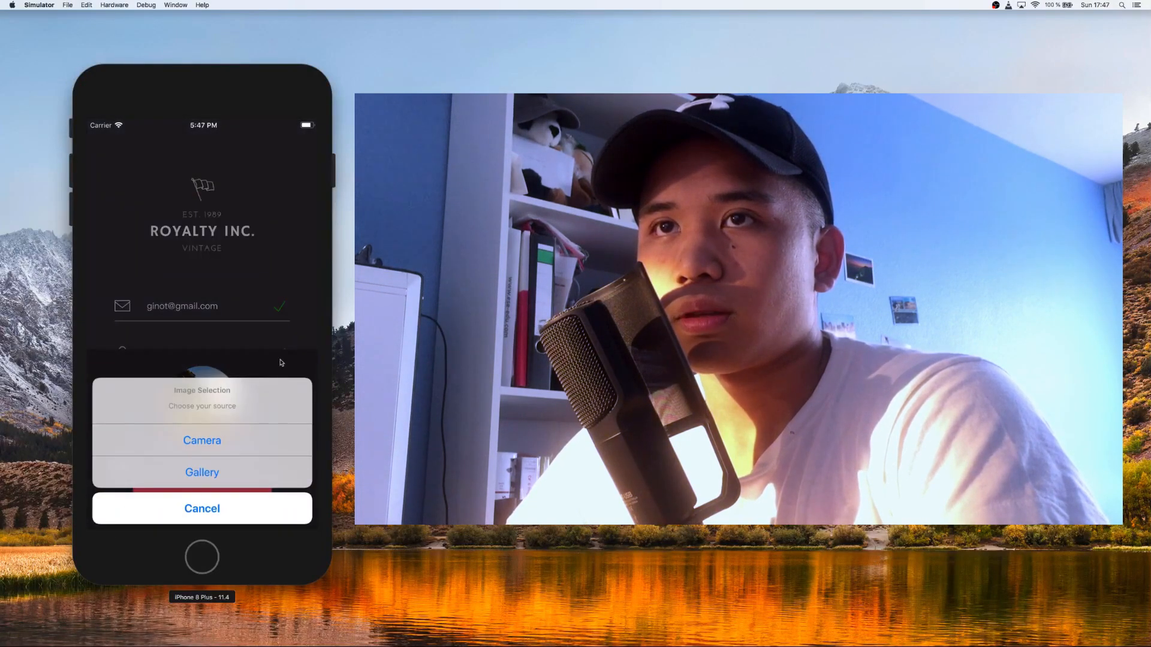
click(202, 472)
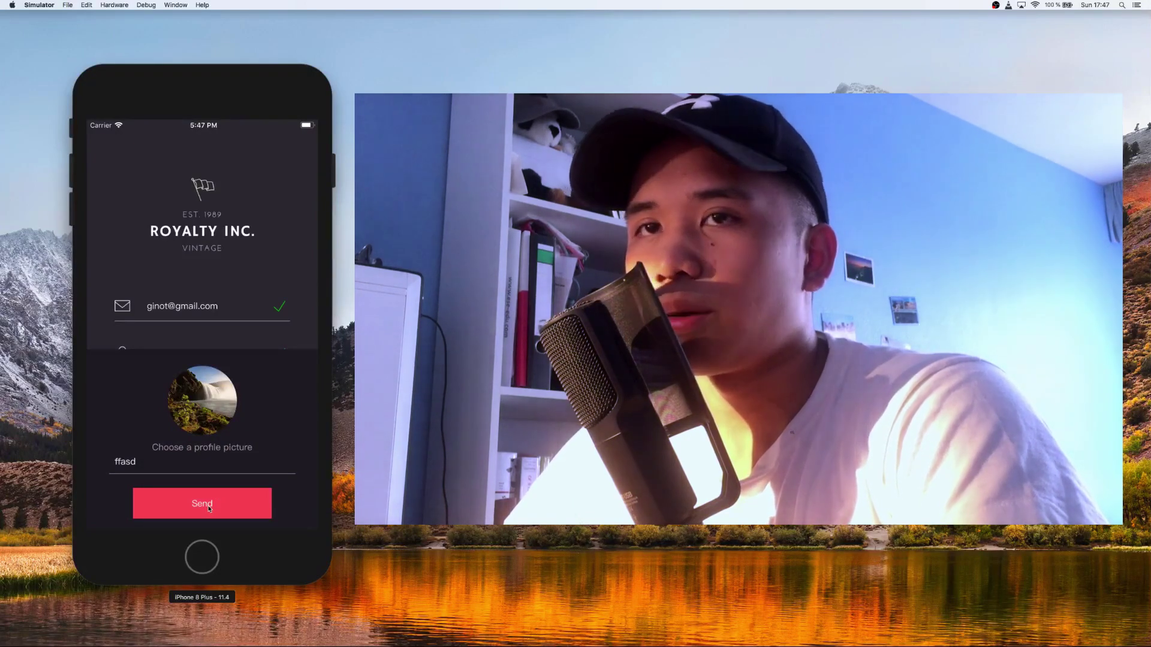
click(202, 504)
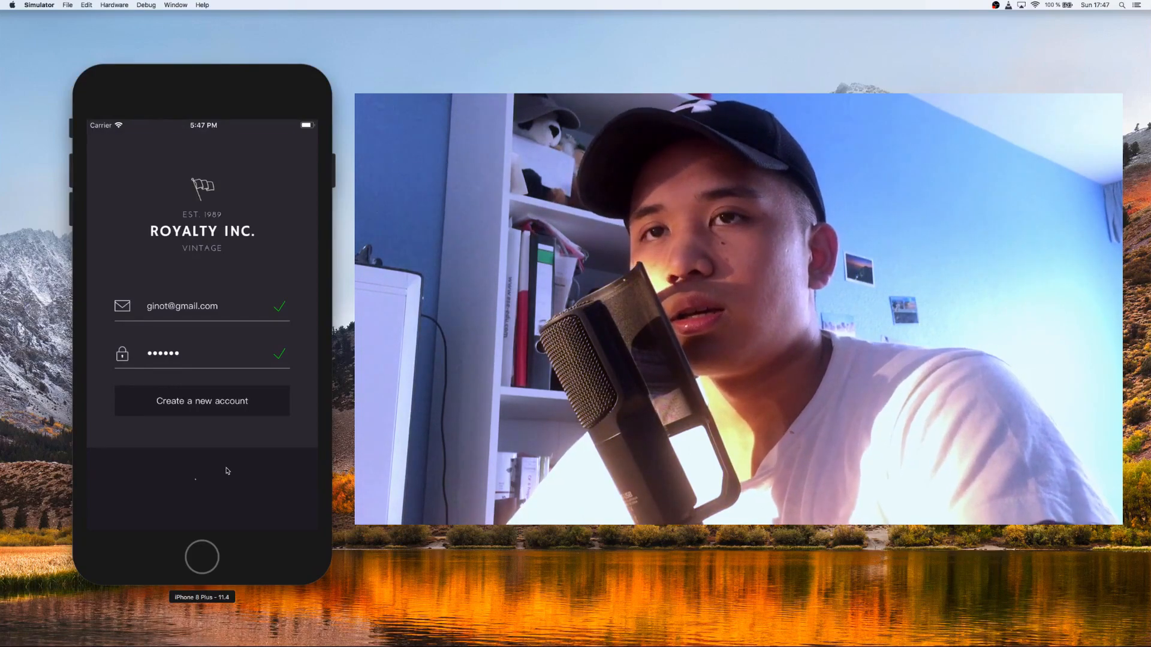
Step: Wait through the loading indicator and green checkmark until the blank dark screen appears
click(201, 401)
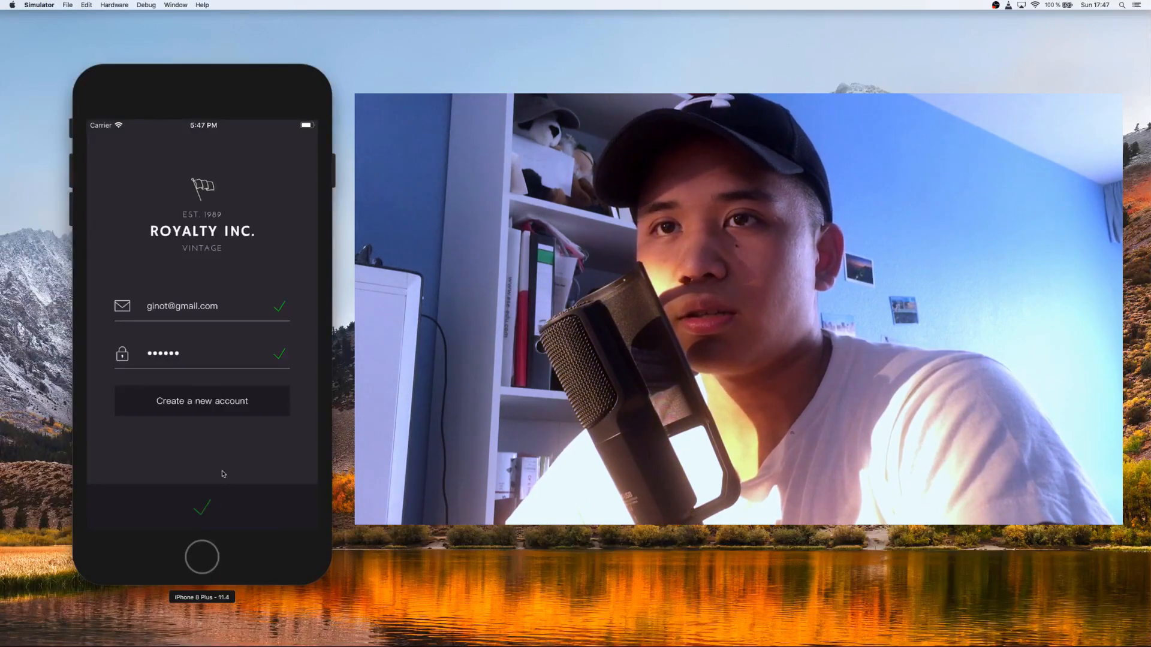
click(201, 401)
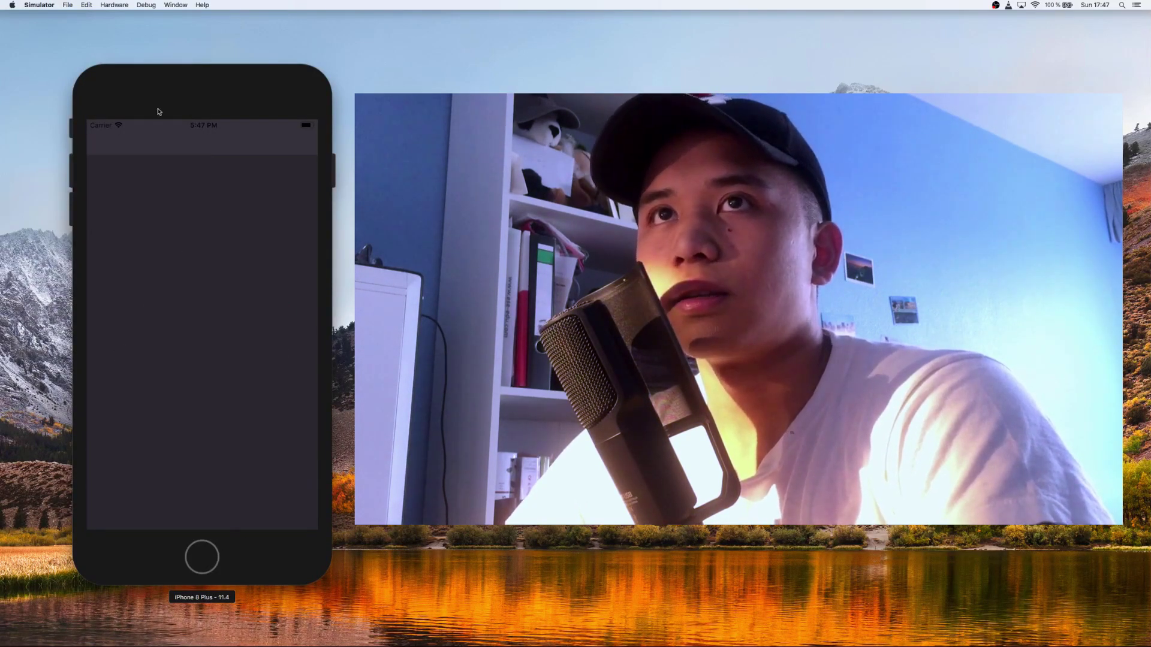
mouse_move(192, 488)
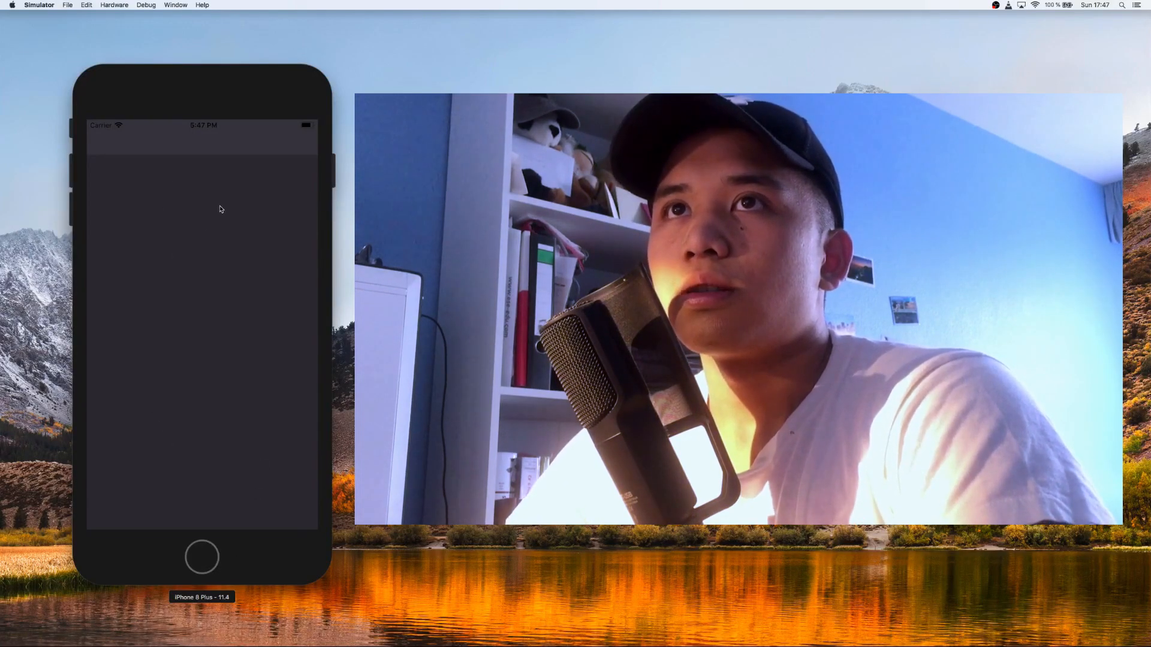
mouse_move(186, 323)
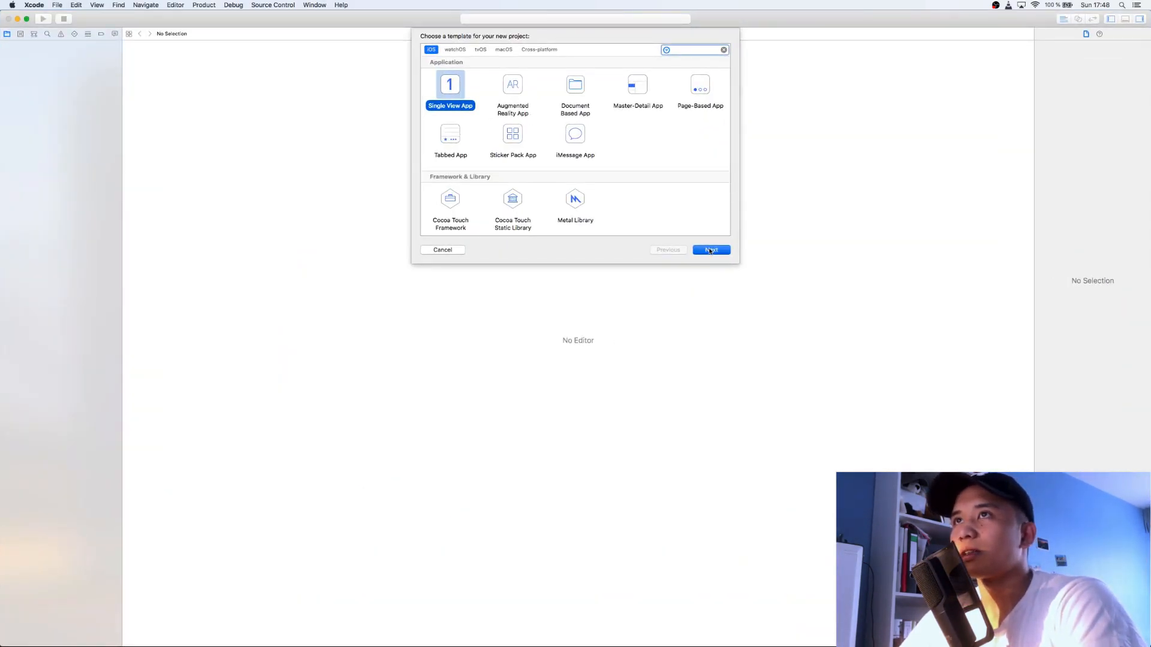
Step: Create the Single View App project LoginScreenTutorial in the Github-Repos folder
click(709, 250)
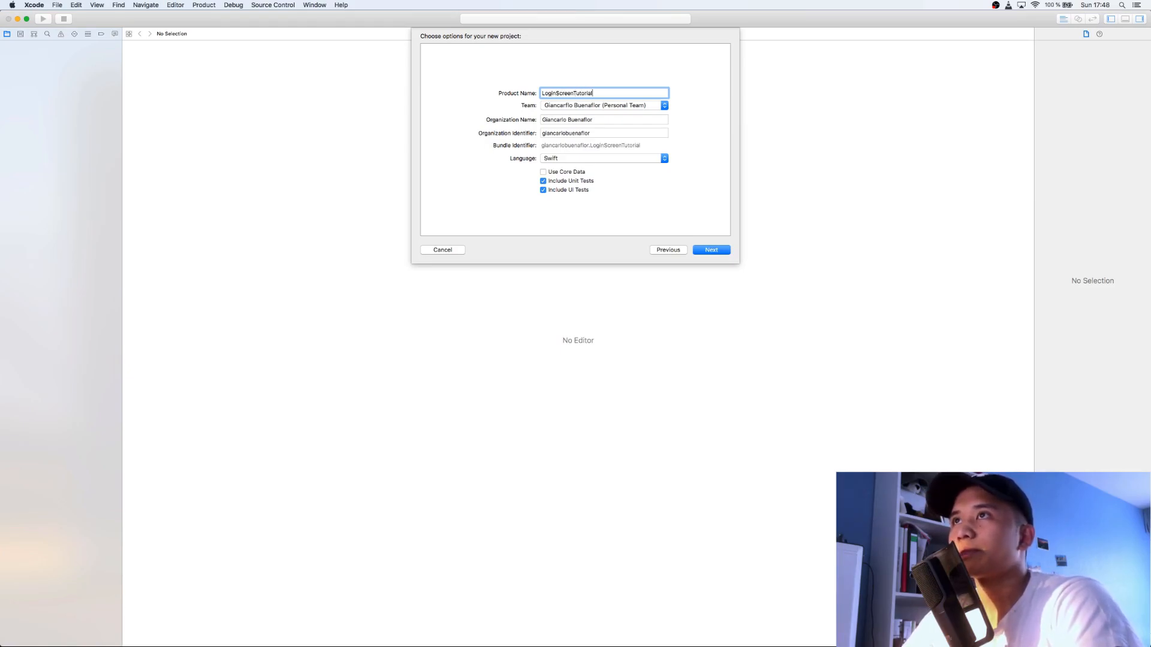
mouse_move(712, 249)
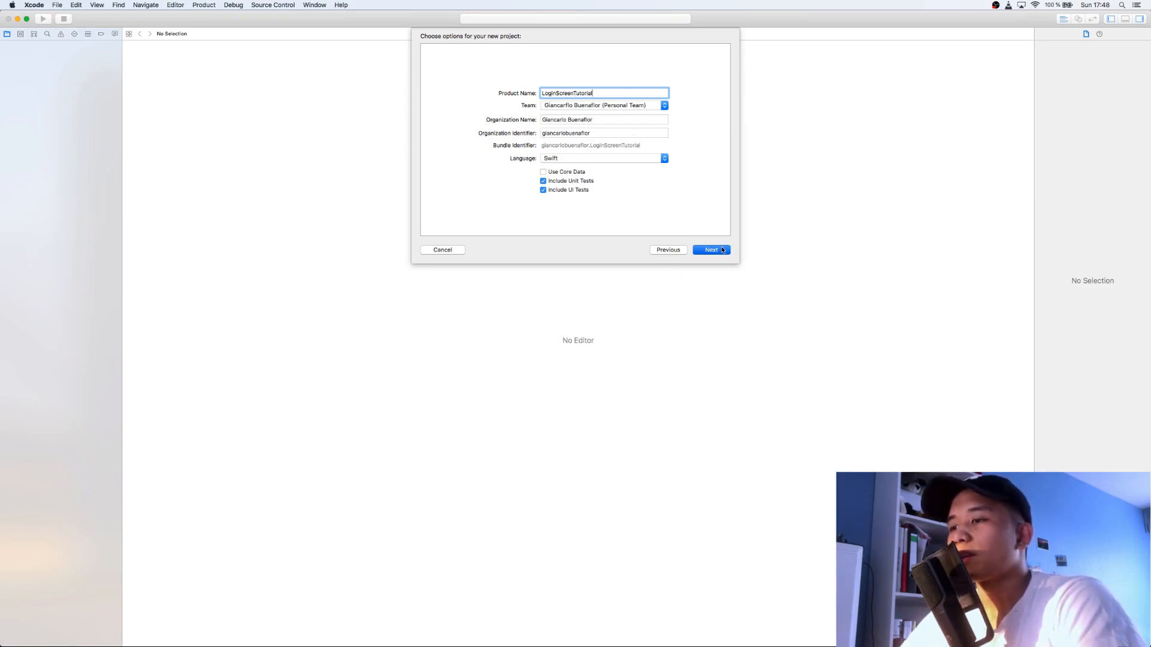
click(711, 249)
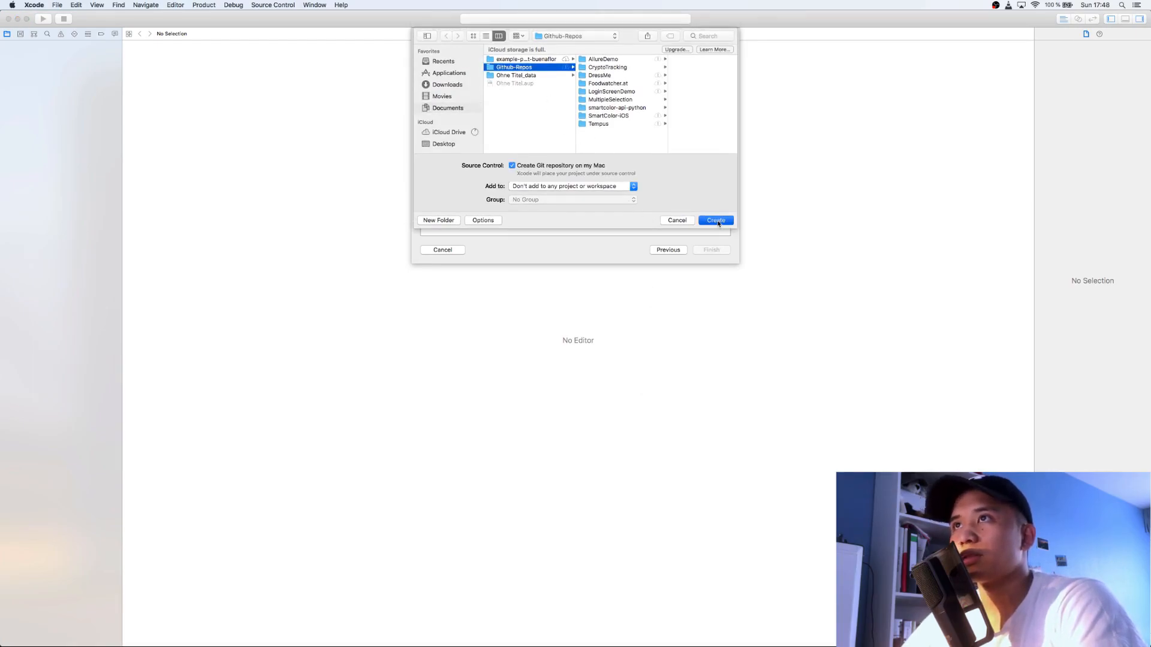
click(716, 220)
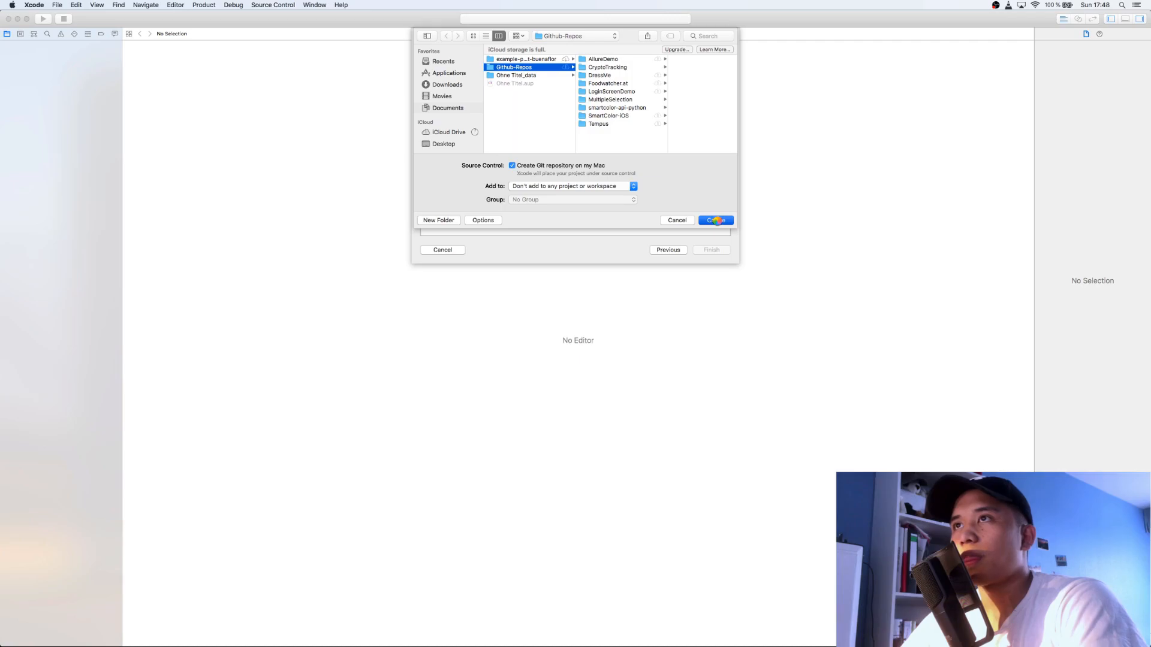
click(715, 220)
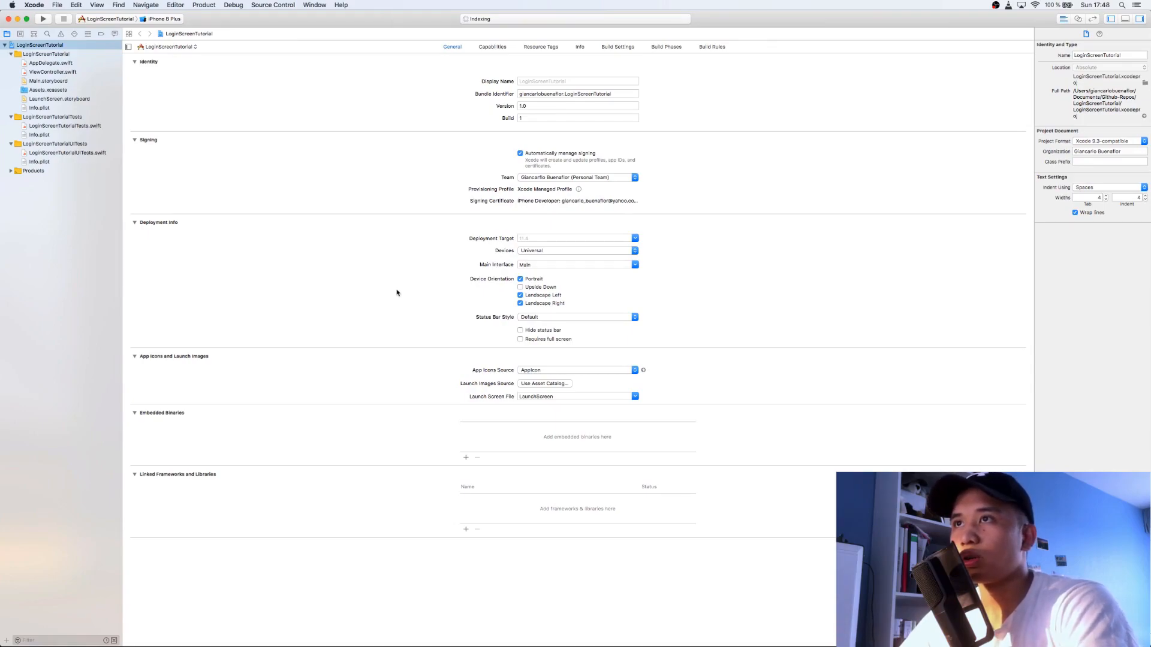
mouse_move(490, 270)
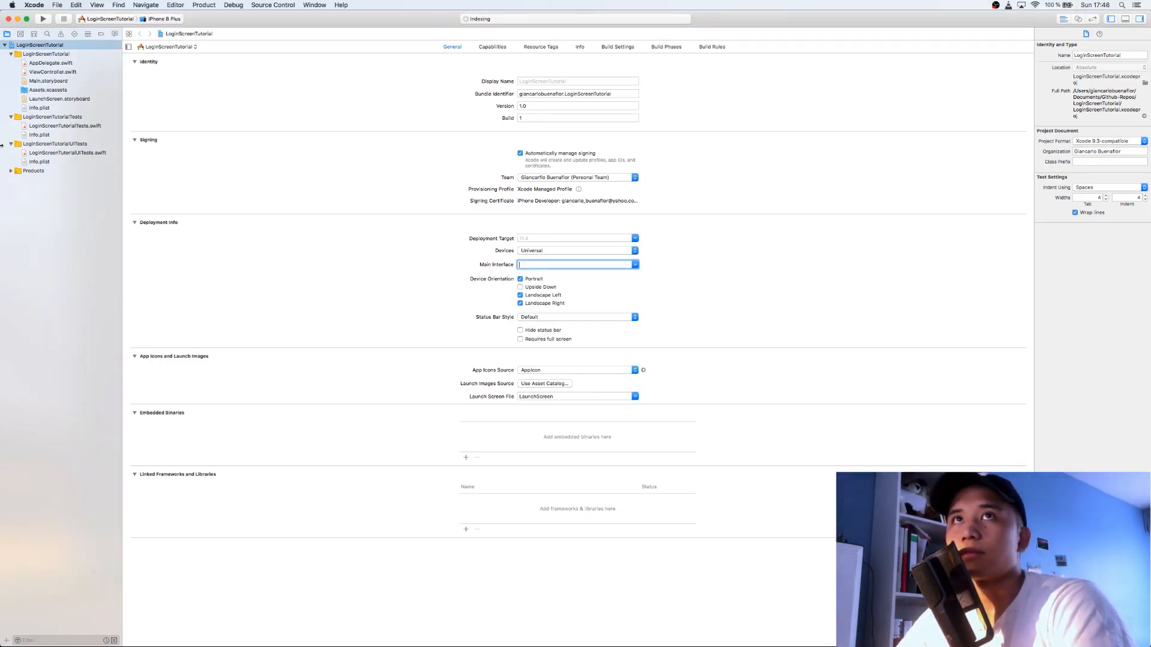
Step: Clear the Main Interface setting, open AppDelegate.swift and select the launch comment
click(50, 63)
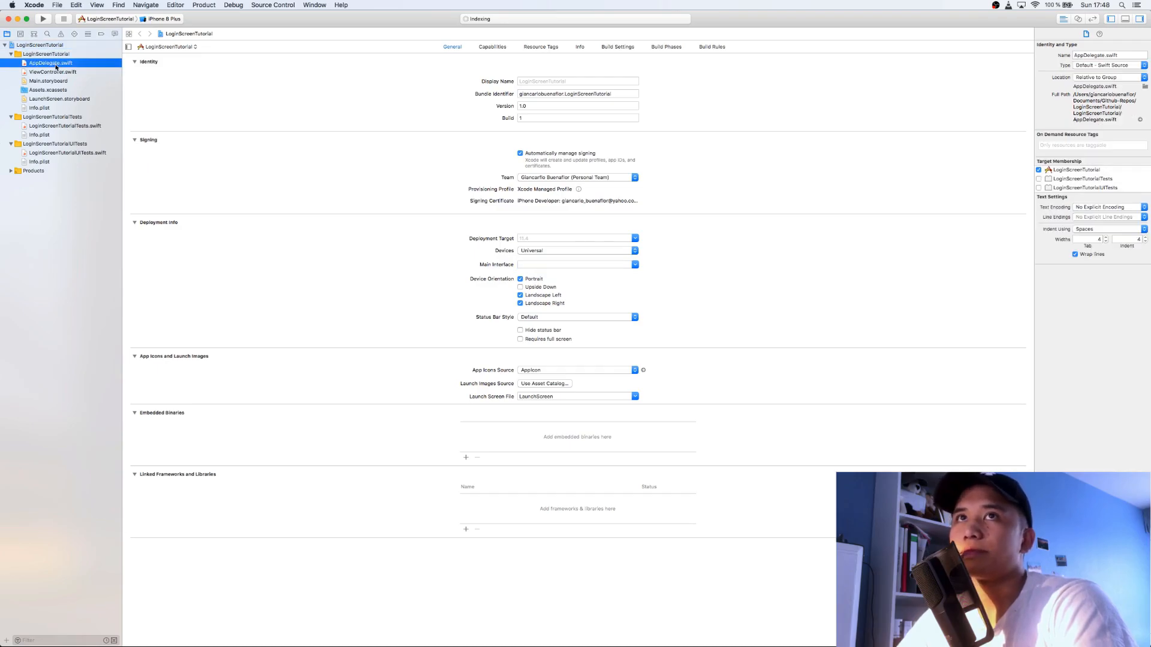
click(52, 62)
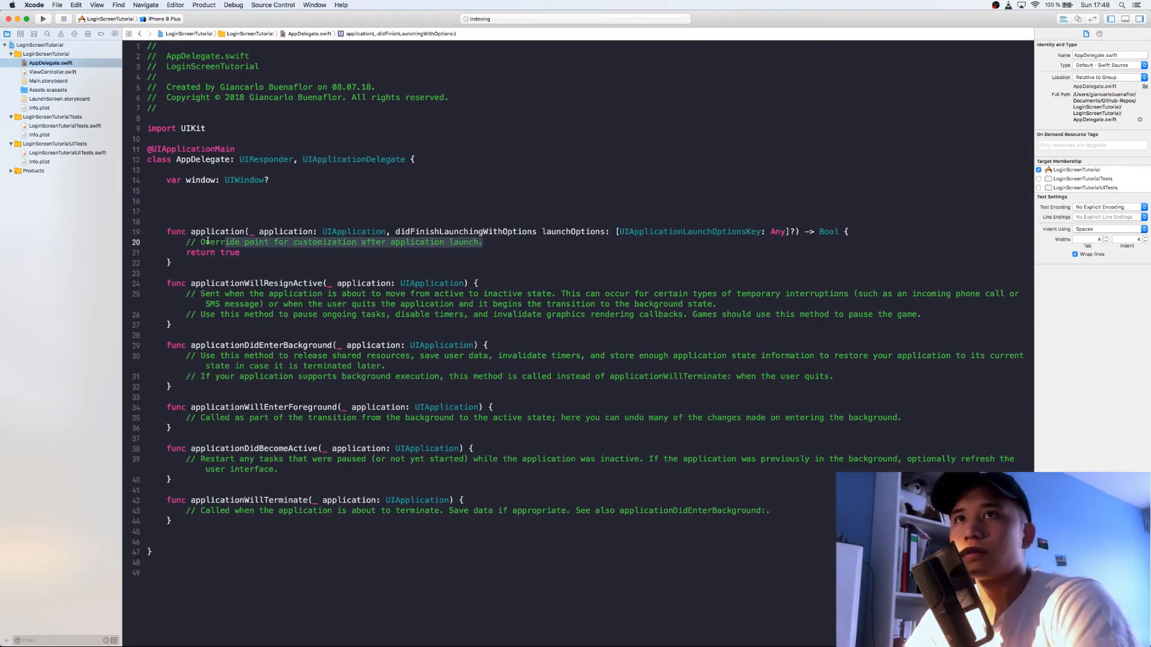
Step: Replace the launch comment with window = UIWindow(frame: UIScreen.main.bounds) and makeKeyAndVisible()
text(window = UIWindow)
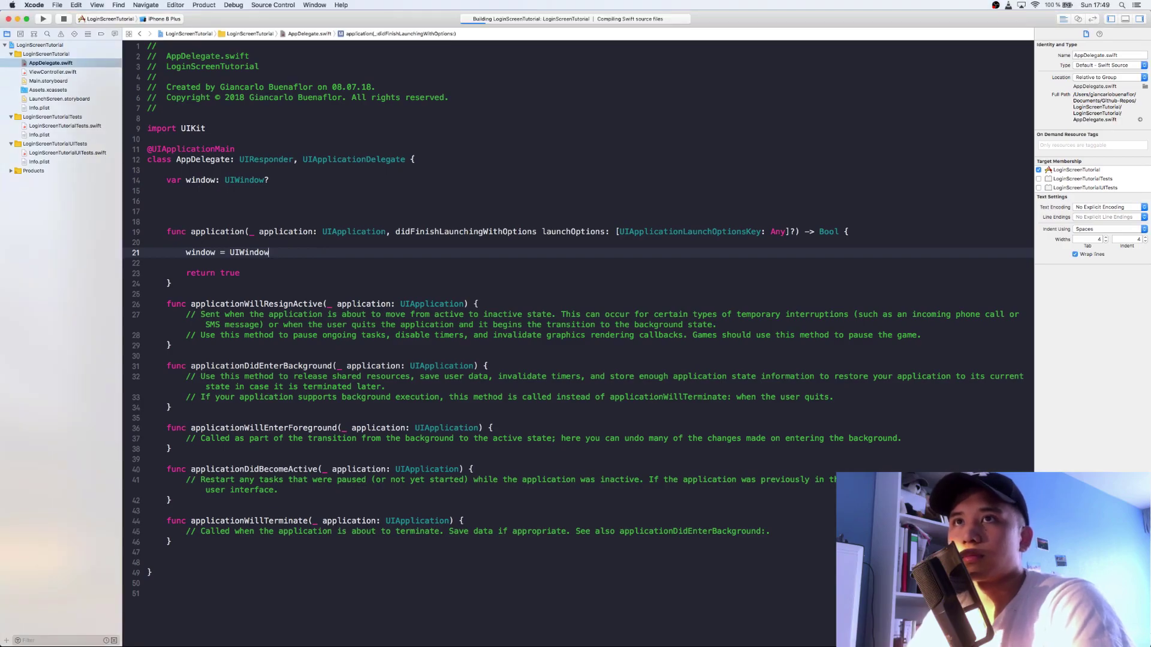
text(()
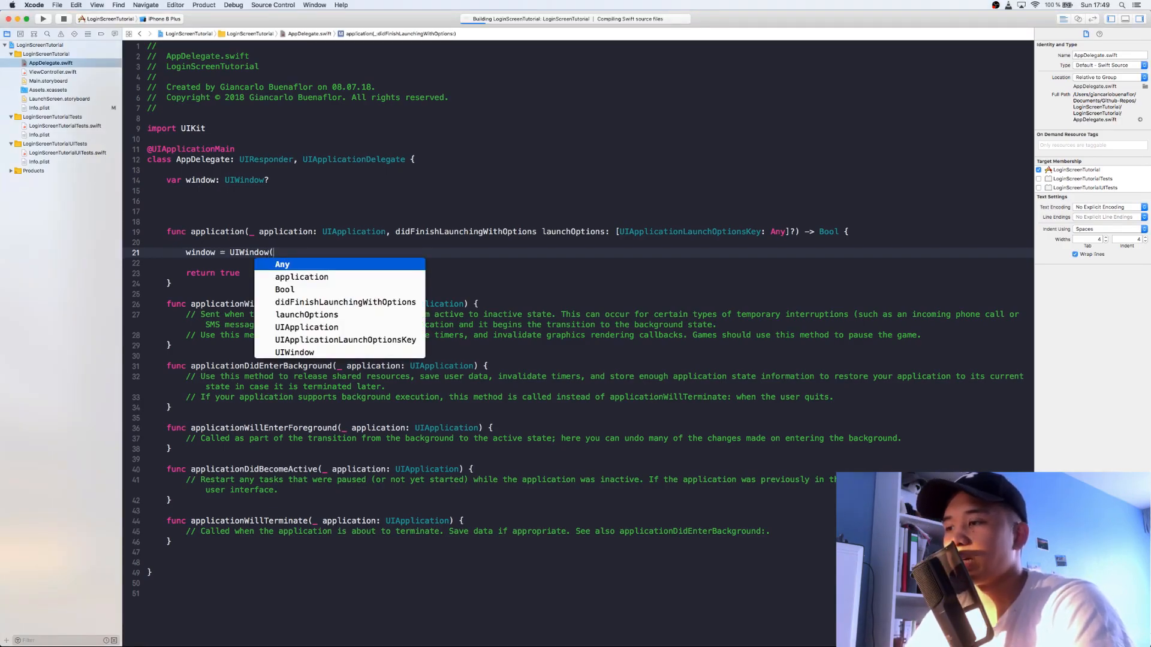
text(frame: UIScreen.main.bounds)
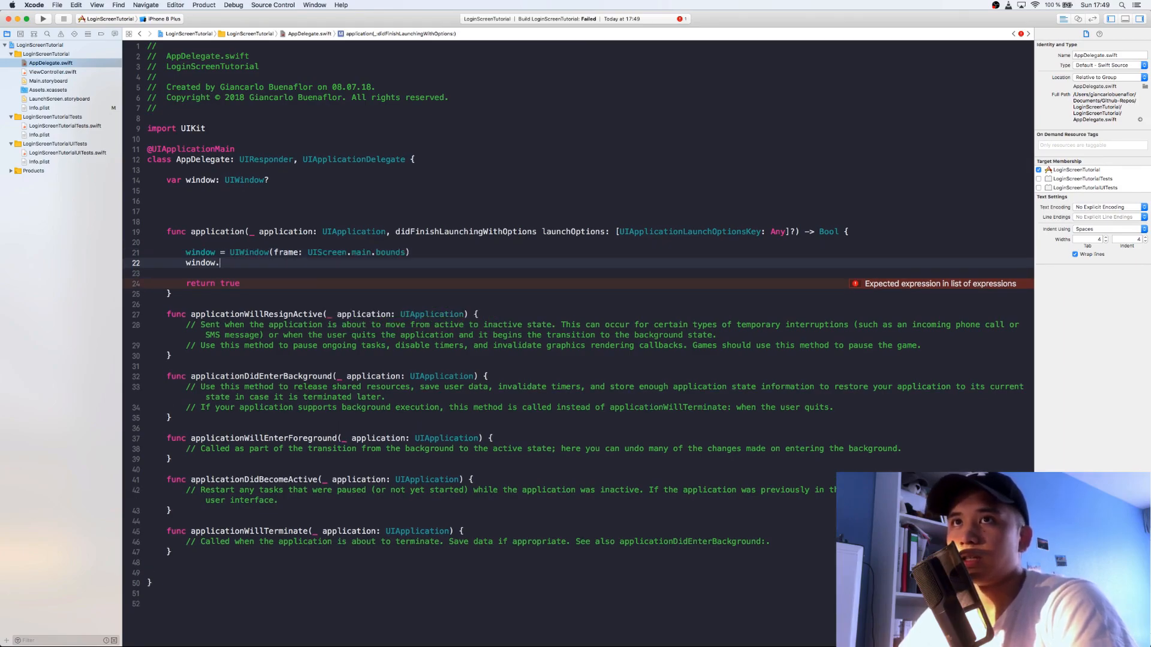
text(ma)
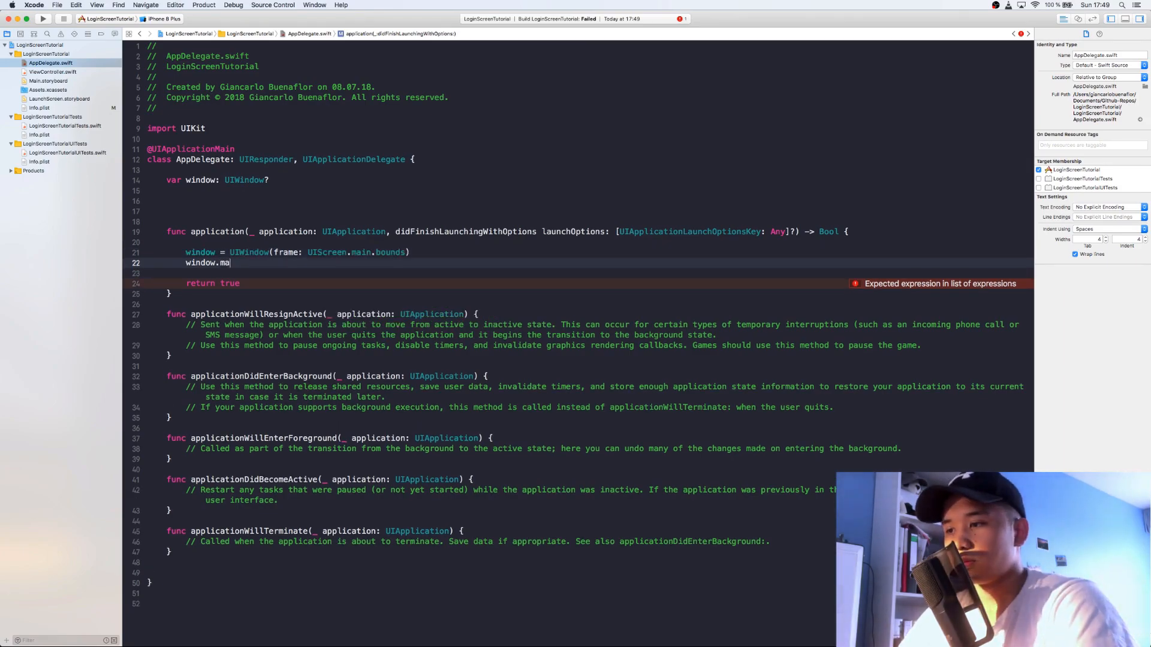
text(keKeyAndVisible()
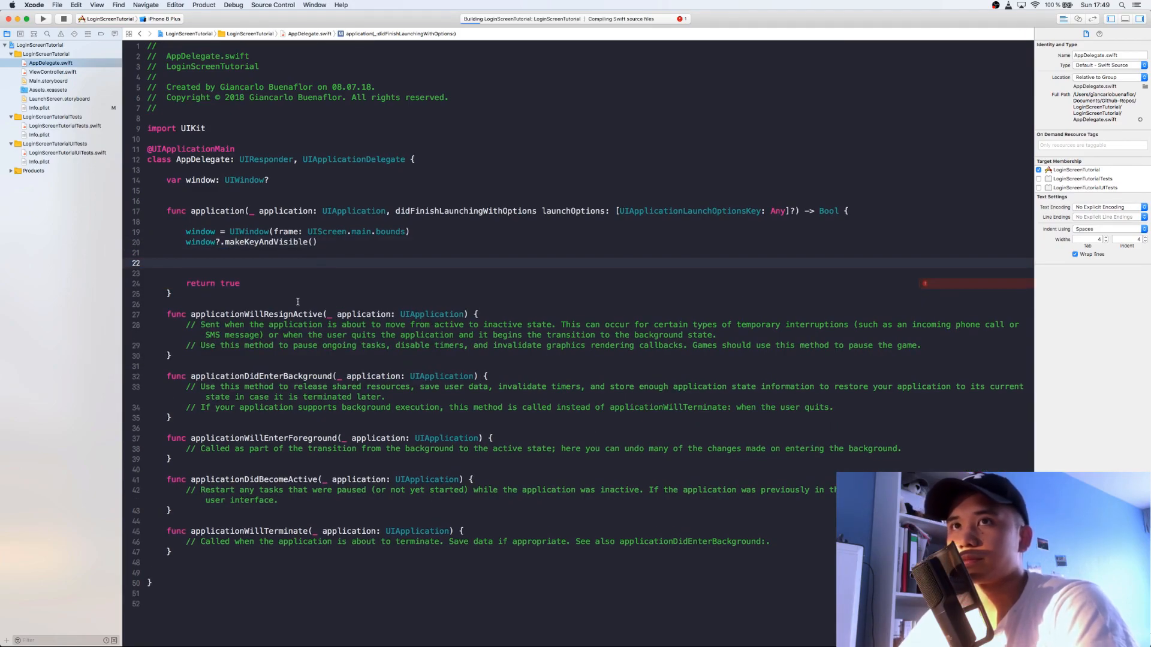
click(187, 262)
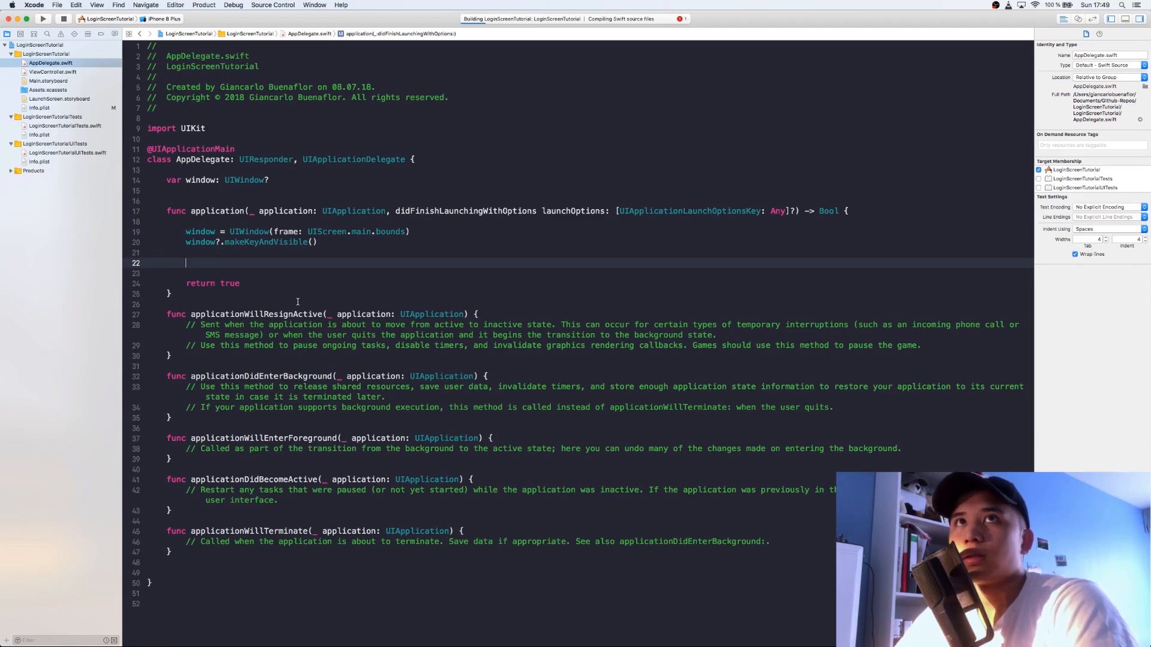
click(48, 81)
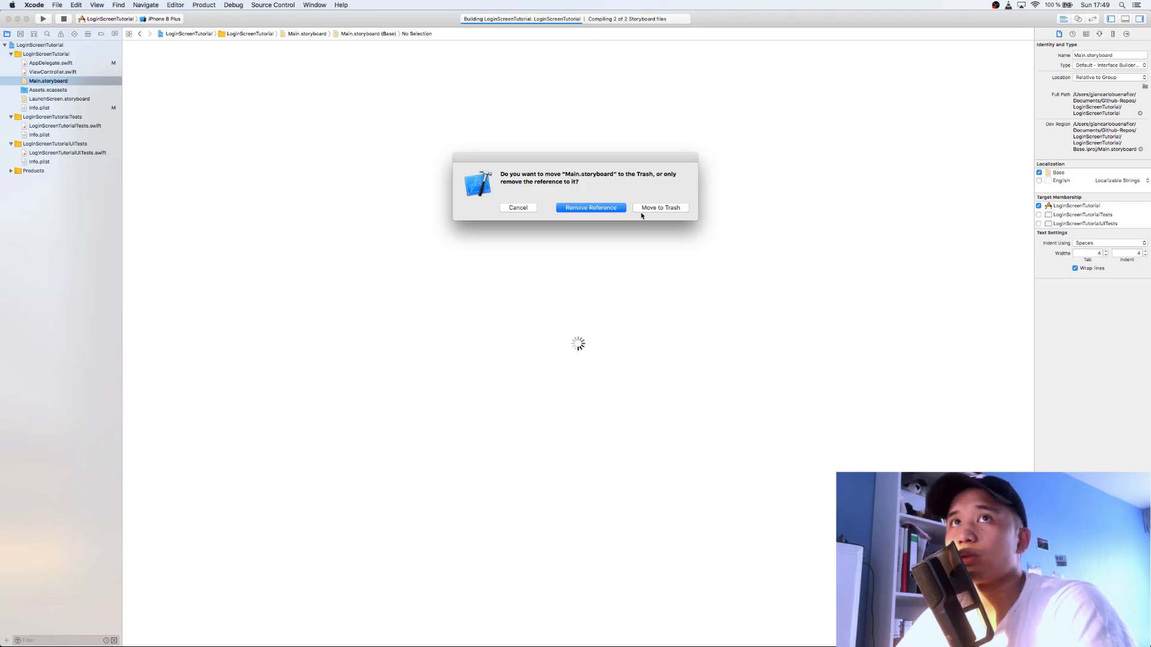
Step: Trash Main.storyboard and rename ViewController.swift to LoginViewController
click(589, 207)
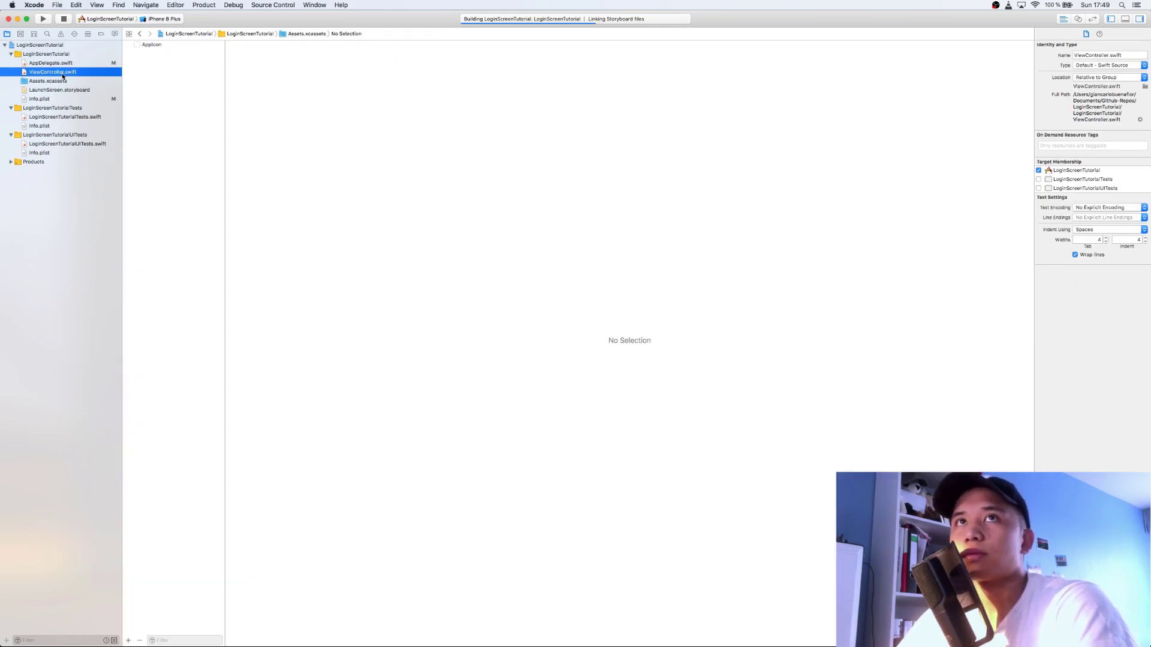
click(53, 72)
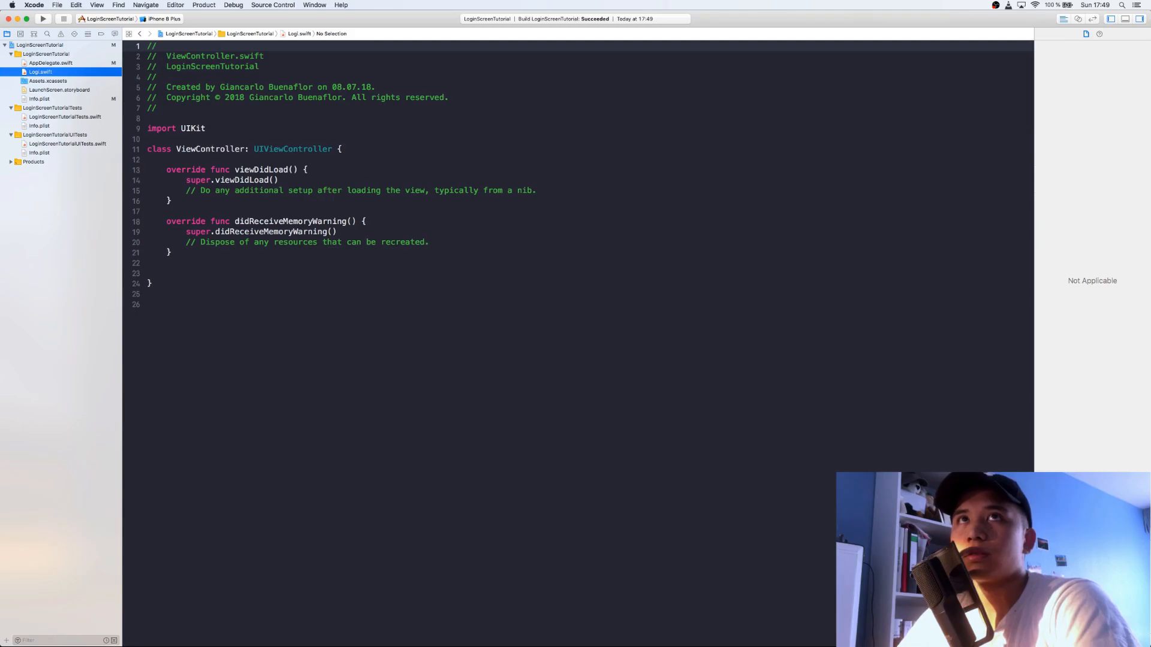
double_click(41, 72)
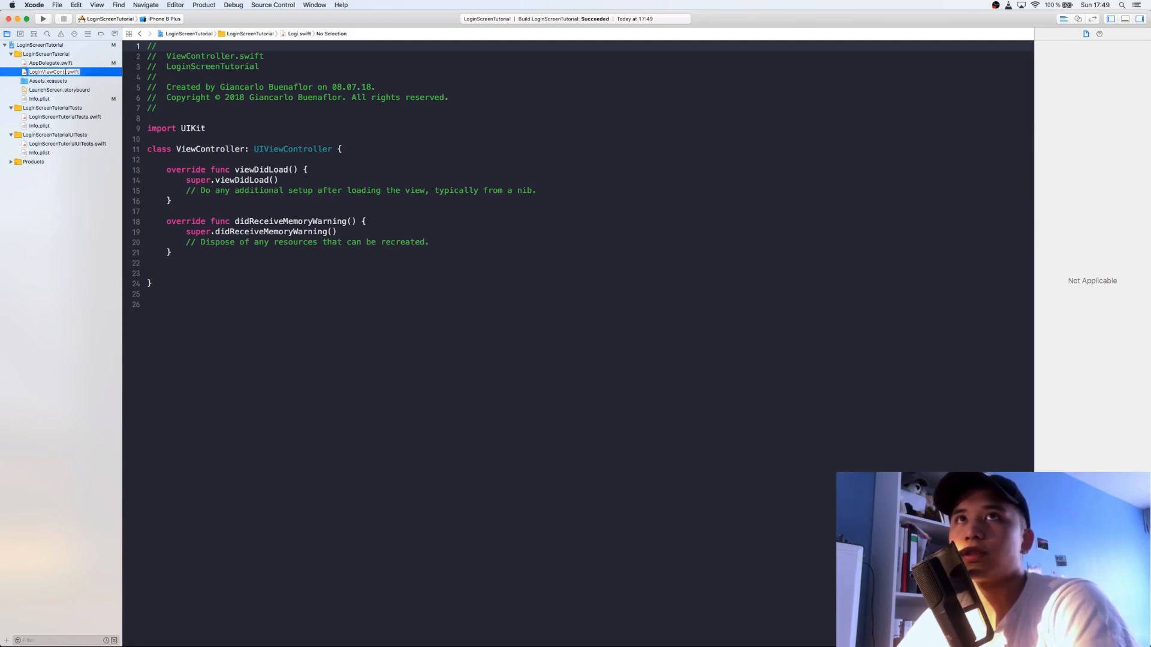
key(Return)
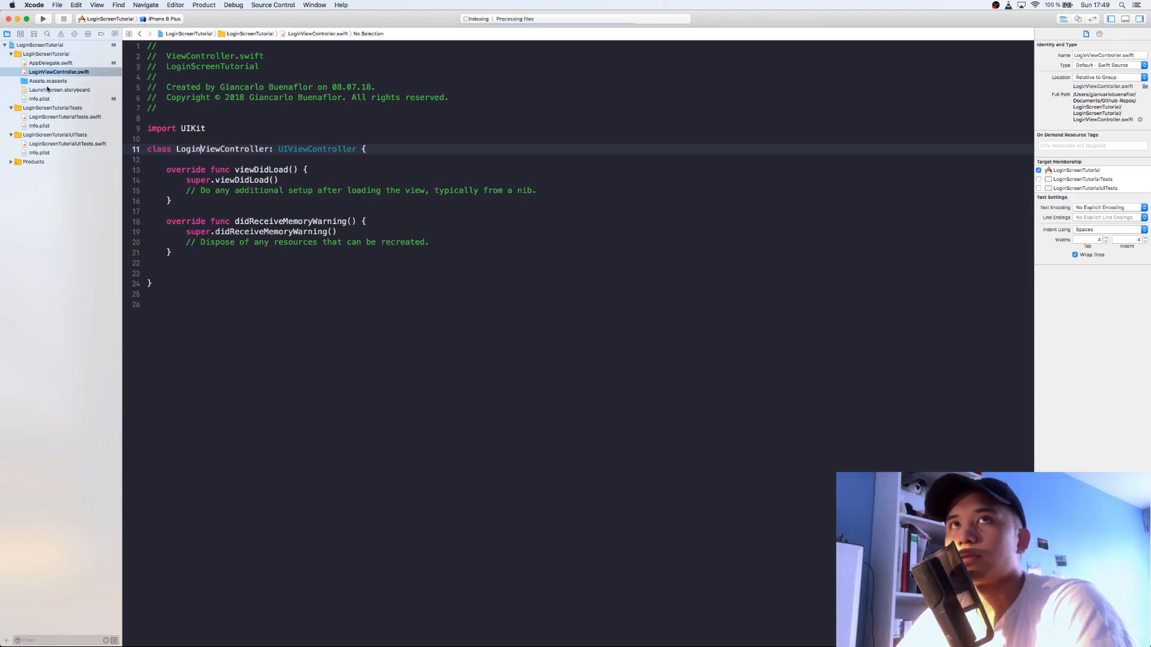
Step: Add a lazy loginVC property in AppDelegate returning a new LoginViewController
click(50, 62)
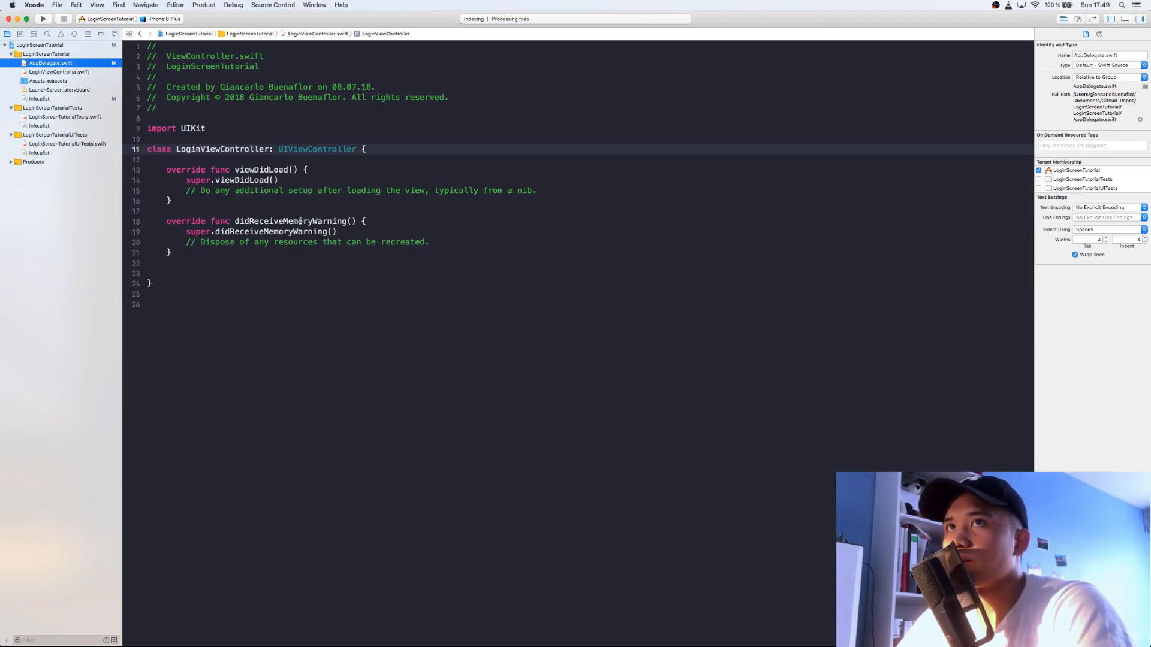
click(51, 63)
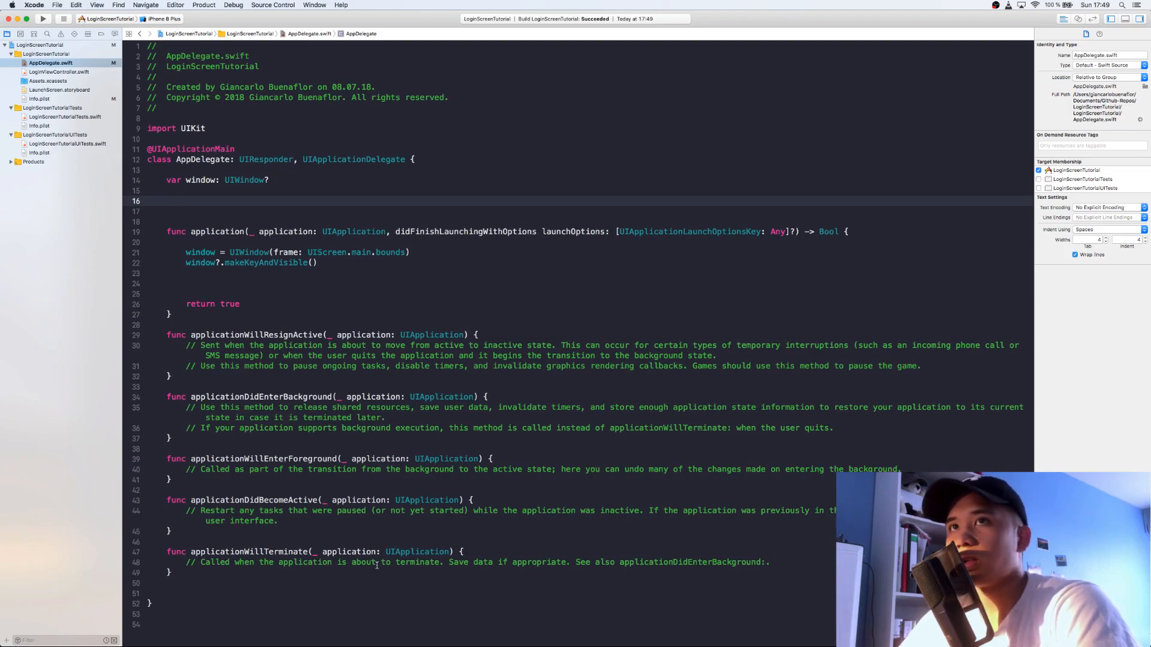
click(242, 211)
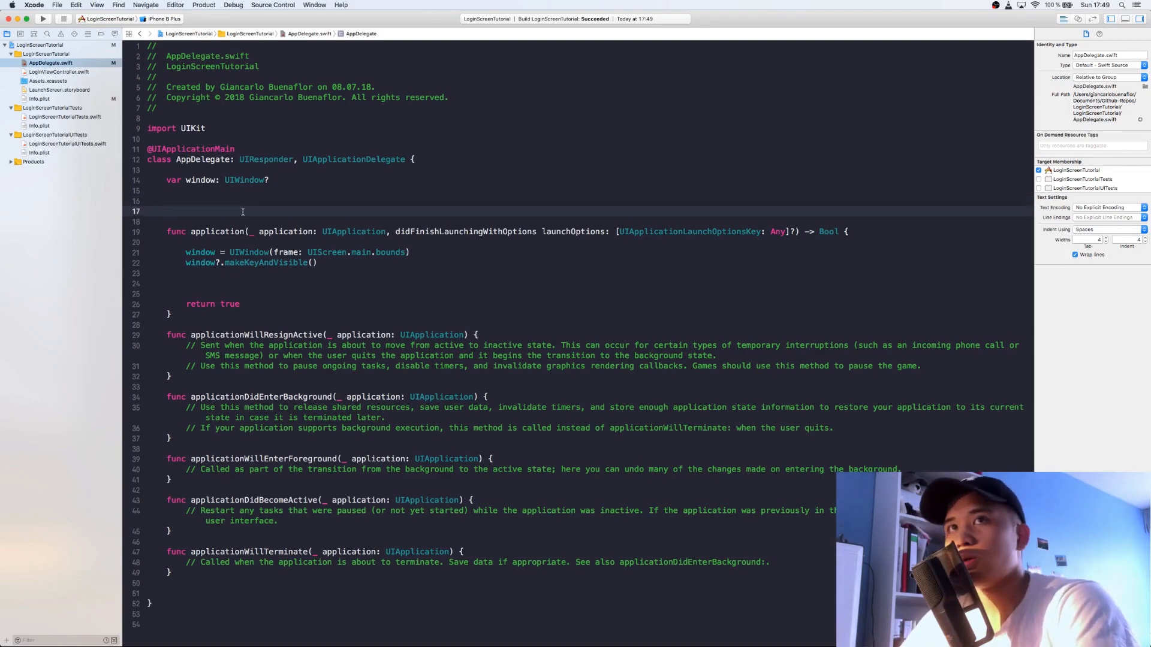
text(let loginVC: LoginViewController = {)
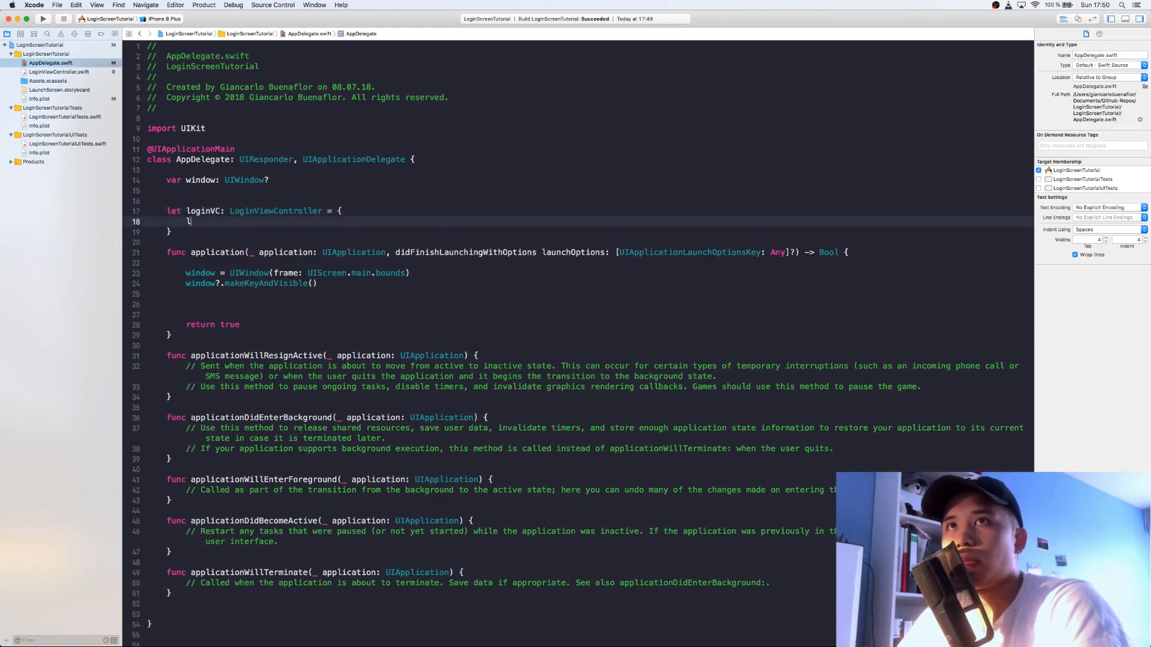
text(let vc = LoginViewController()
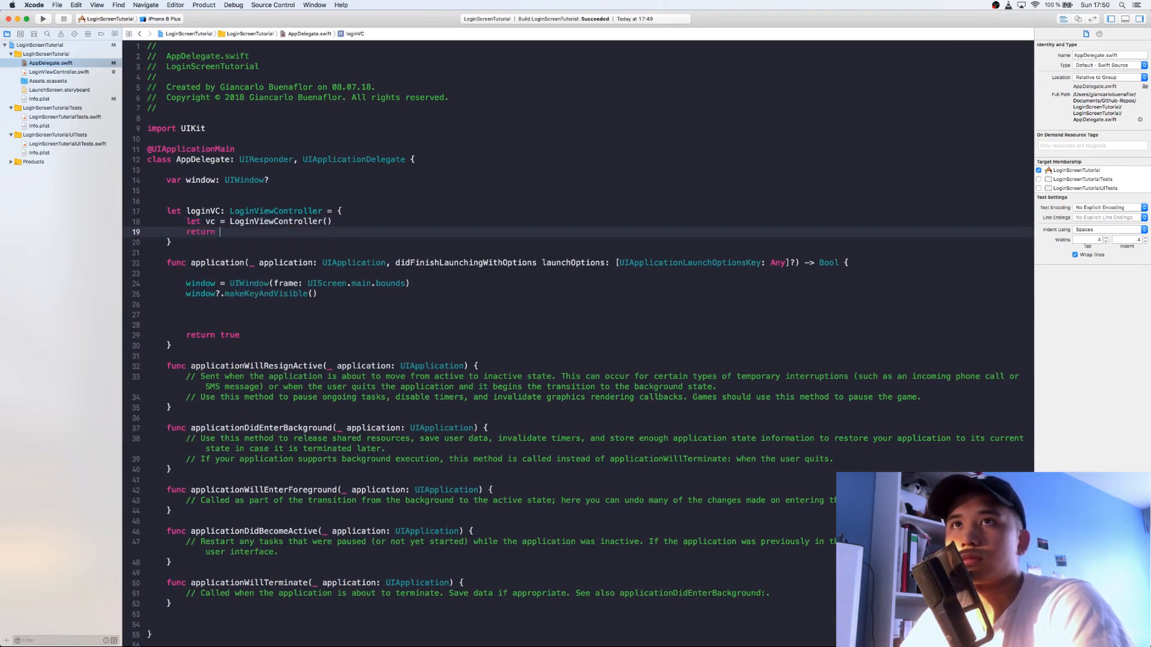
text(vc)
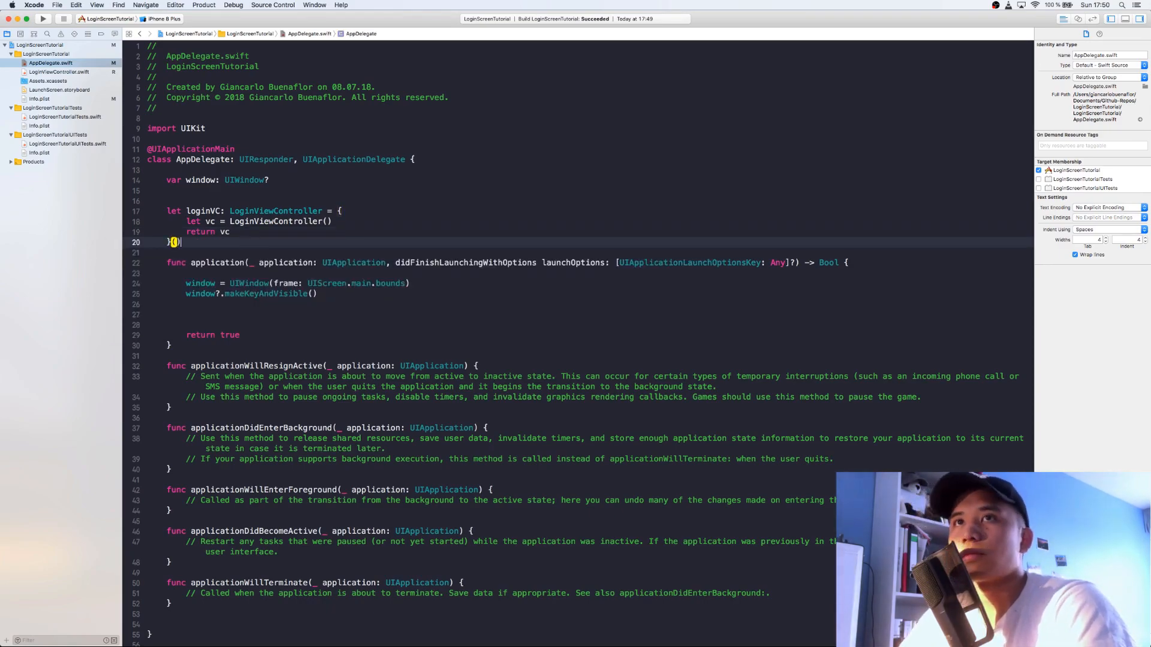
Step: Add a new Swift file HomeViewController.swift to the LoginScreenTutorial group
right_click(40, 45)
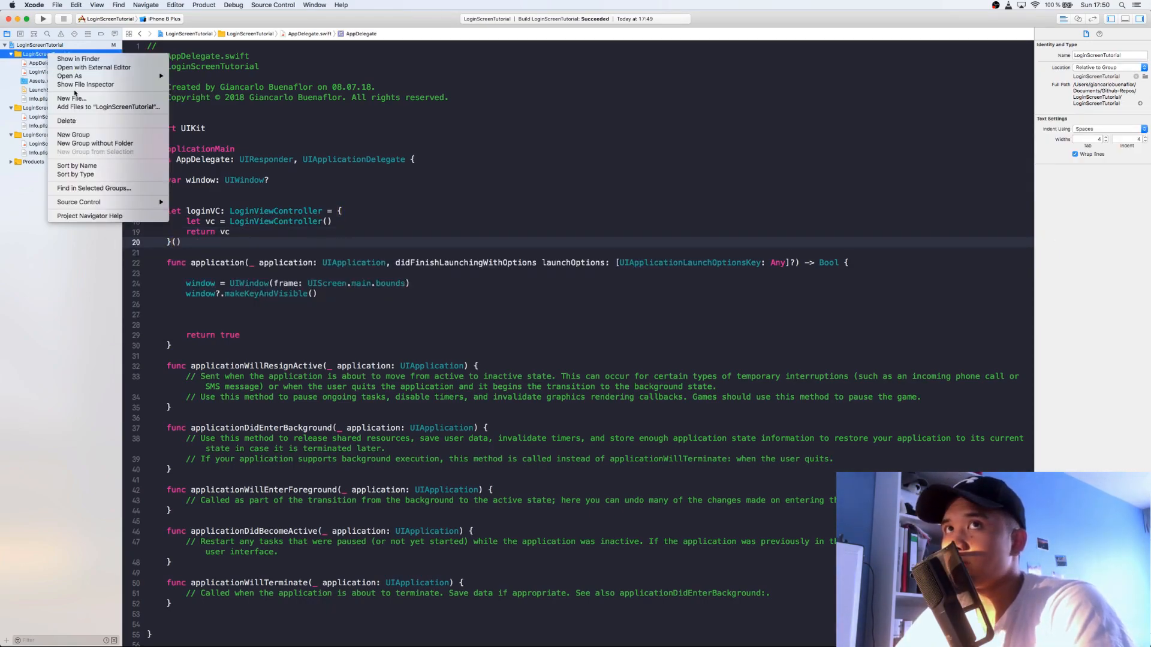
click(72, 98)
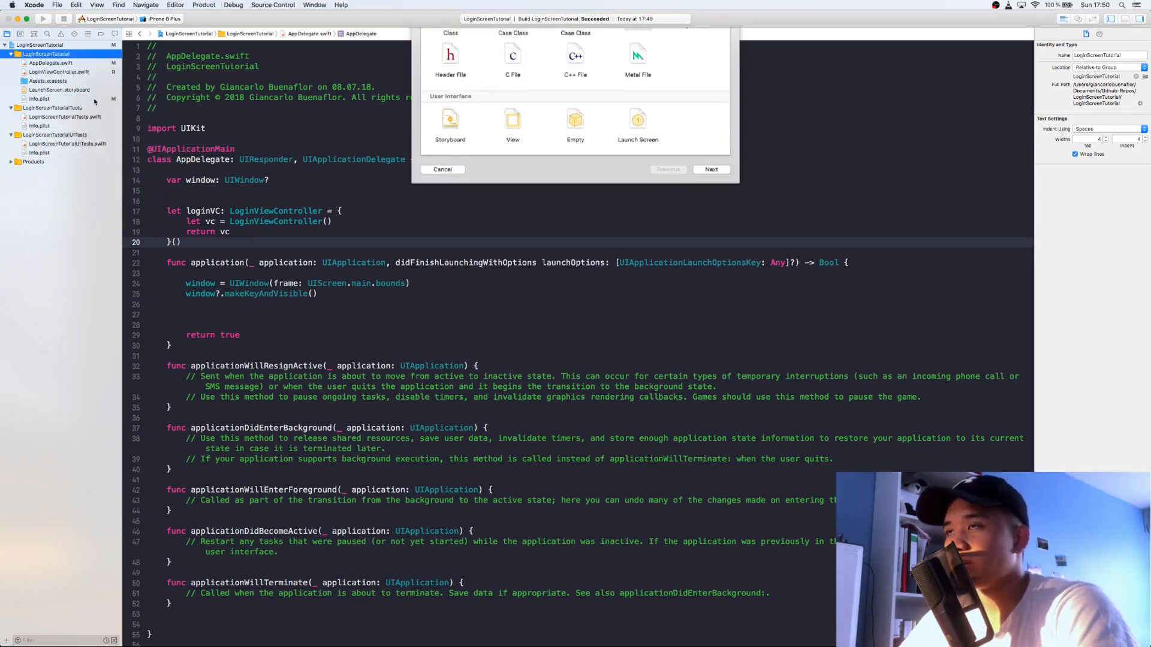
click(710, 170)
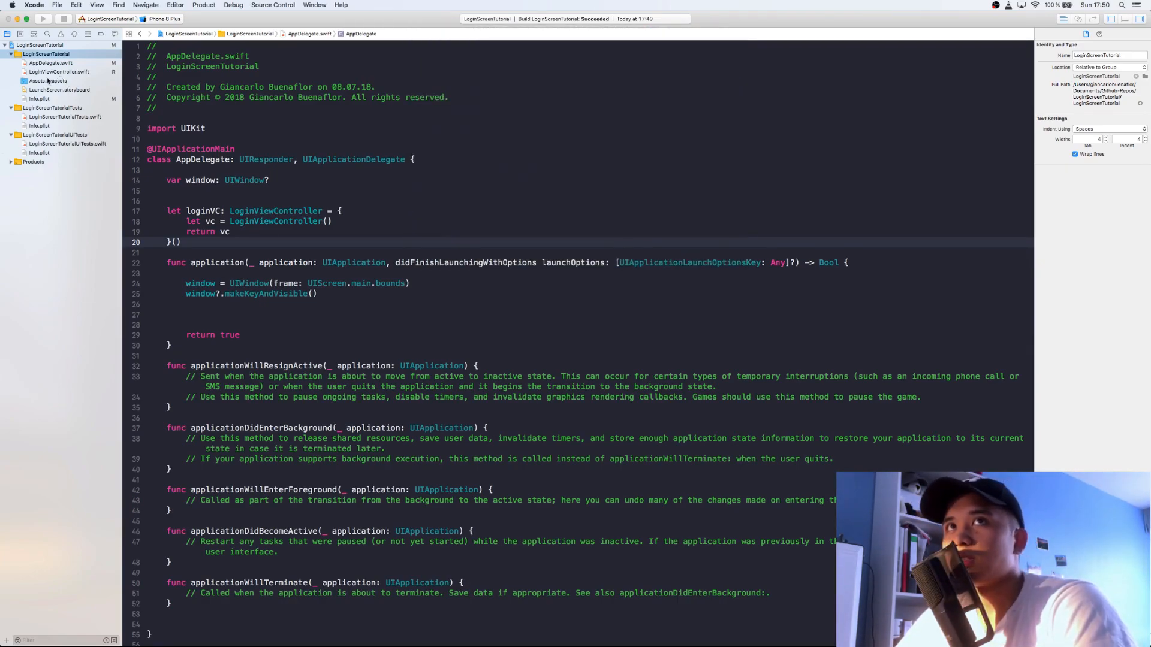
click(61, 108)
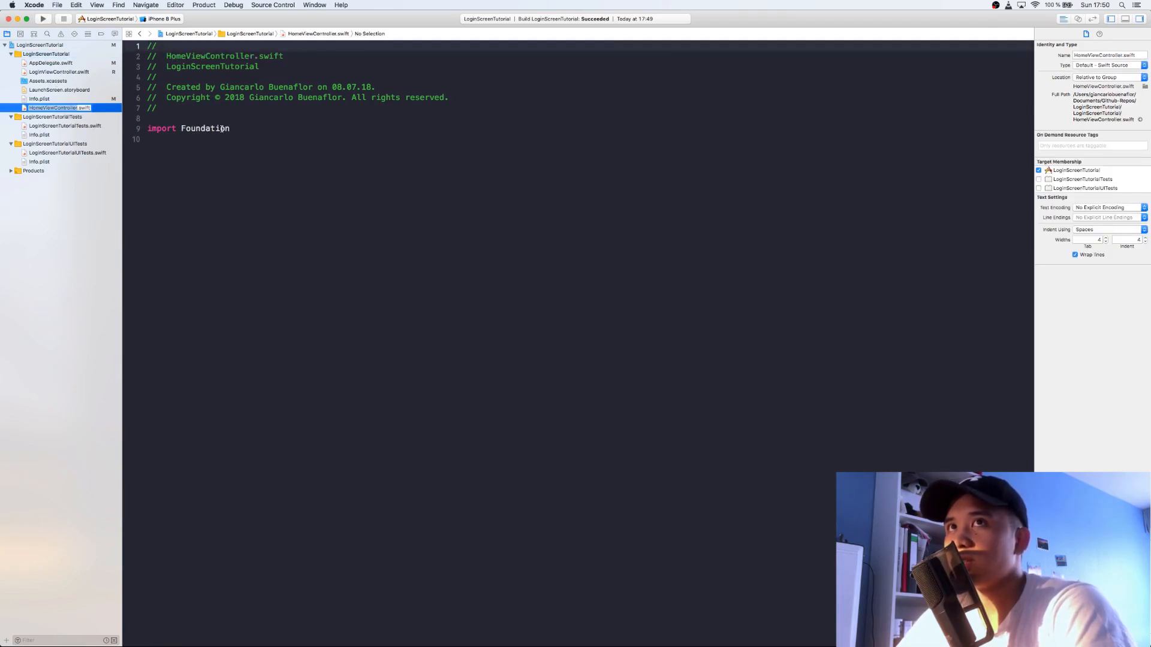
Step: Import UIKit and declare HomeViewController: UIViewController, overriding viewDidLoad to set a red background
text(UIKit)
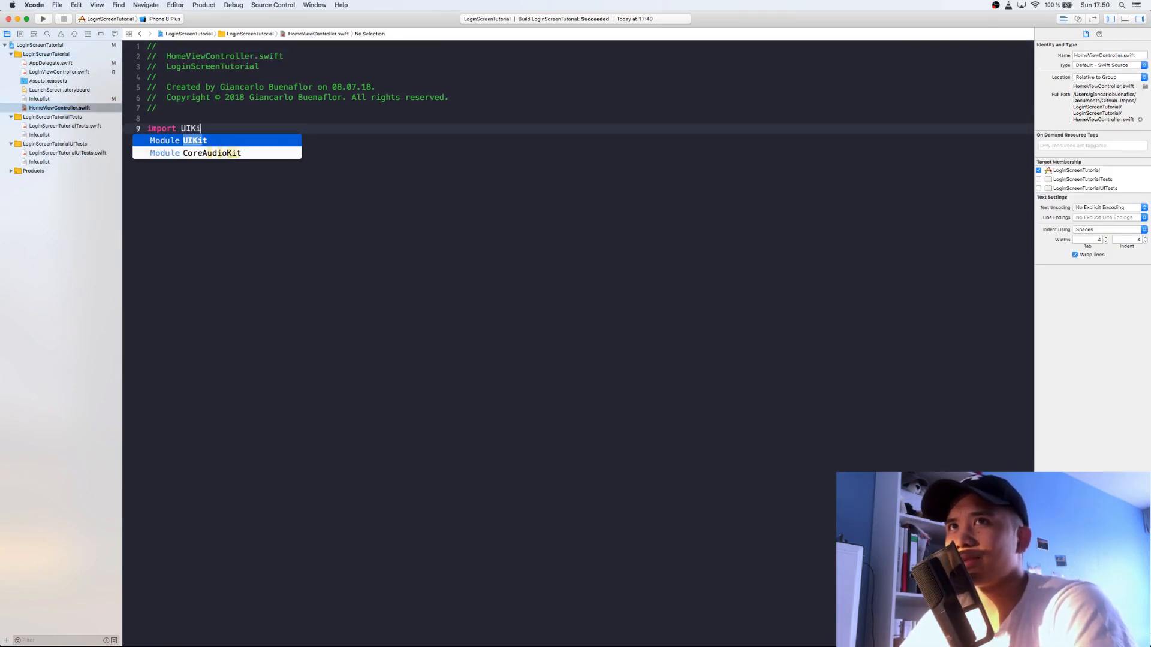
text(class)
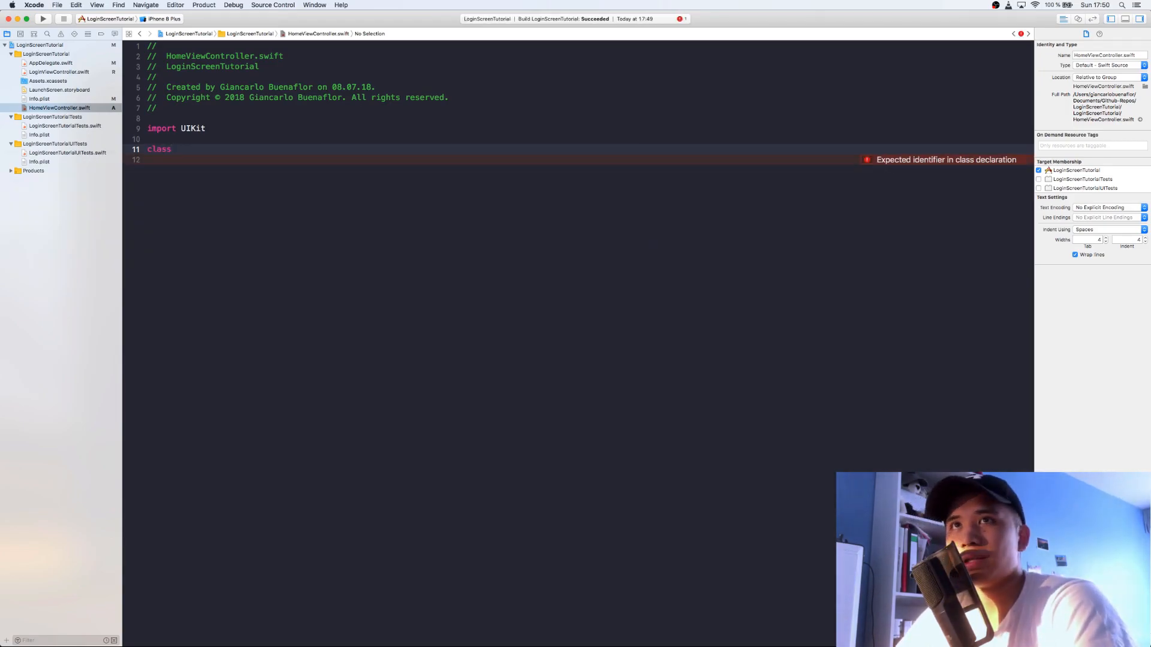
text(HomeViewController: UIViewController {)
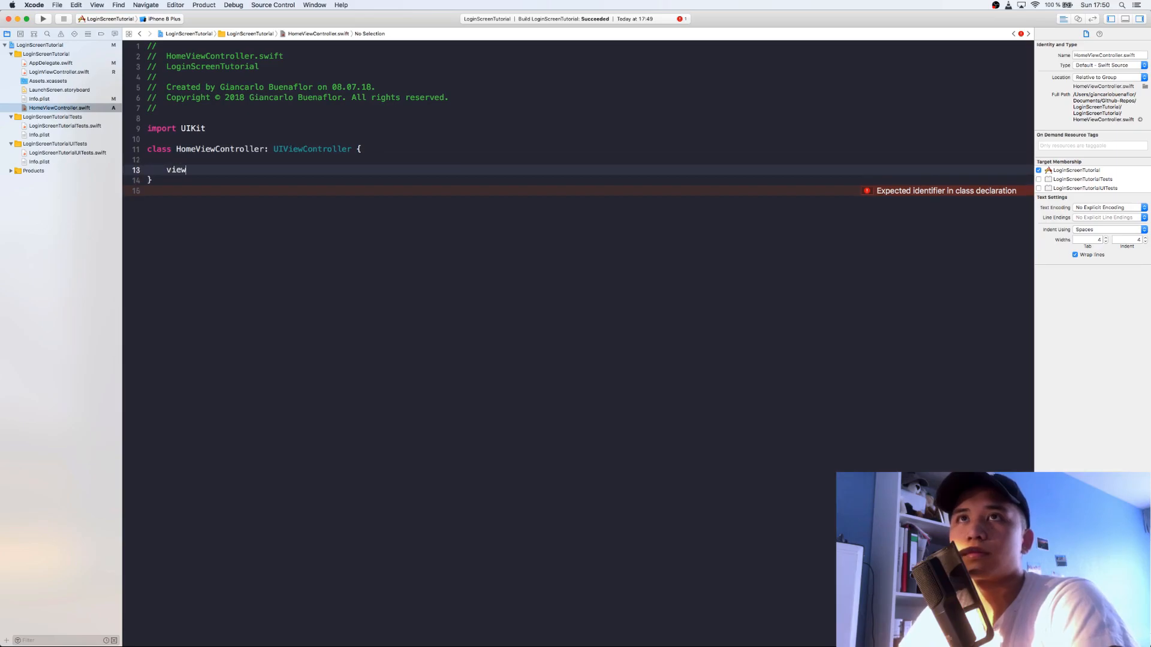
key(backspace)
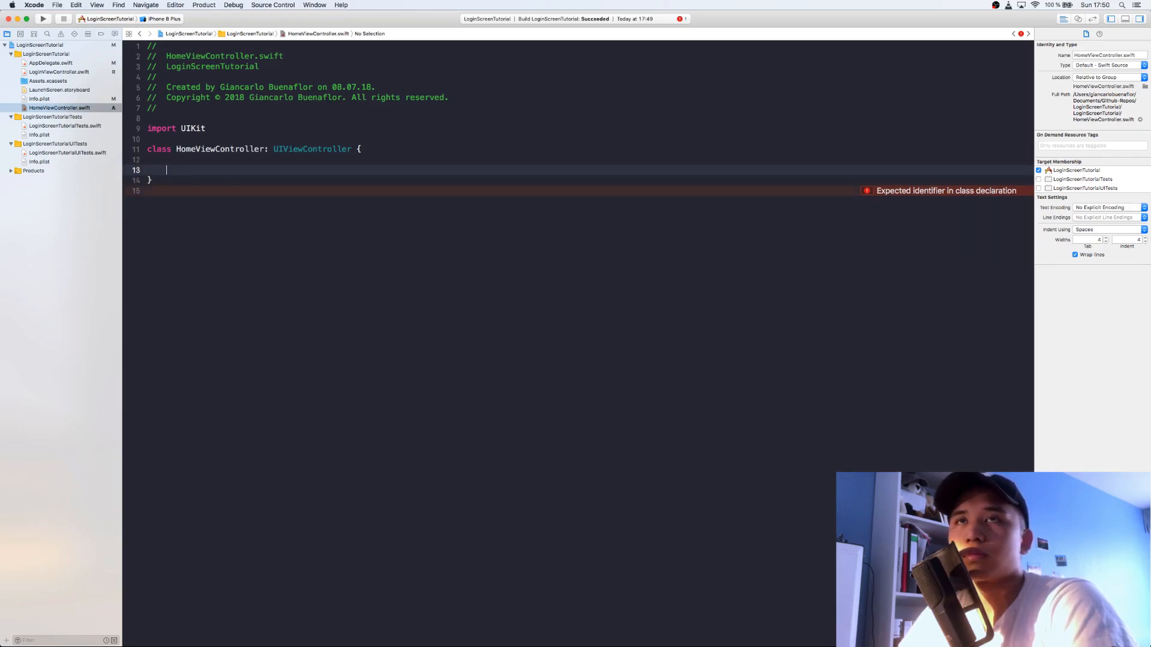
text(override func viewDidLoad() {)
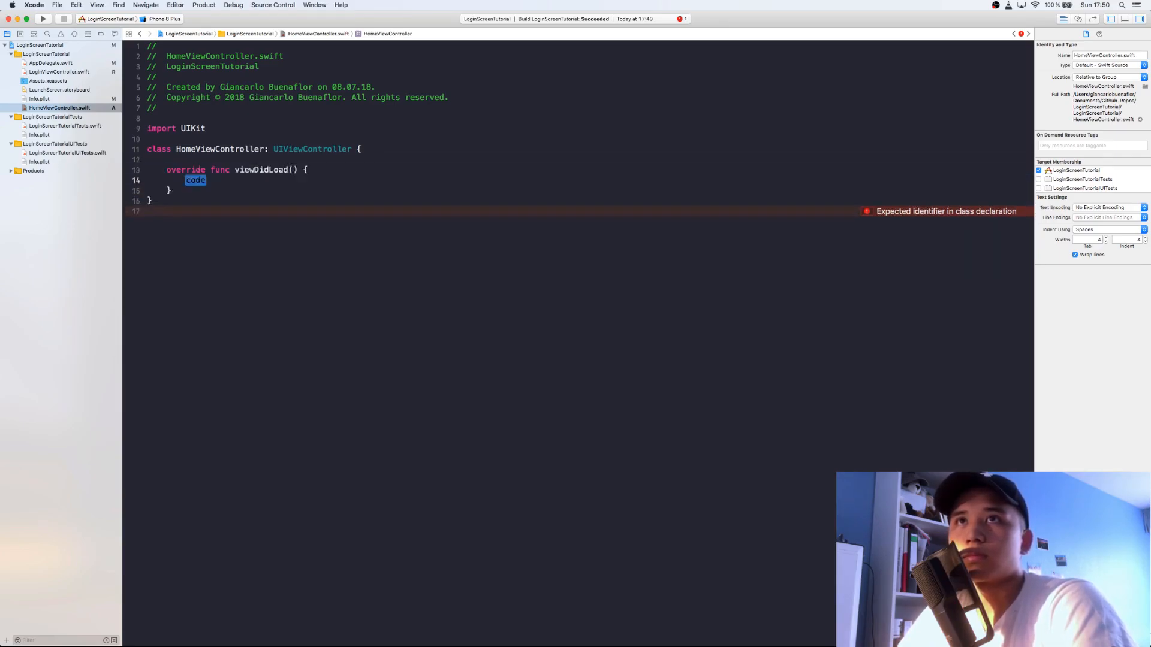
text(super.viewdidLoad()
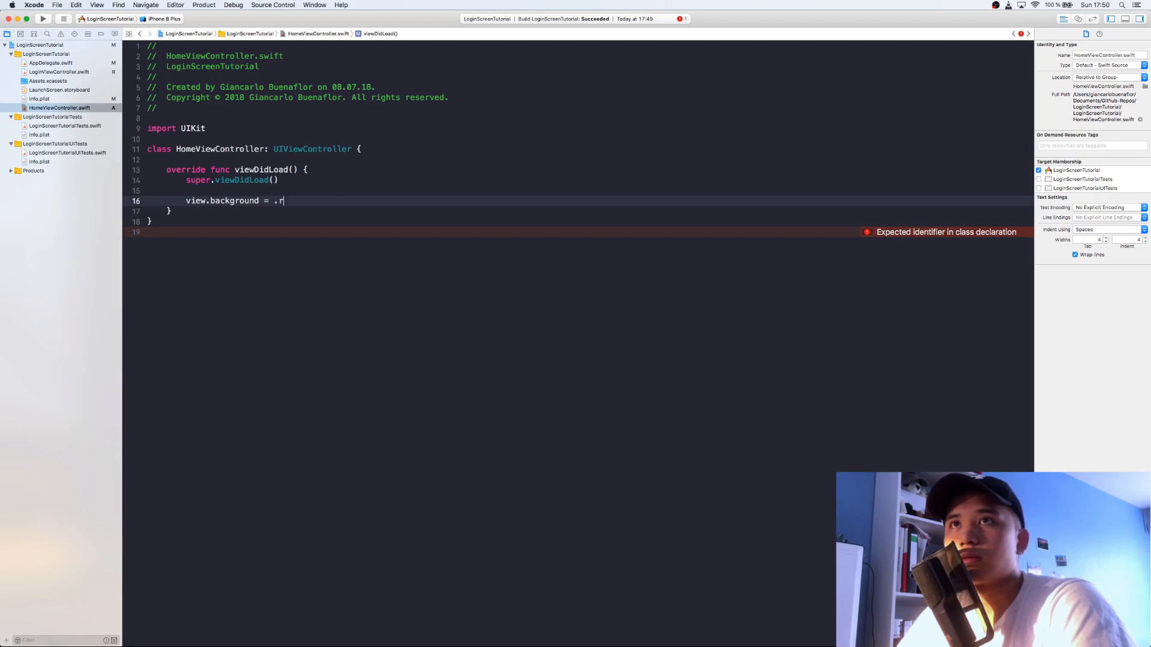
Step: Finish the super.viewDidLoad call and open LoginViewController's code
text(ed)
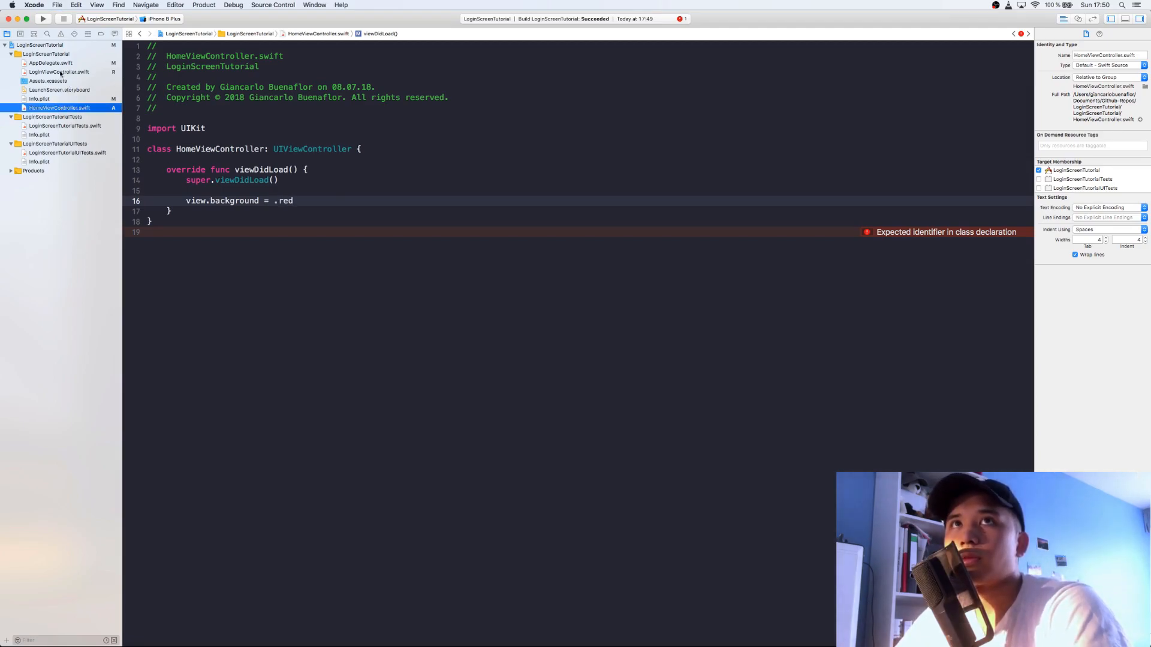
click(59, 71)
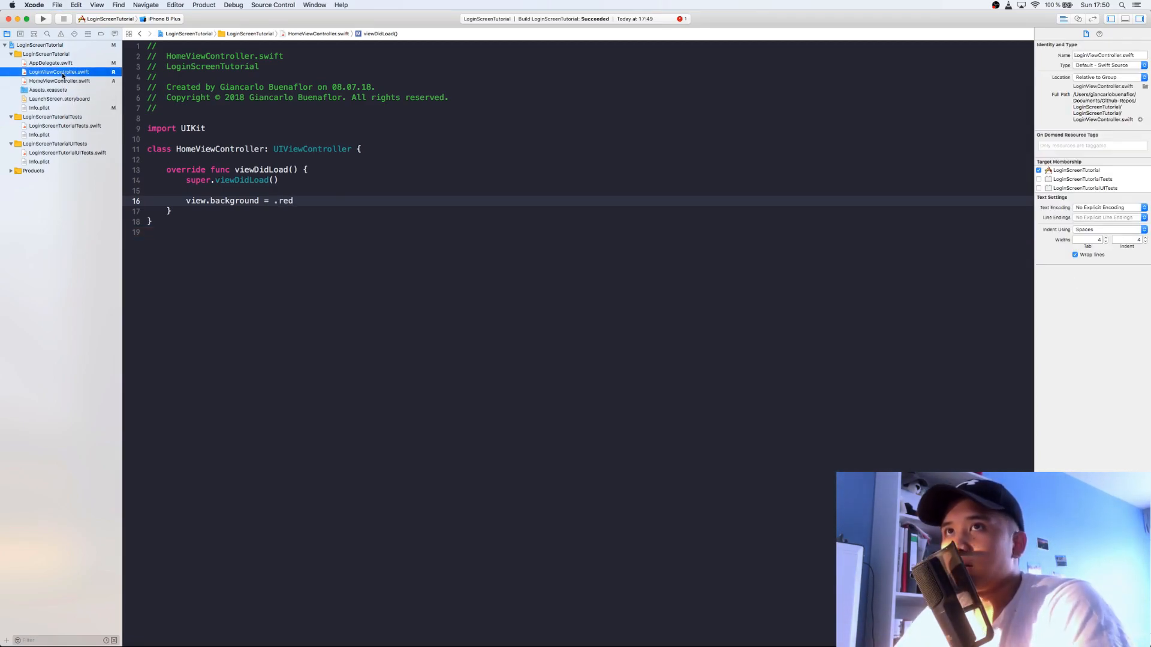
click(57, 72)
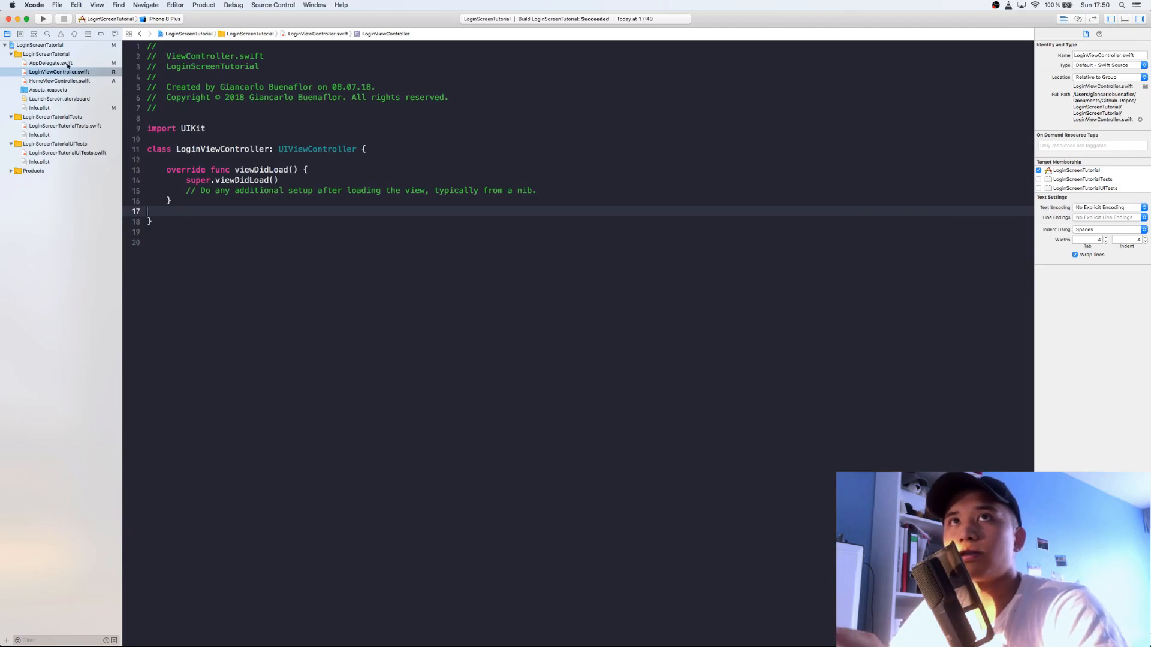
Step: Create a Supporting Files group holding AppDelegate and the other support files
click(40, 54)
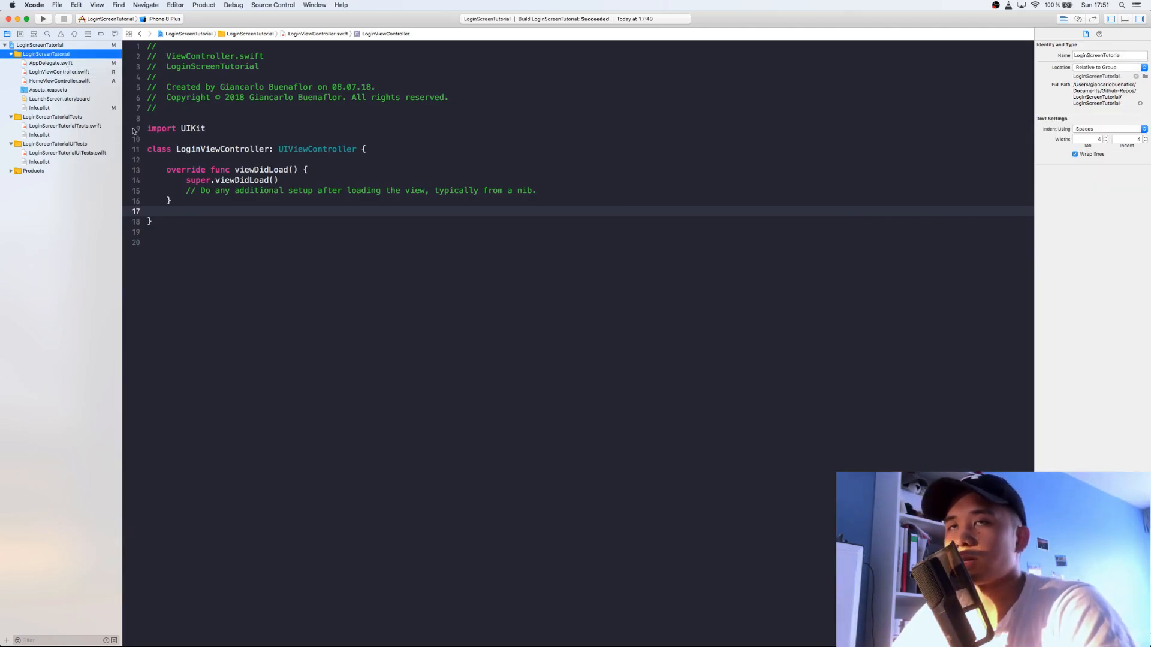
right_click(40, 53)
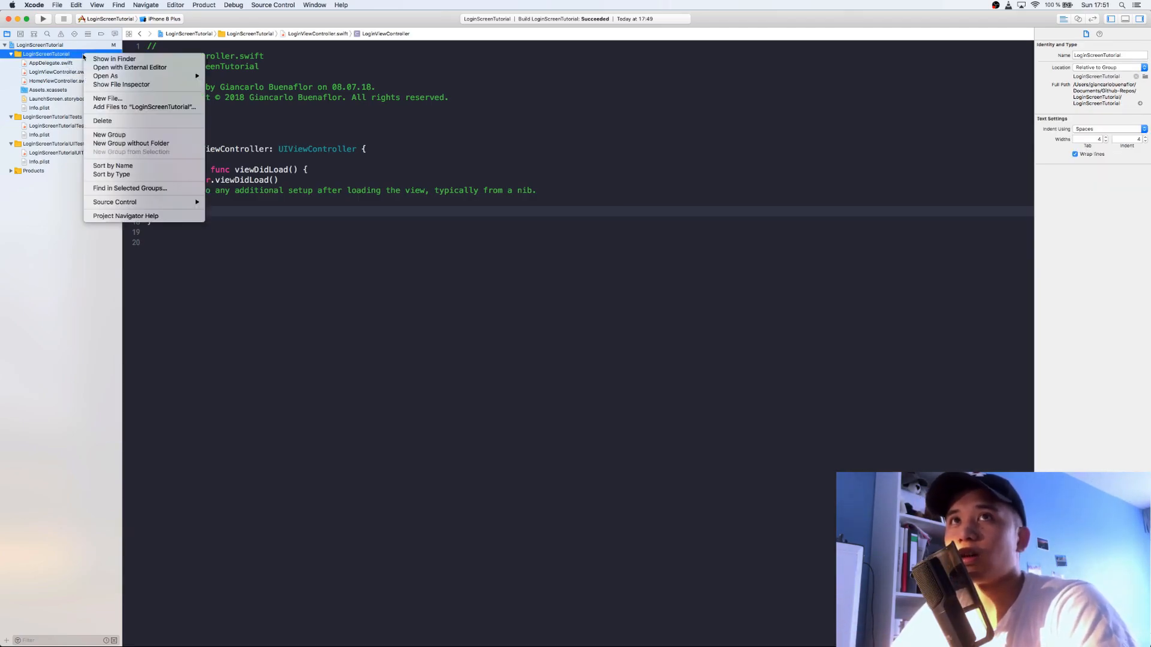
click(108, 134)
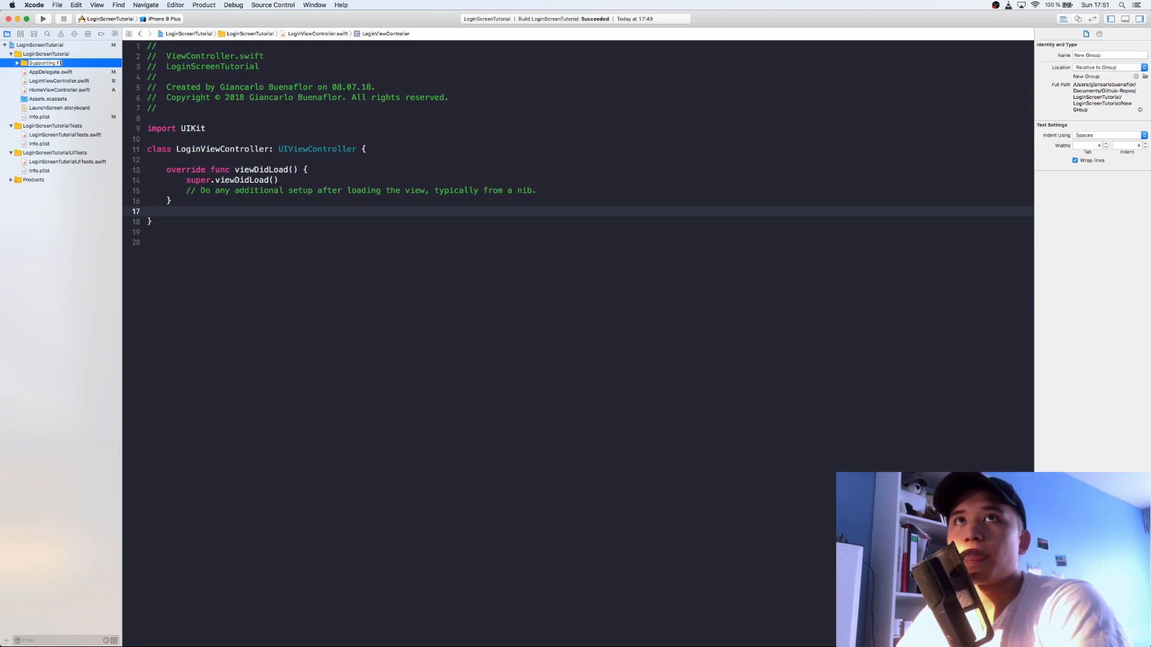
click(49, 72)
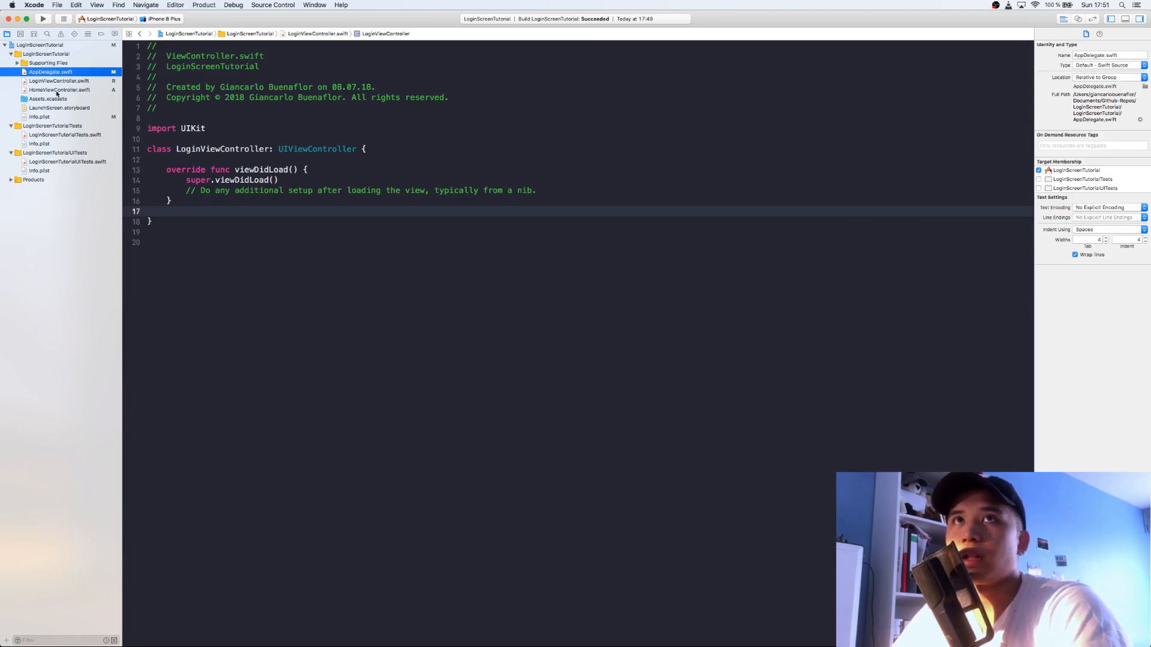
click(51, 72)
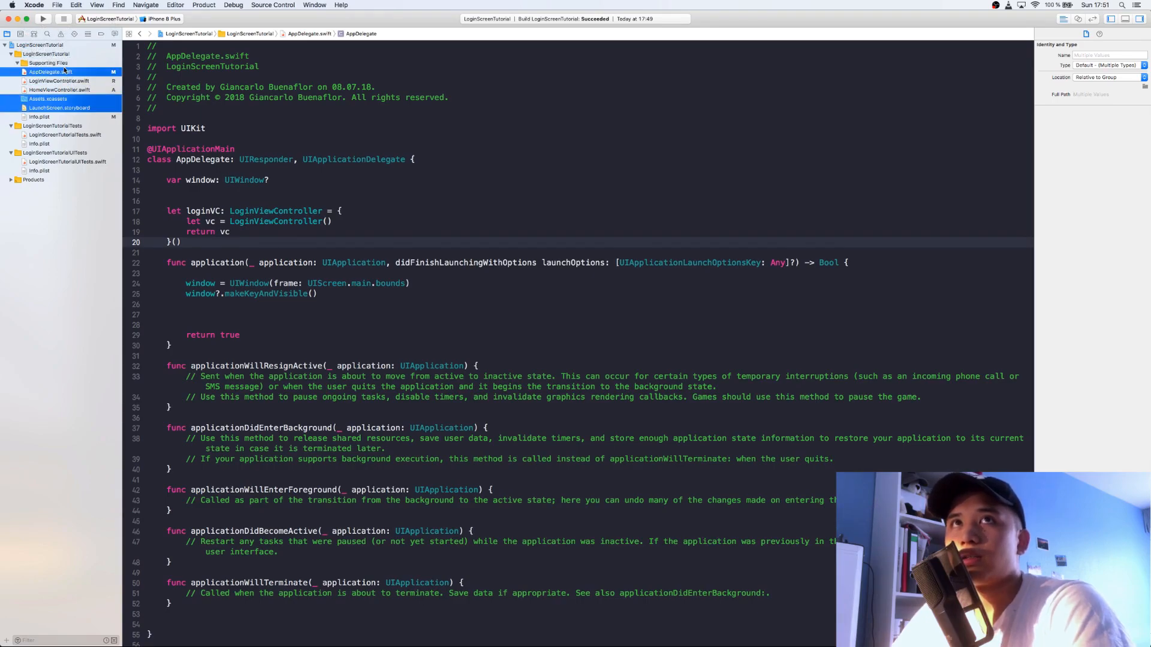
click(17, 62)
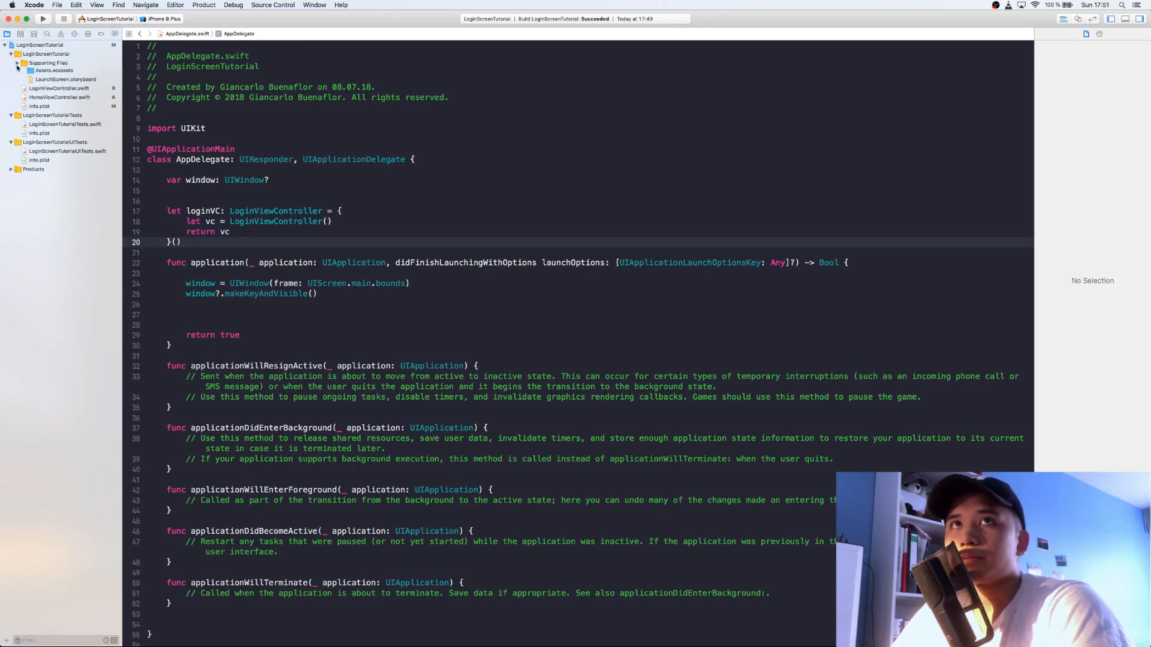
Step: Group LoginViewController into a Verification group and HomeViewController into a new Main group
right_click(59, 73)
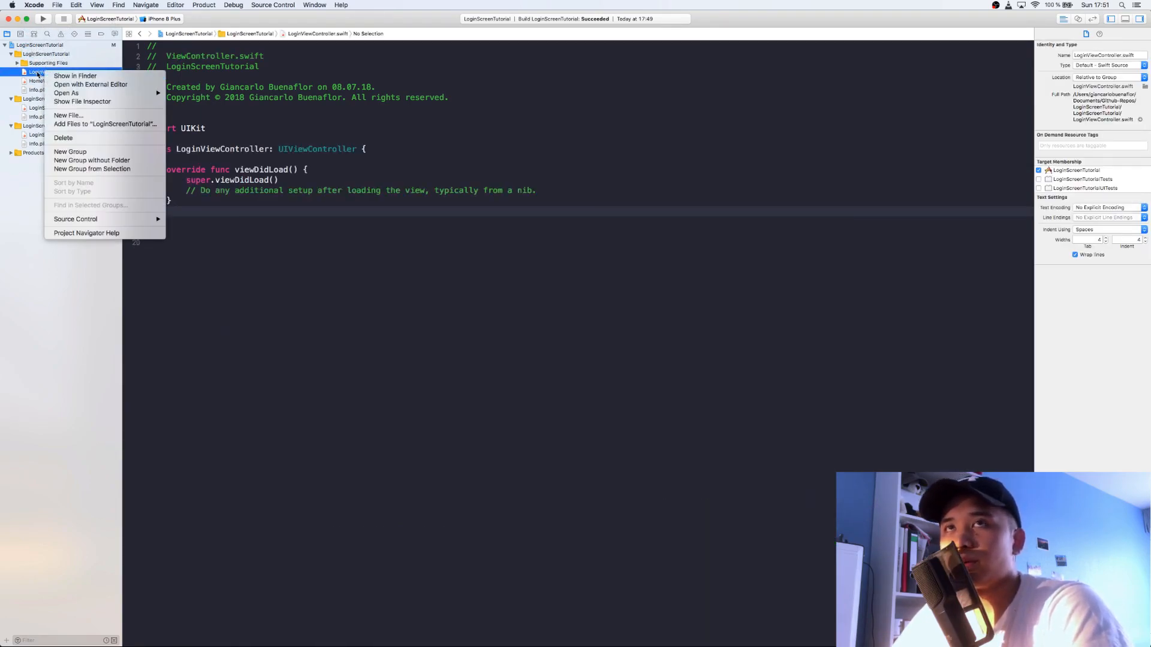
mouse_move(92, 161)
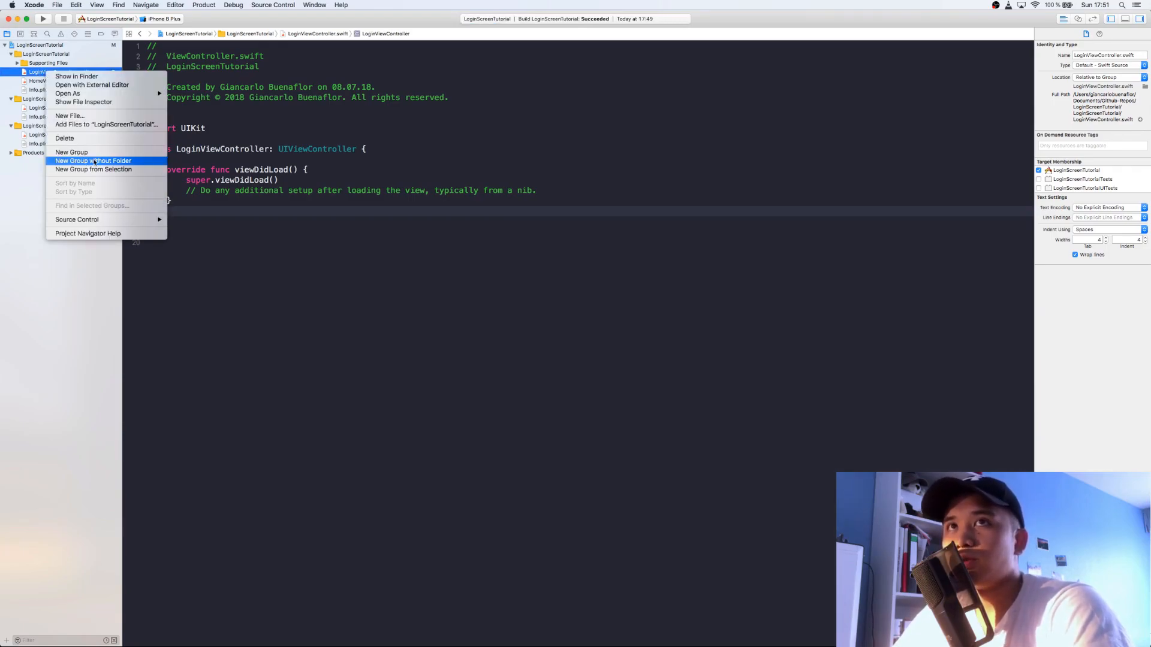
click(72, 151)
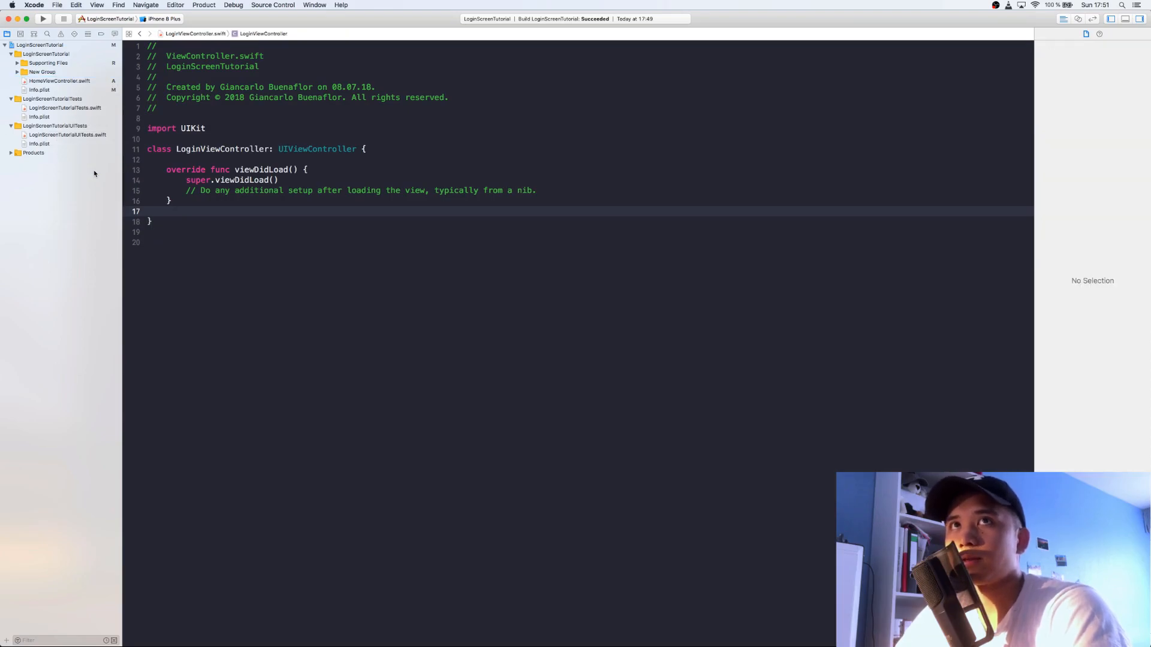
click(42, 71)
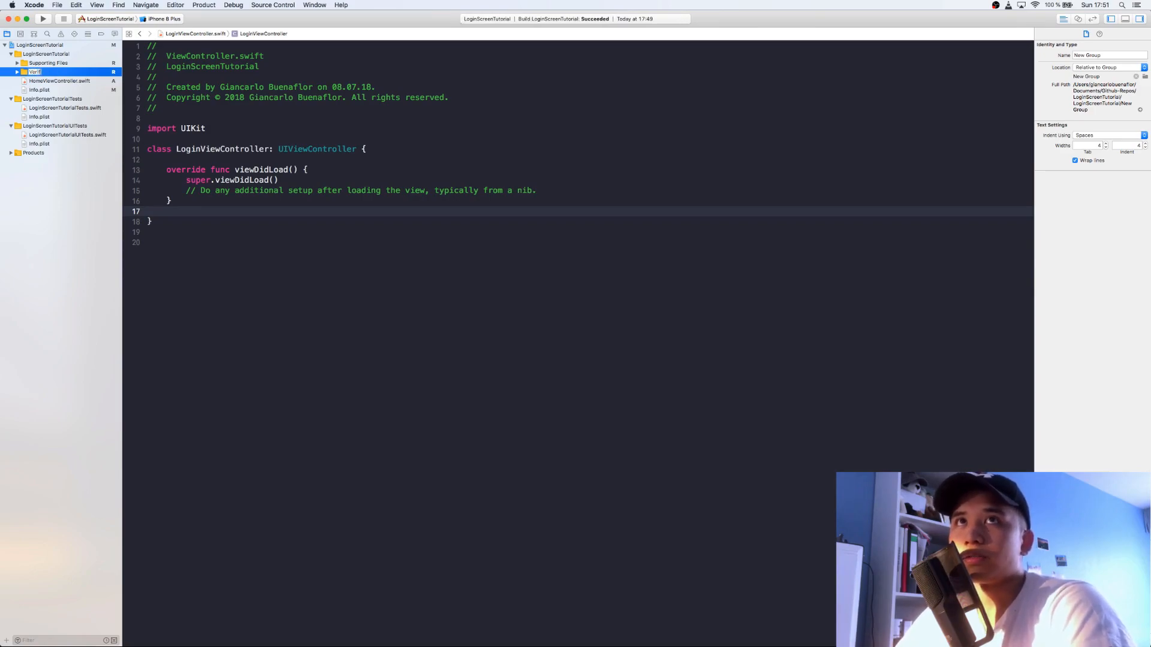
text(Verification)
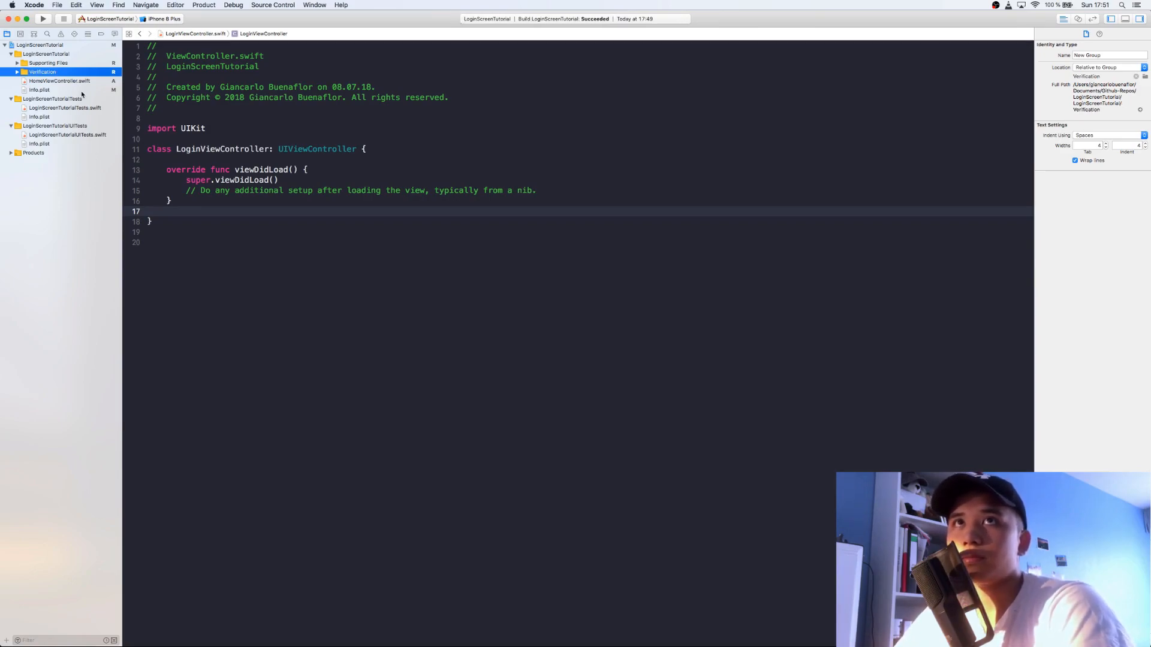
right_click(59, 81)
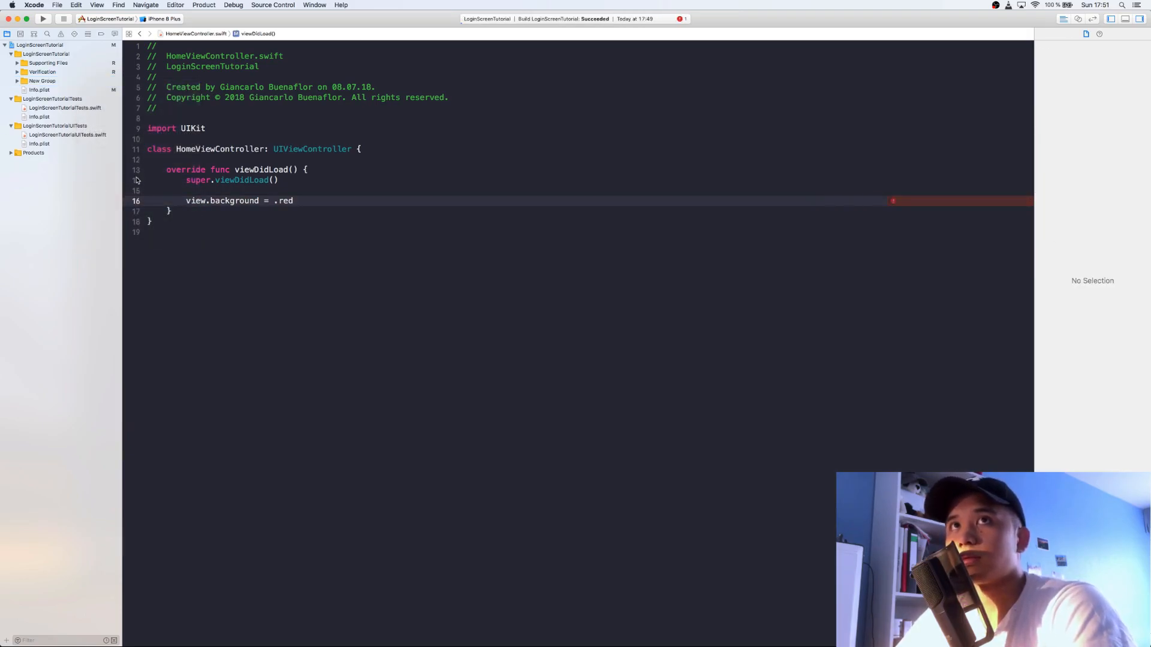
click(42, 81)
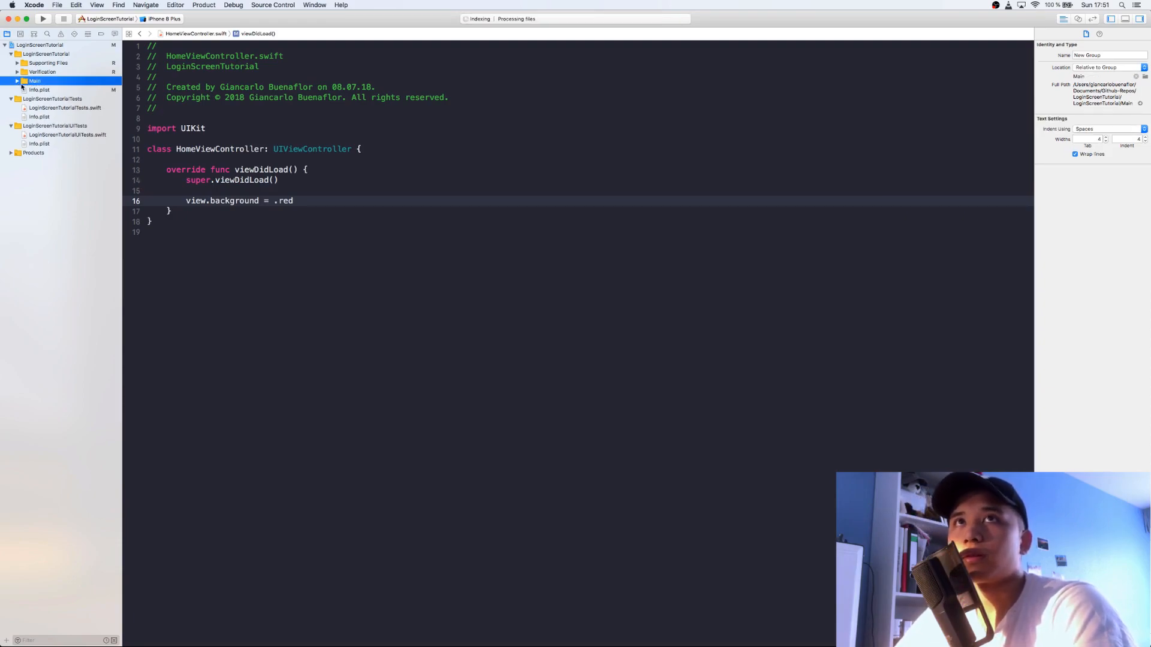
Step: Create a new group in the LoginScreenTutorial project
right_click(40, 45)
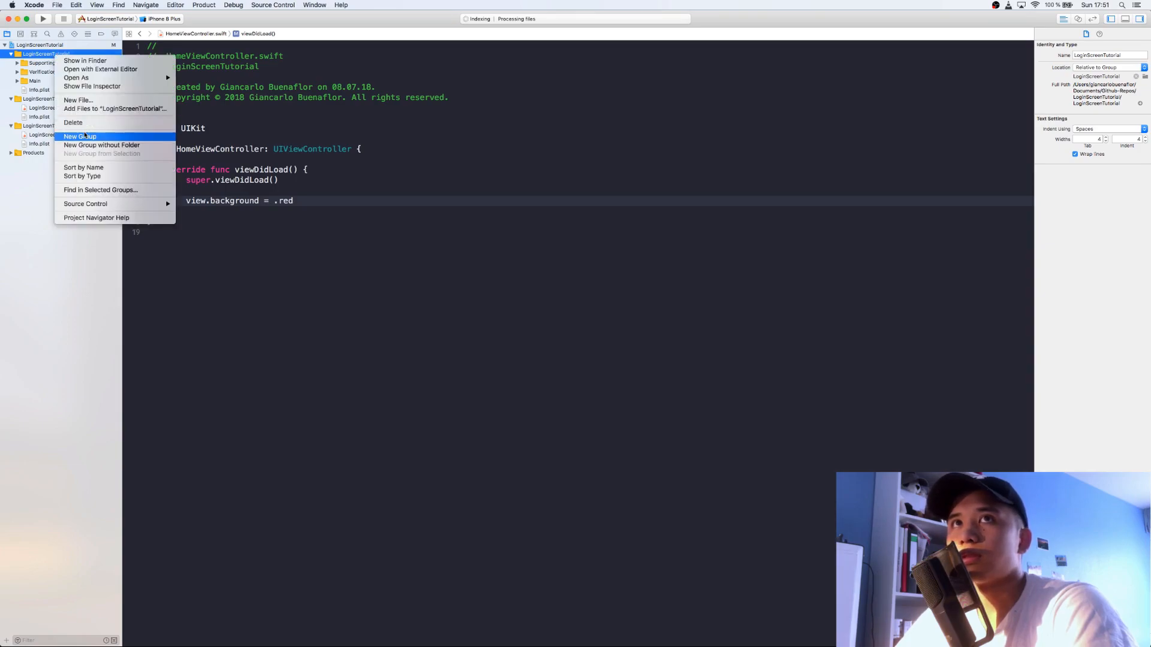
click(79, 137)
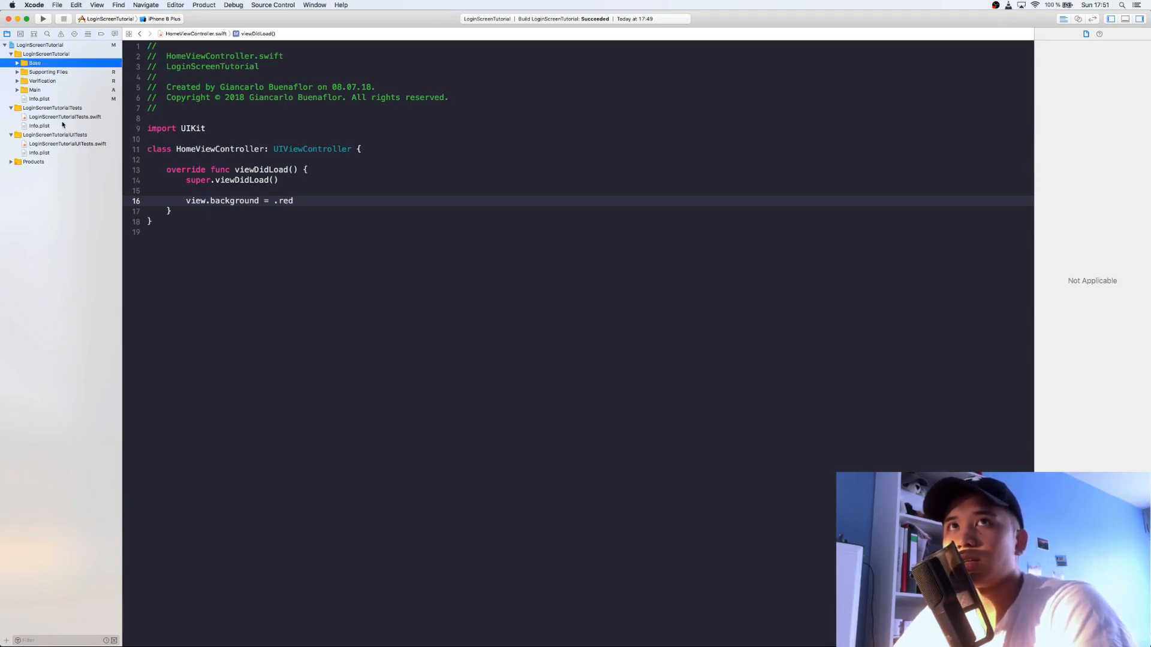
right_click(40, 45)
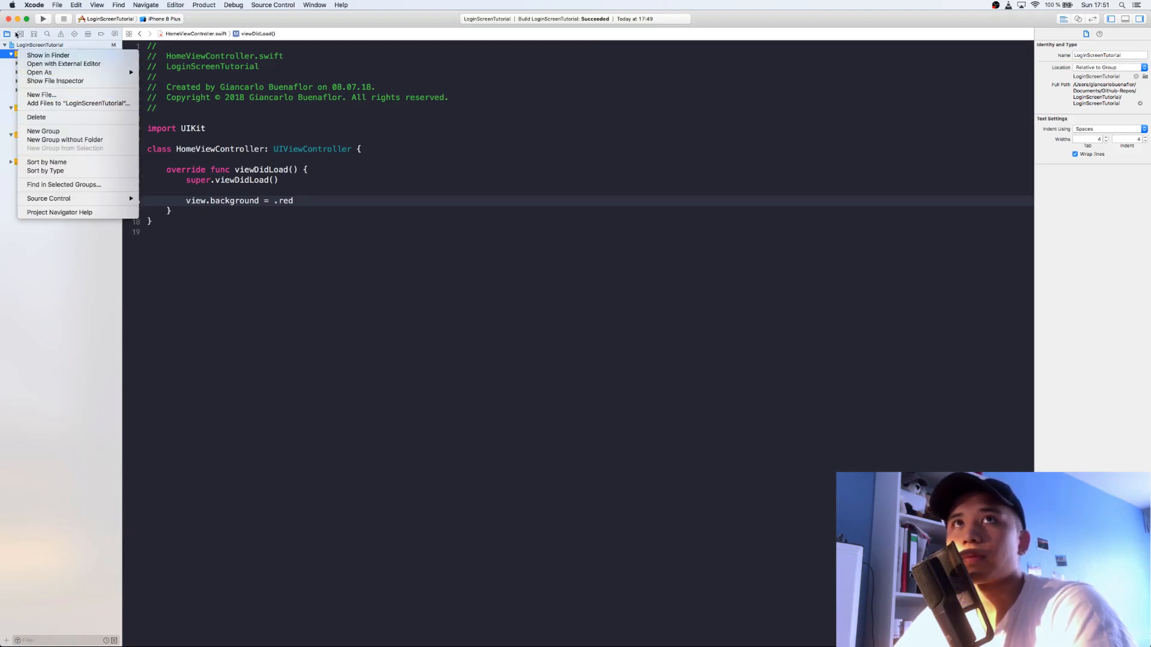
click(40, 45)
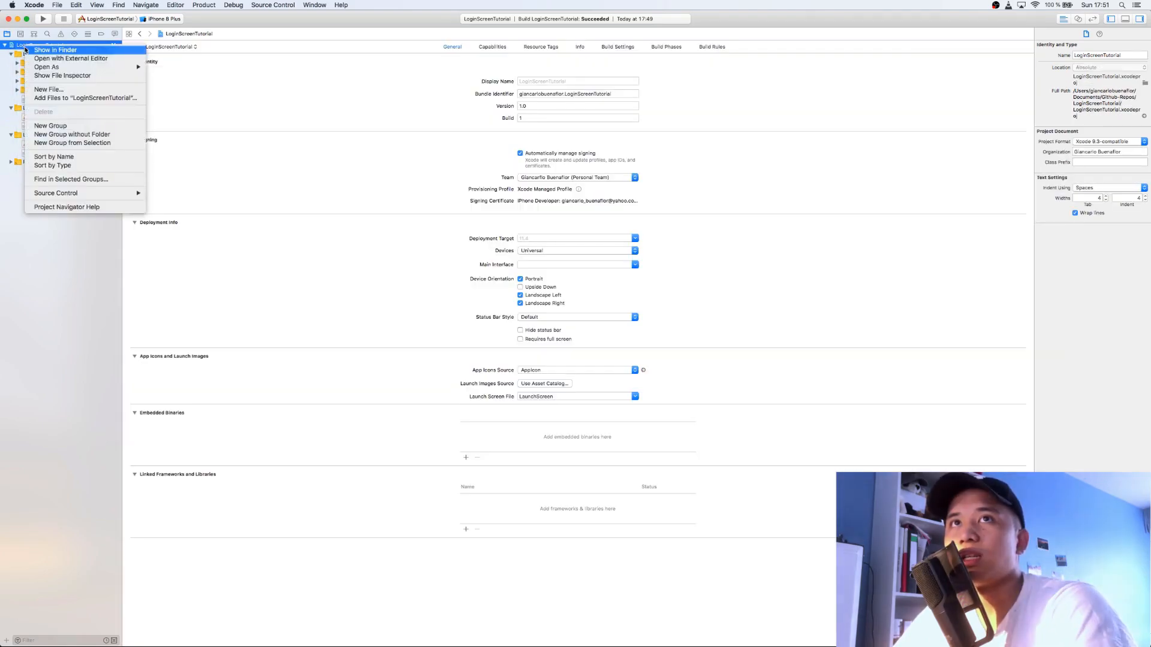
click(51, 126)
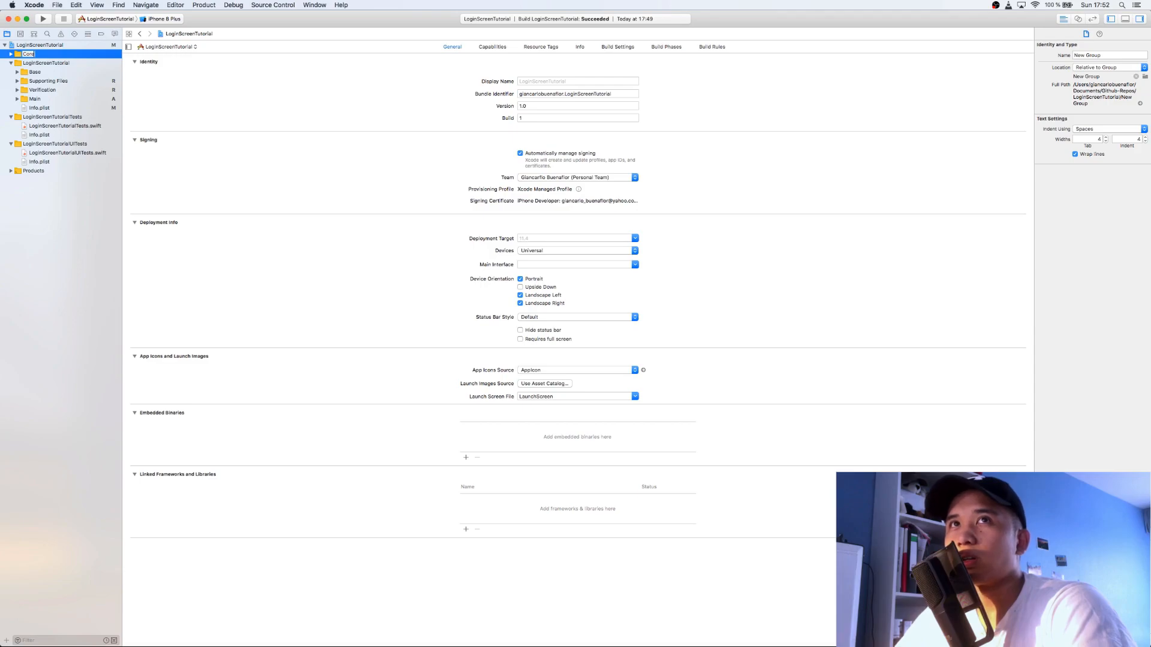
key(Return)
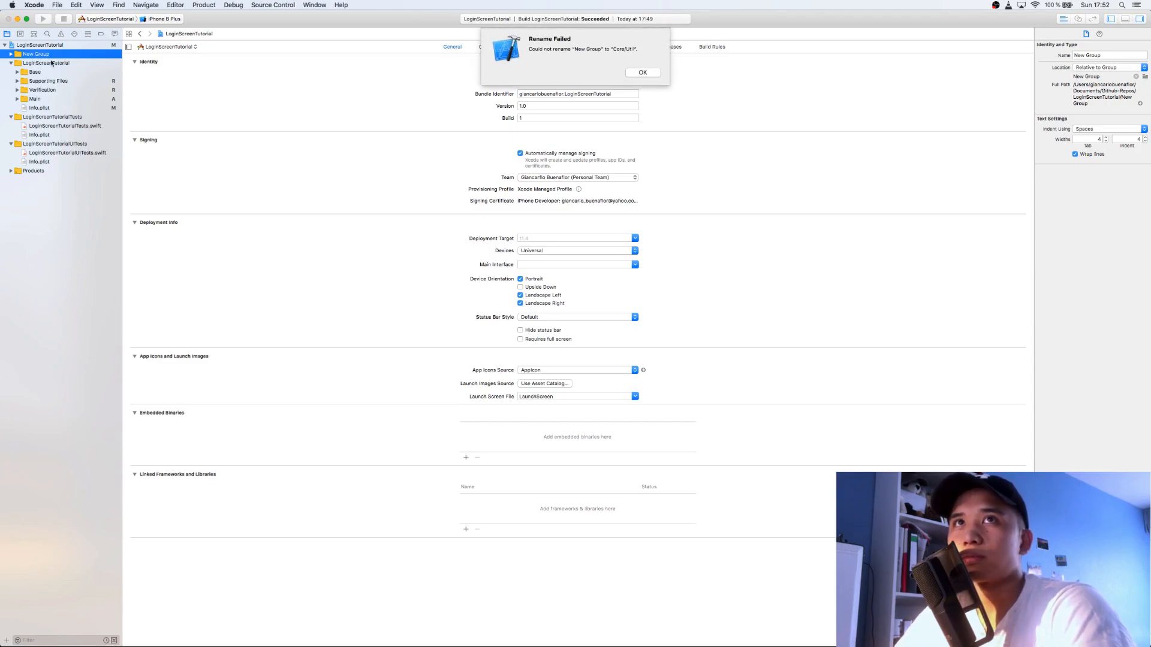
Step: Name the new group Core and place it inside the LoginScreenTutorial app folder
click(641, 72)
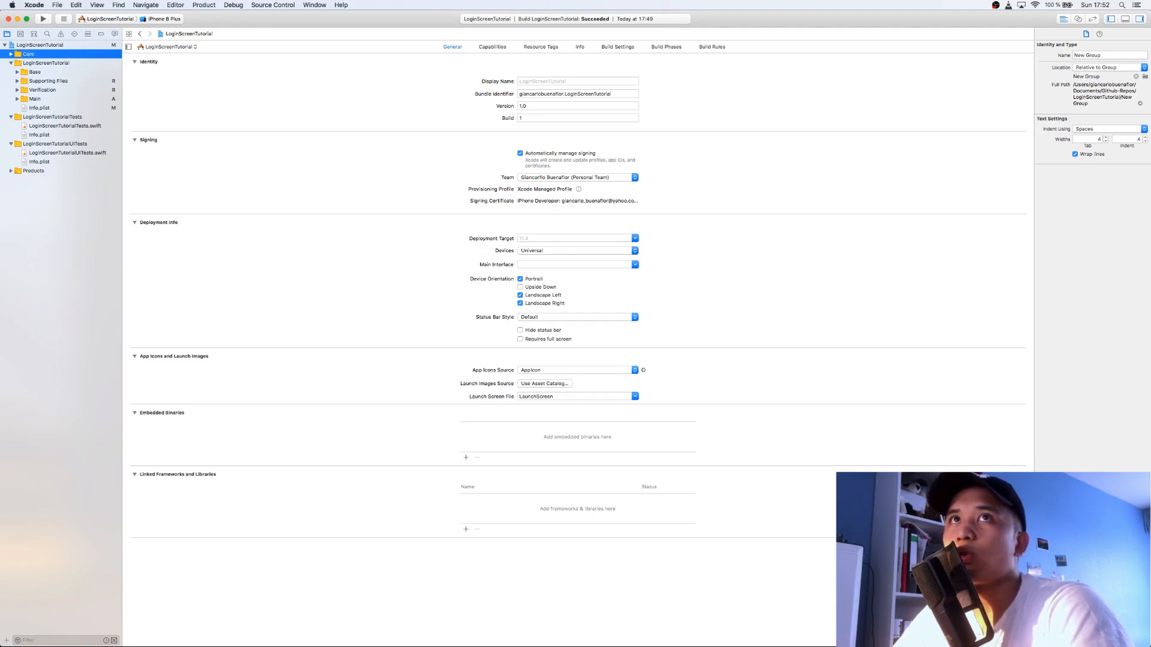
click(28, 54)
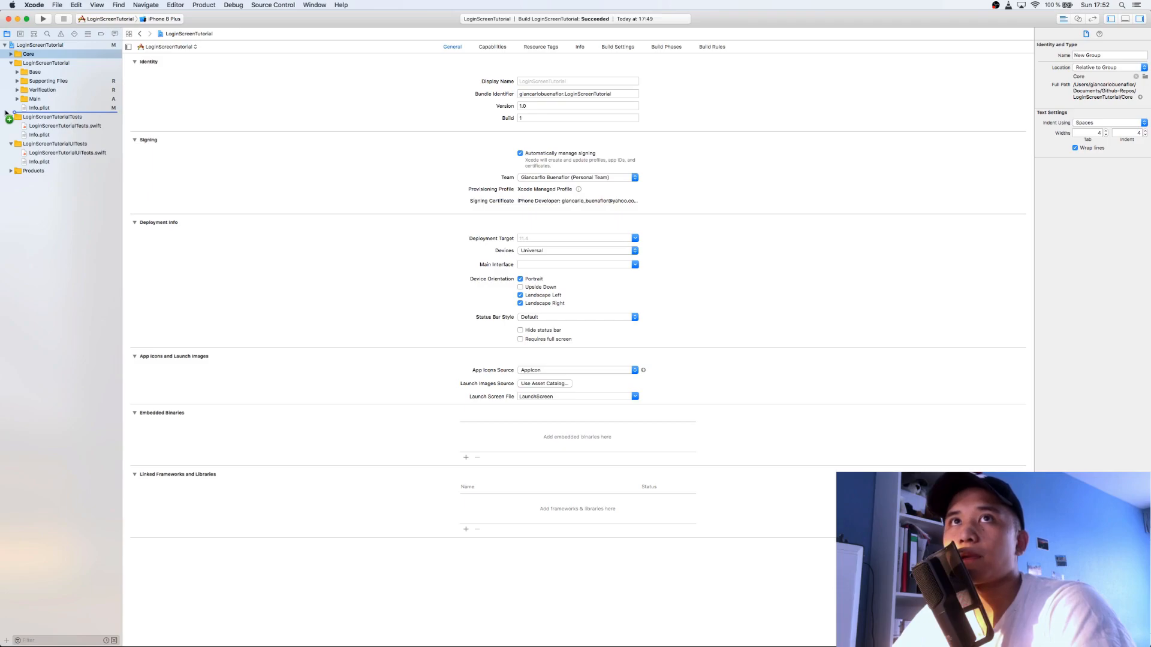
click(46, 53)
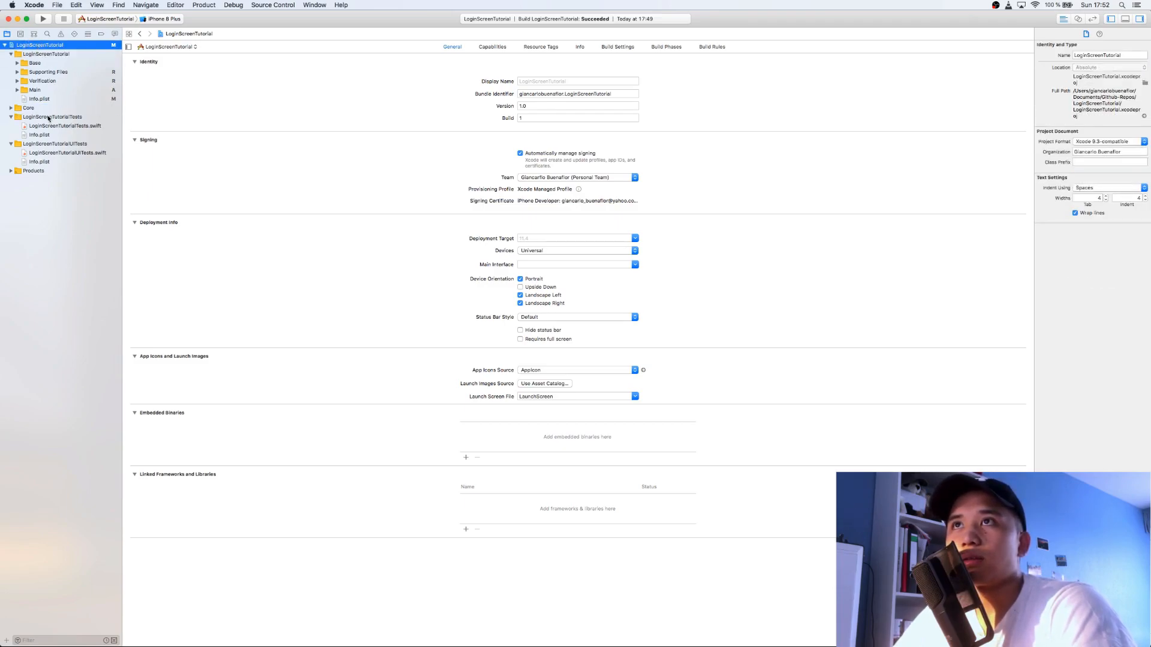
click(66, 125)
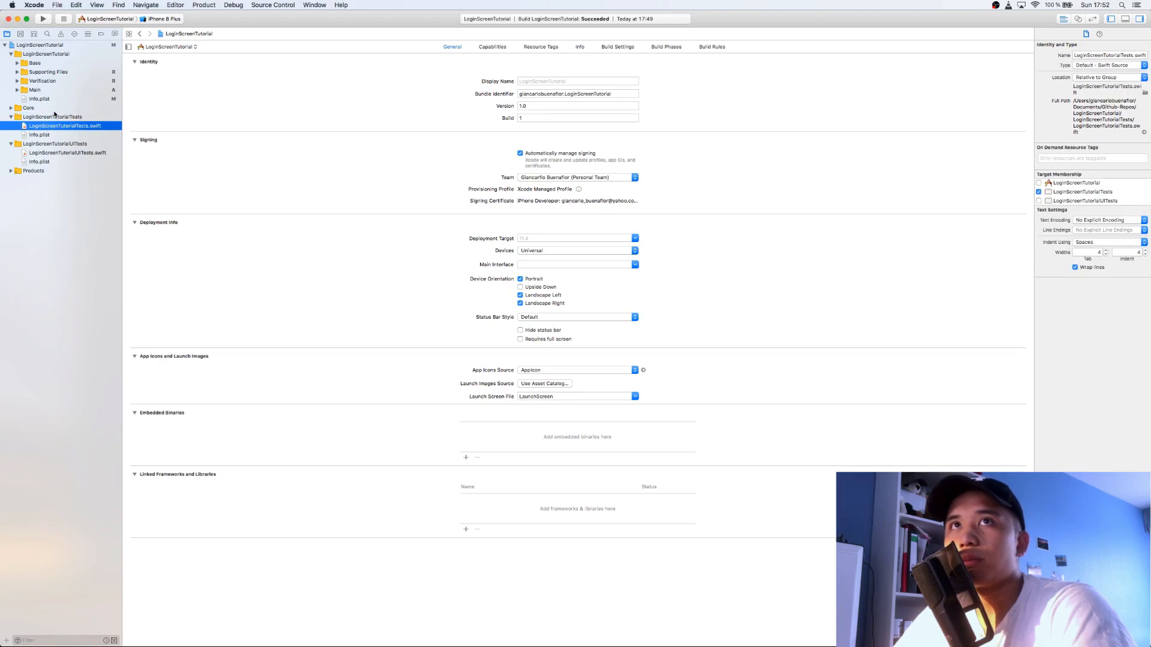
right_click(29, 108)
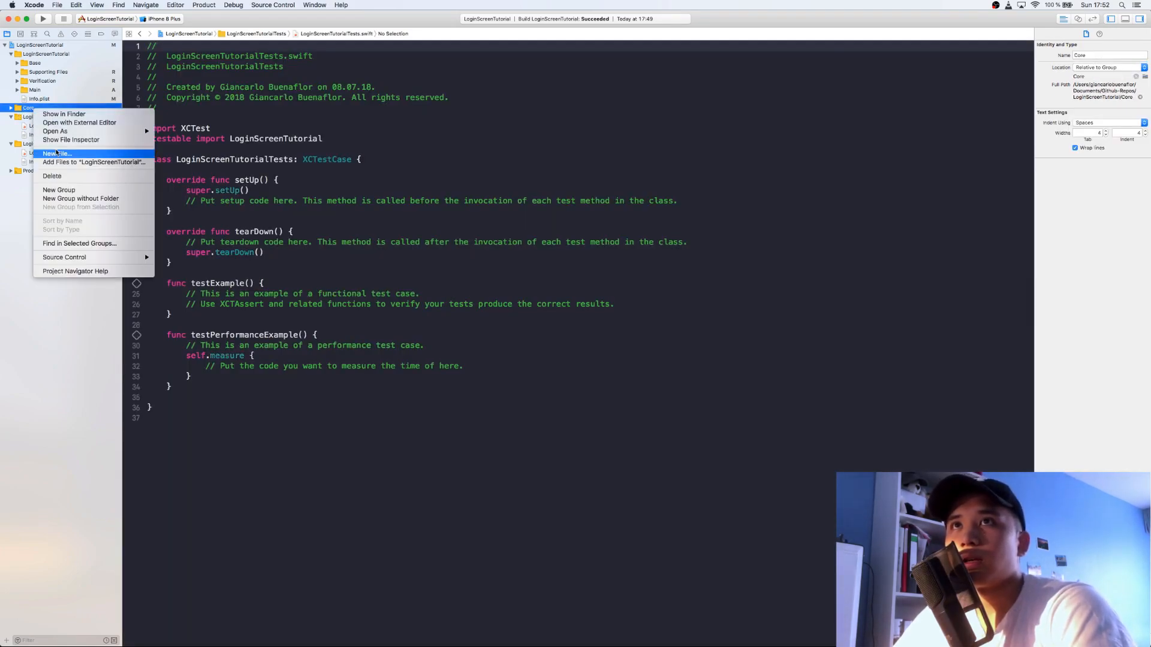
Step: Add a Swift file UIKit.swift to Core and replace its default import with extension code
click(56, 153)
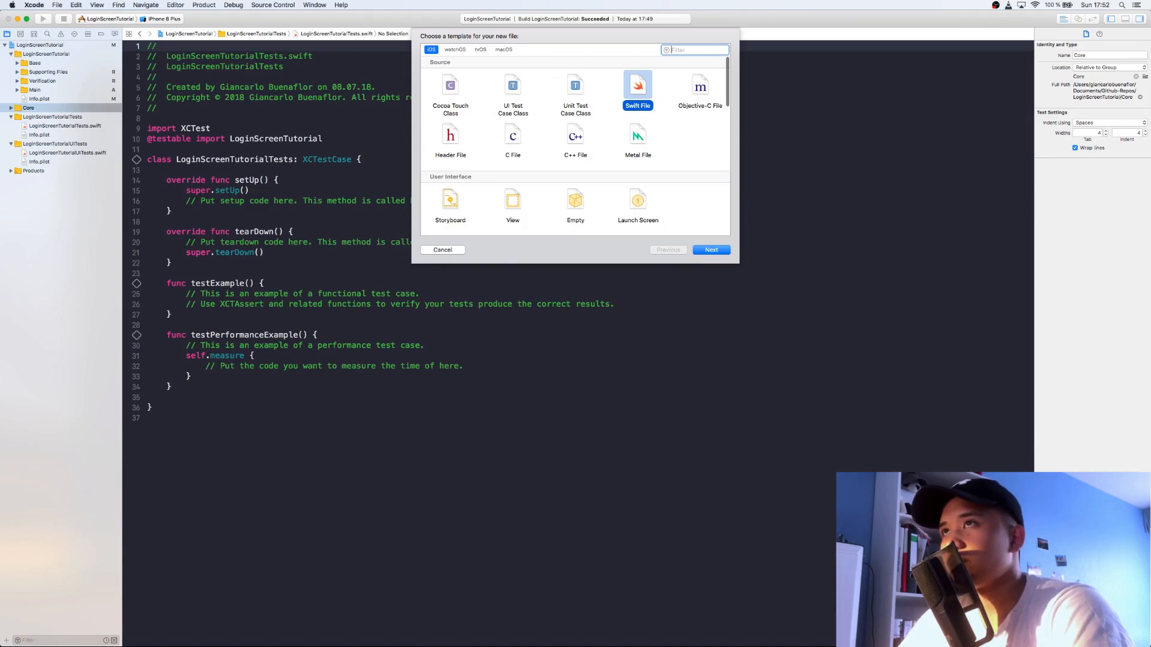
click(709, 249)
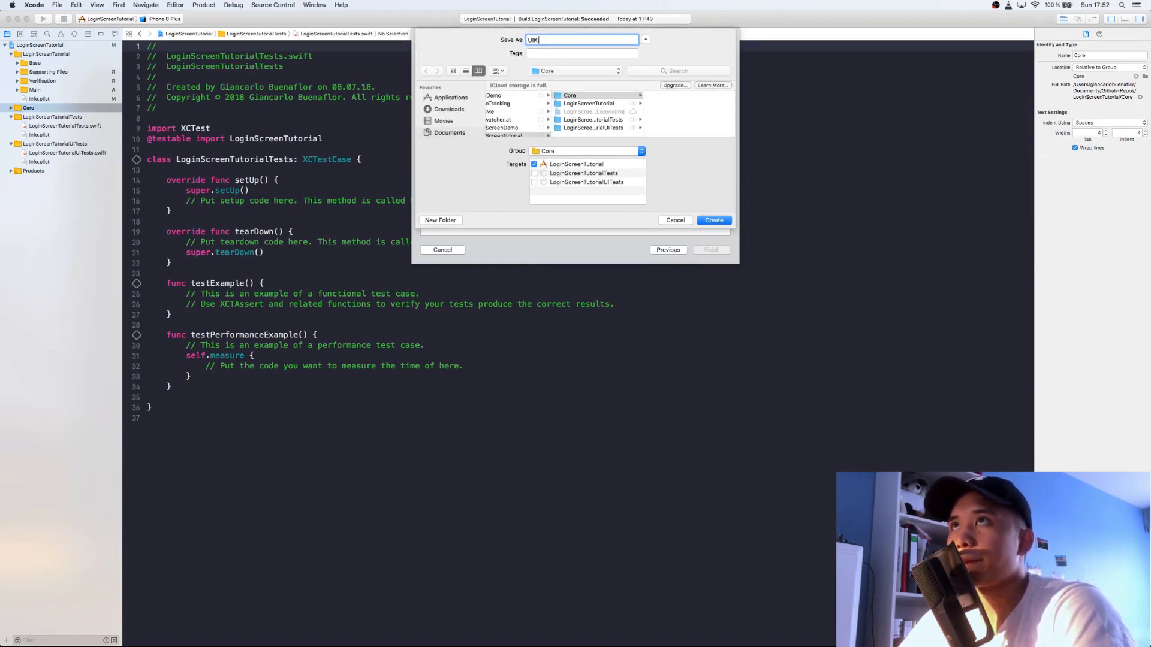
click(443, 250)
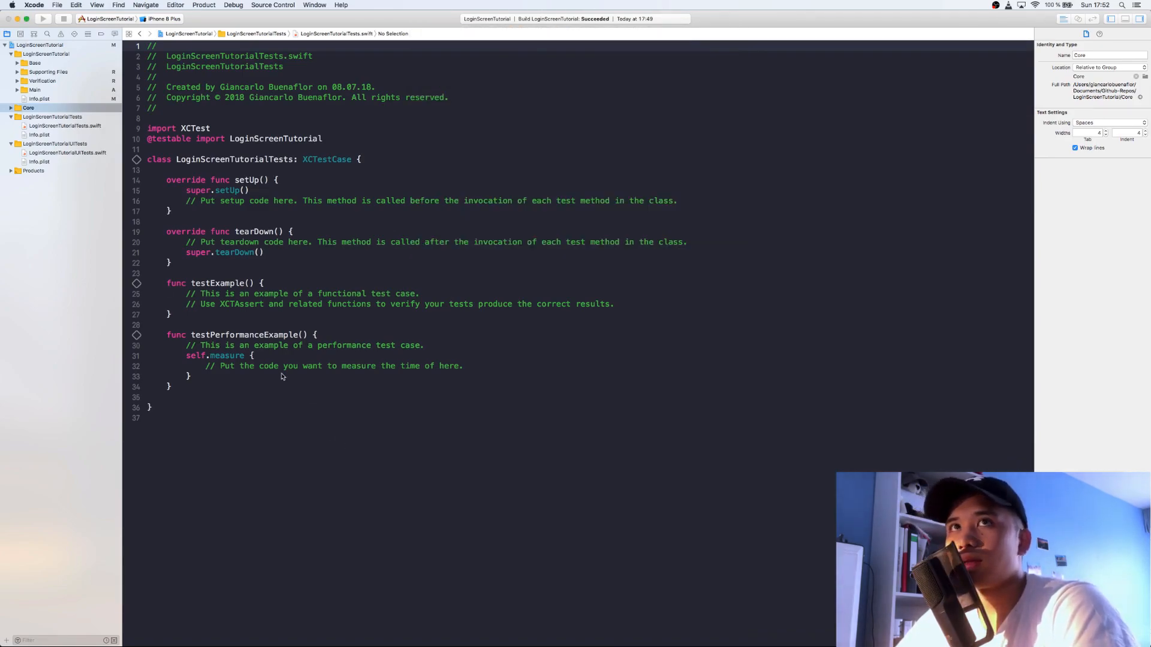
click(42, 117)
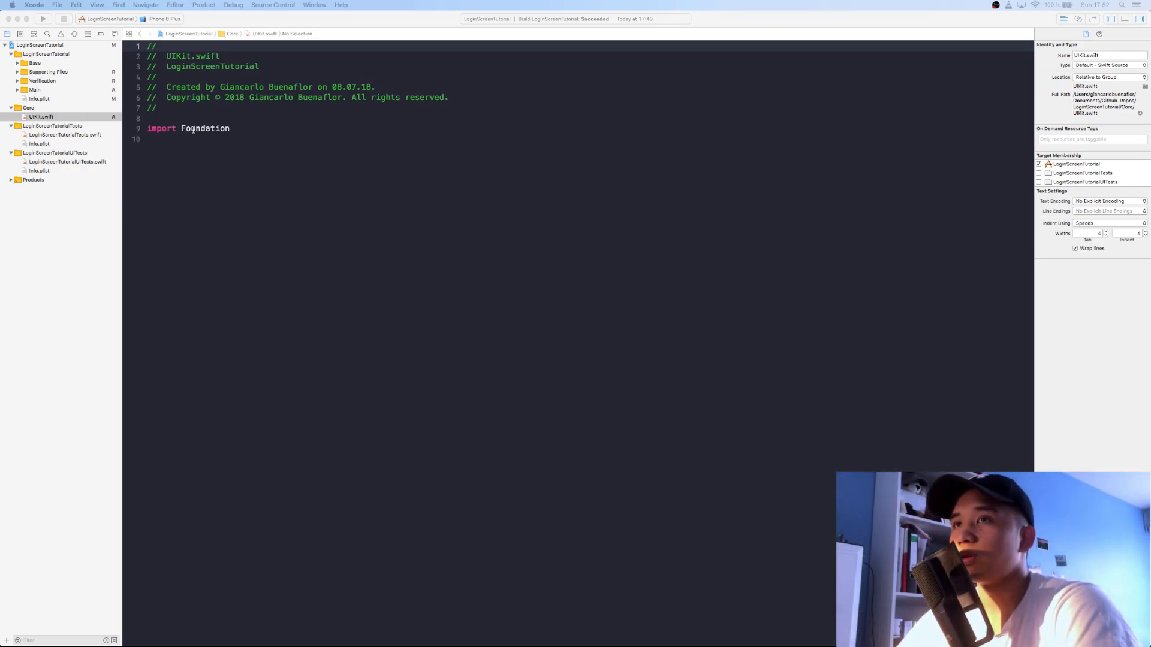
double_click(205, 128)
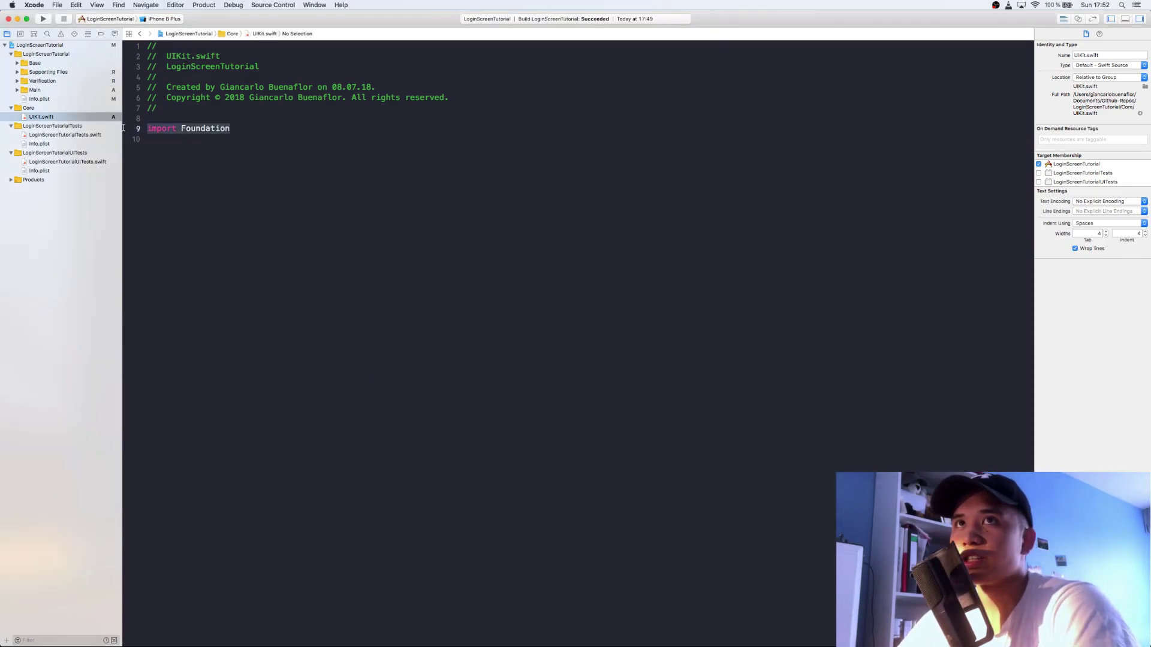
scroll(down, 3)
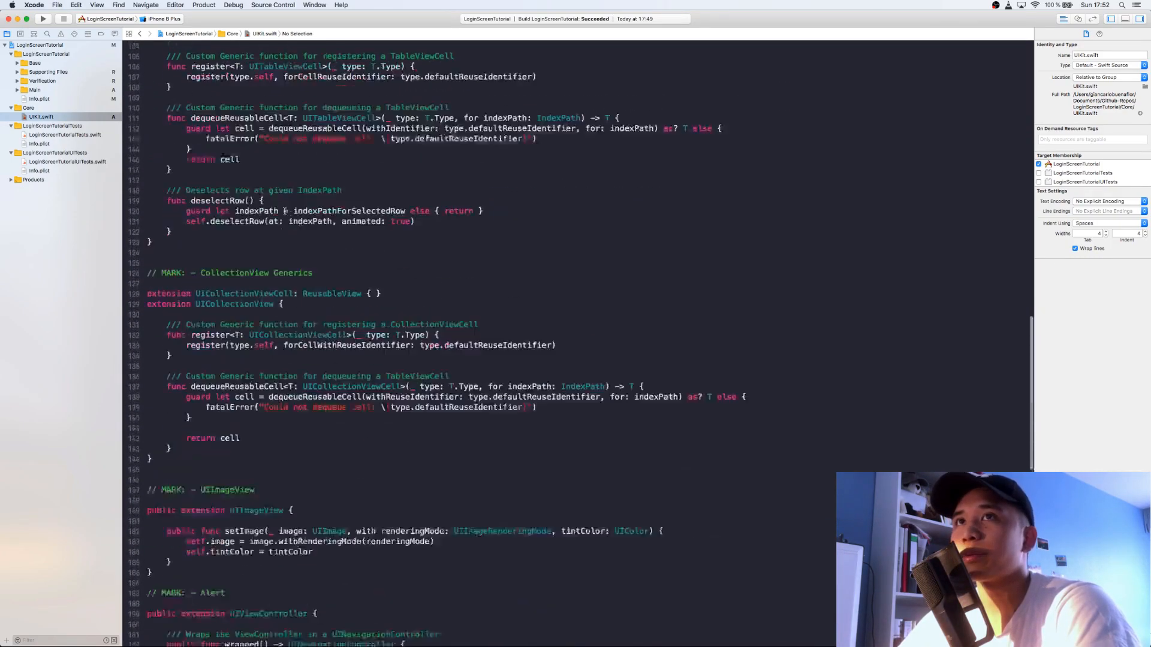
scroll(up, 3)
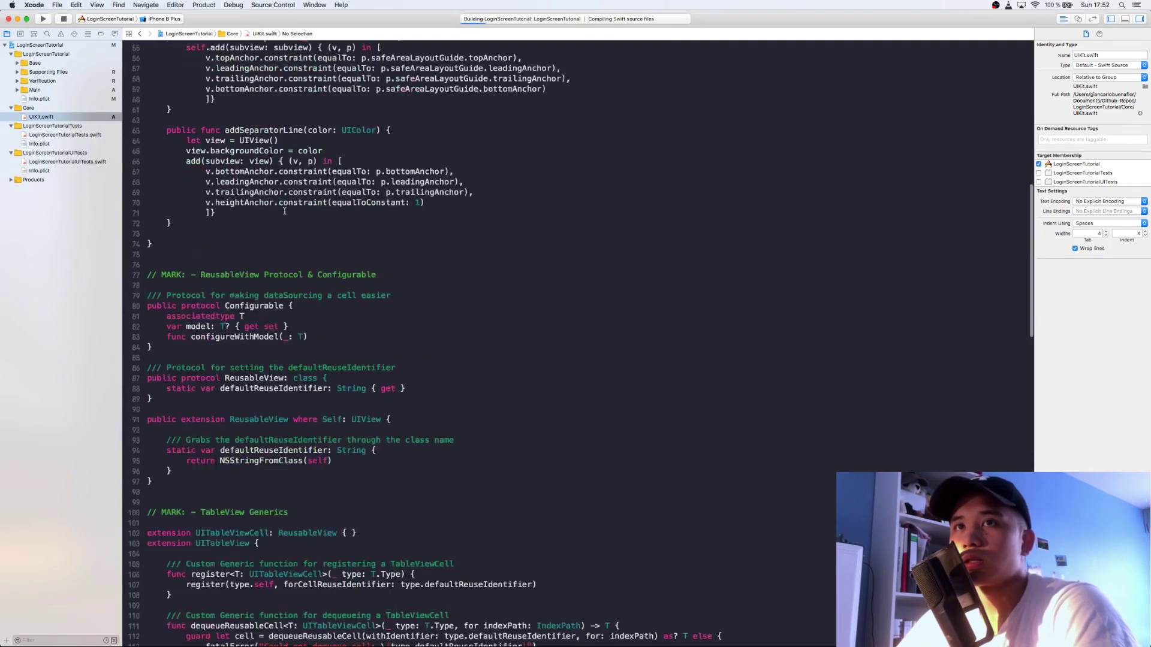
scroll(down, 3)
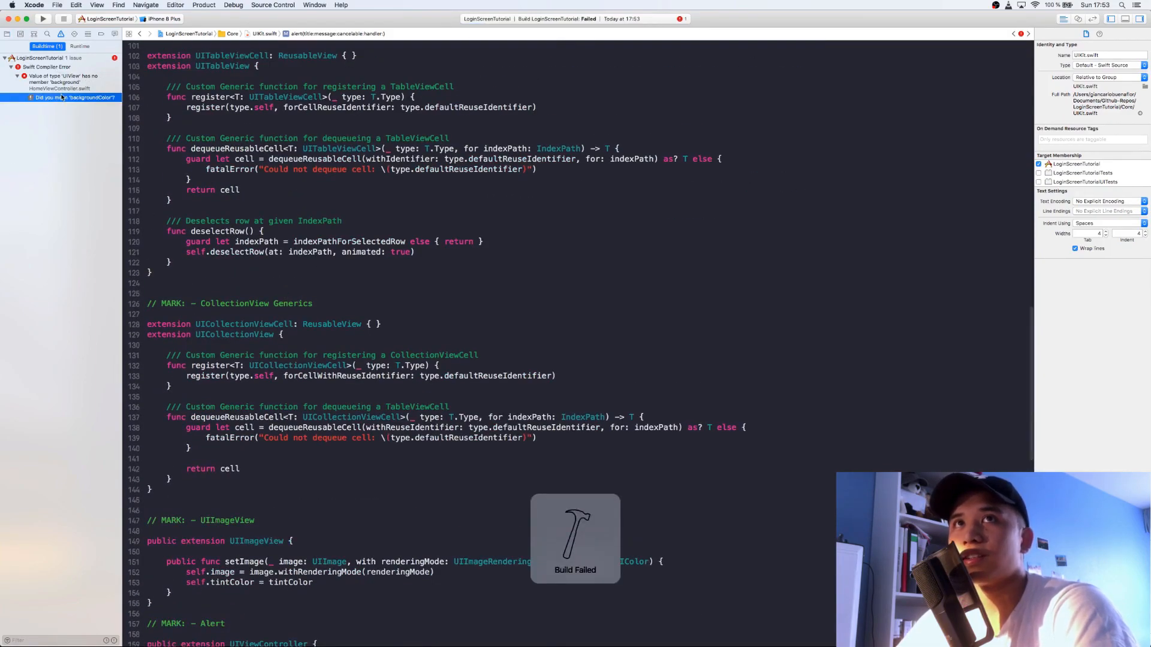
Step: Fix HomeViewController's background build error by setting view.backgroundColor = .red
click(62, 82)
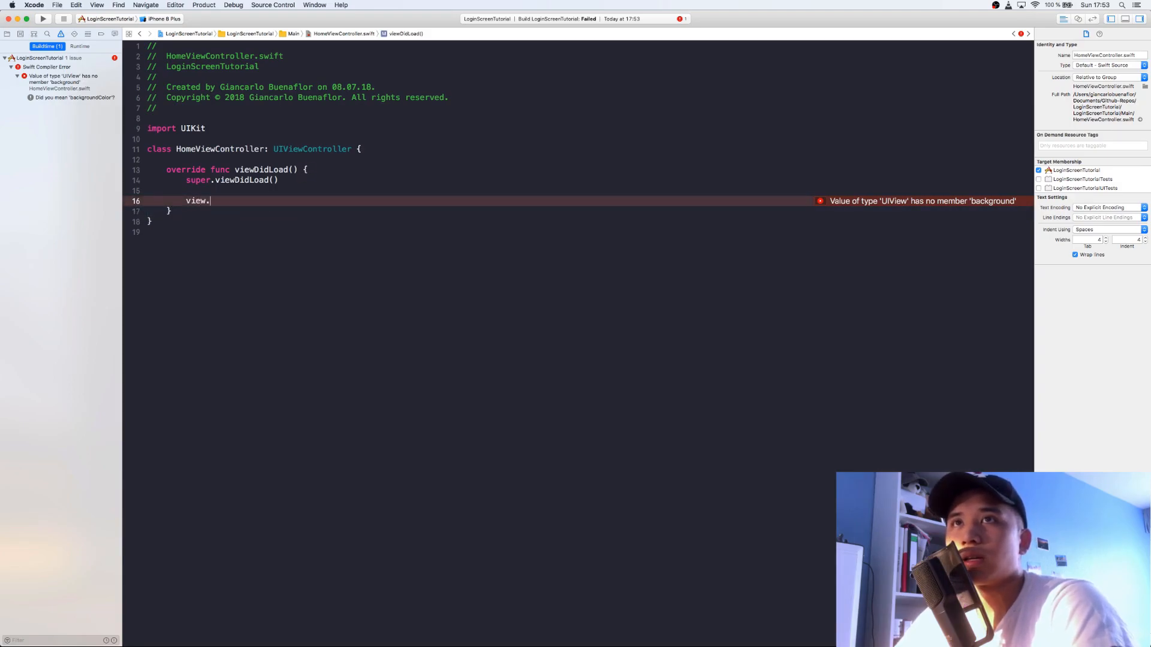
text(backgroundColor =)
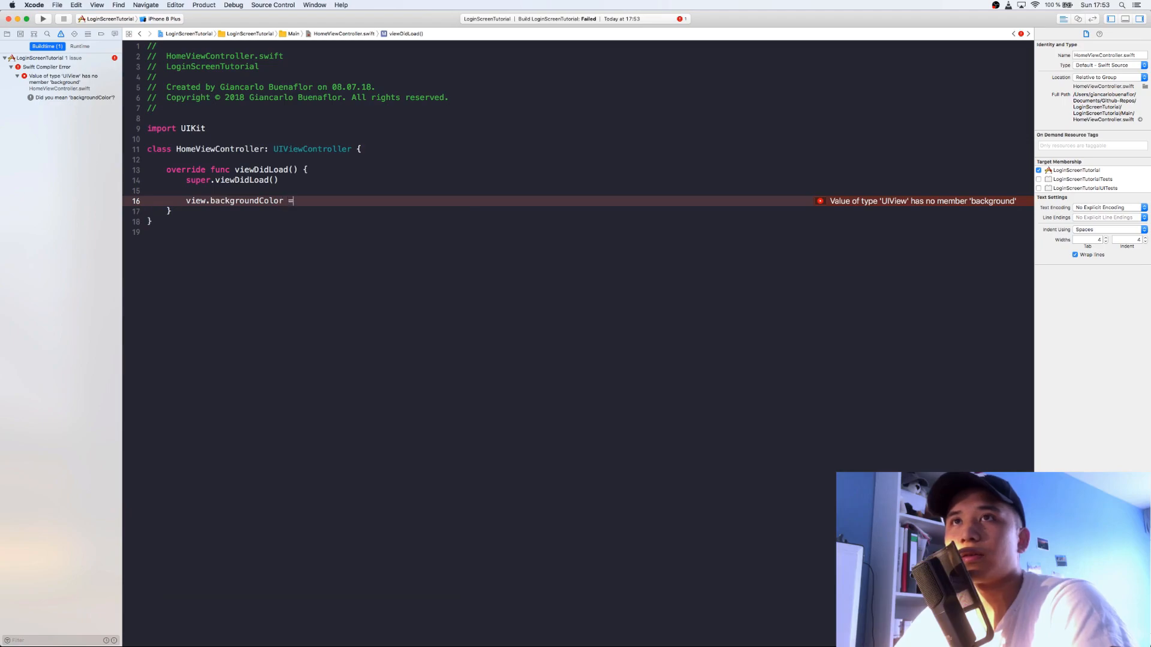
text(.red)
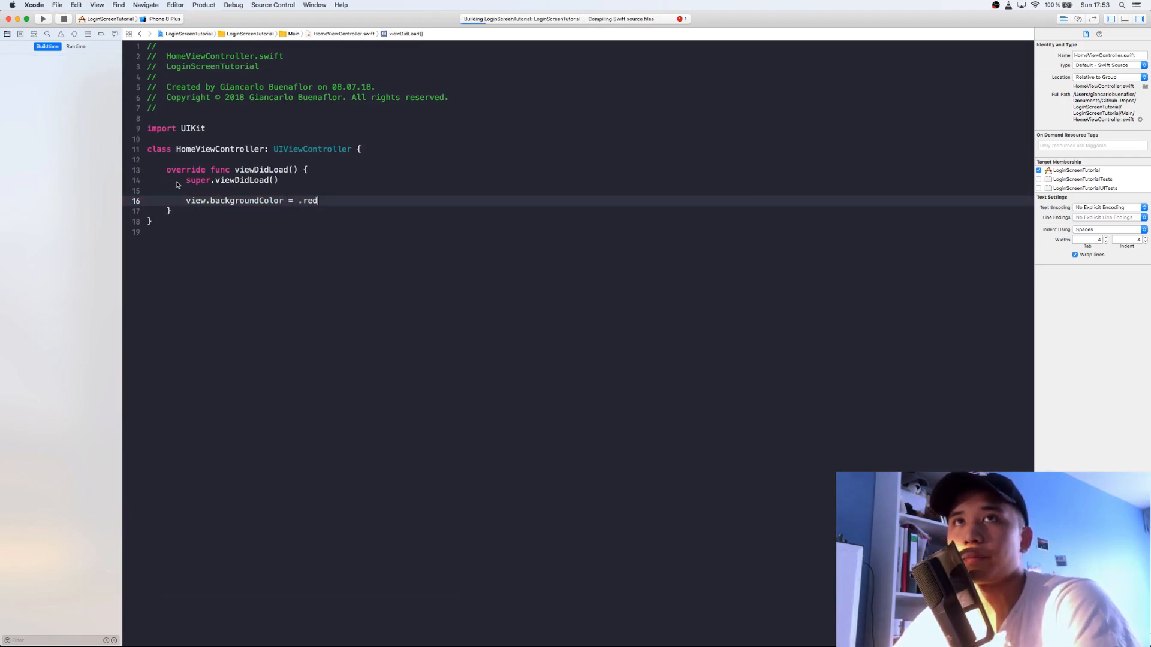
Step: Add a new Swift file named UIColor to the Core group
right_click(28, 108)
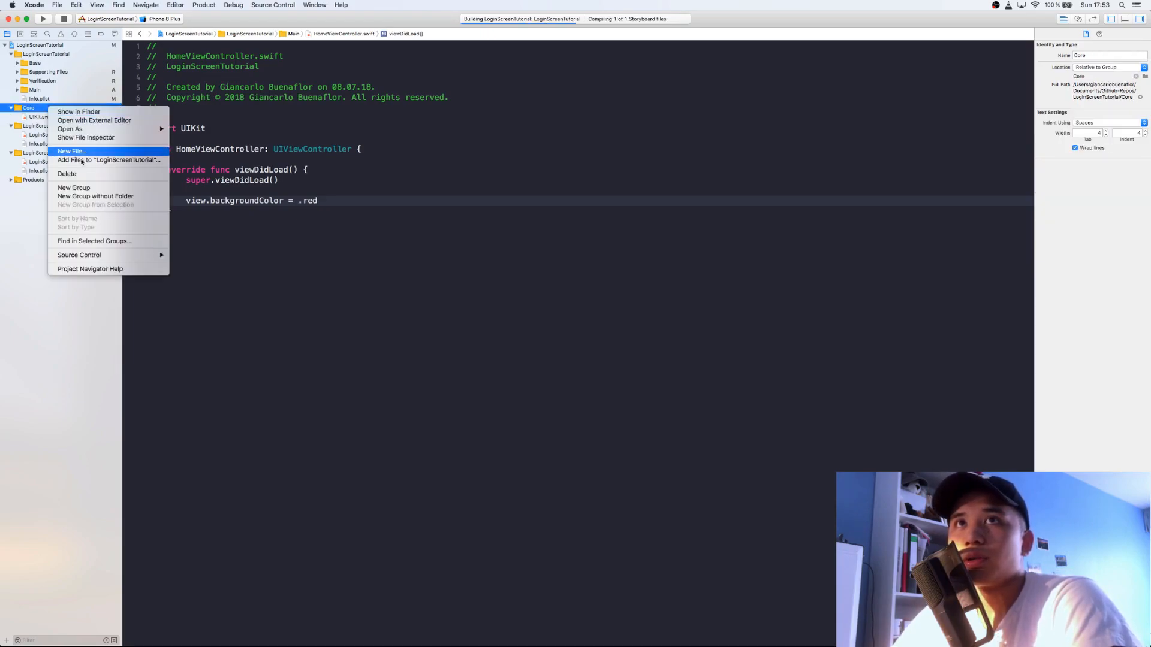
click(72, 151)
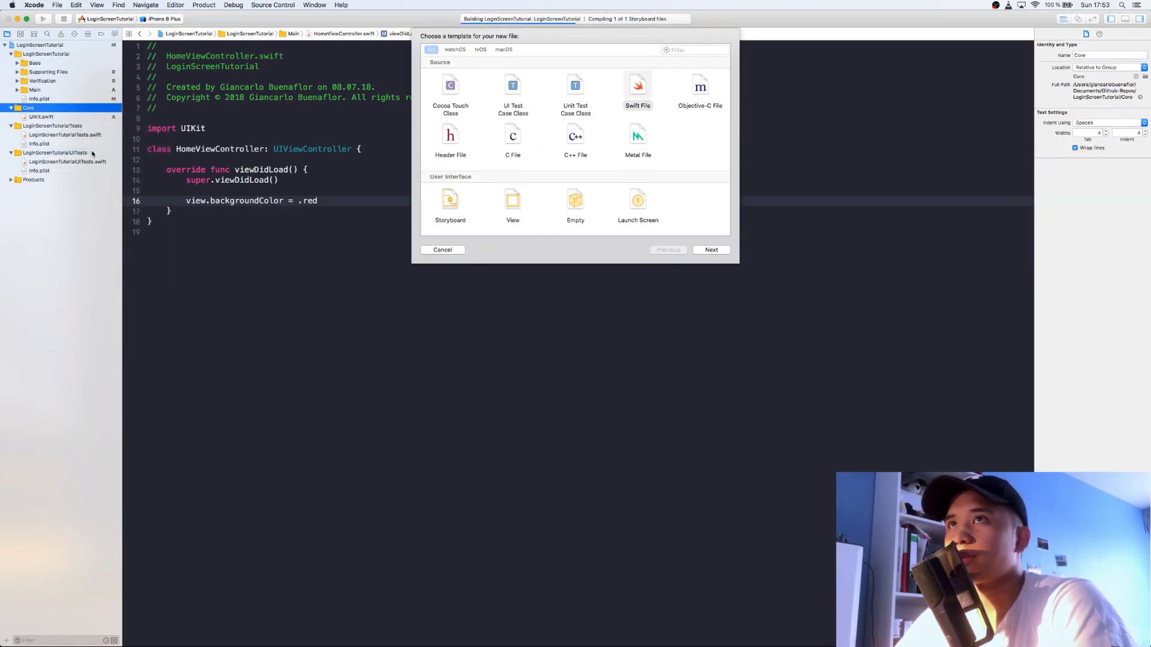
click(709, 249)
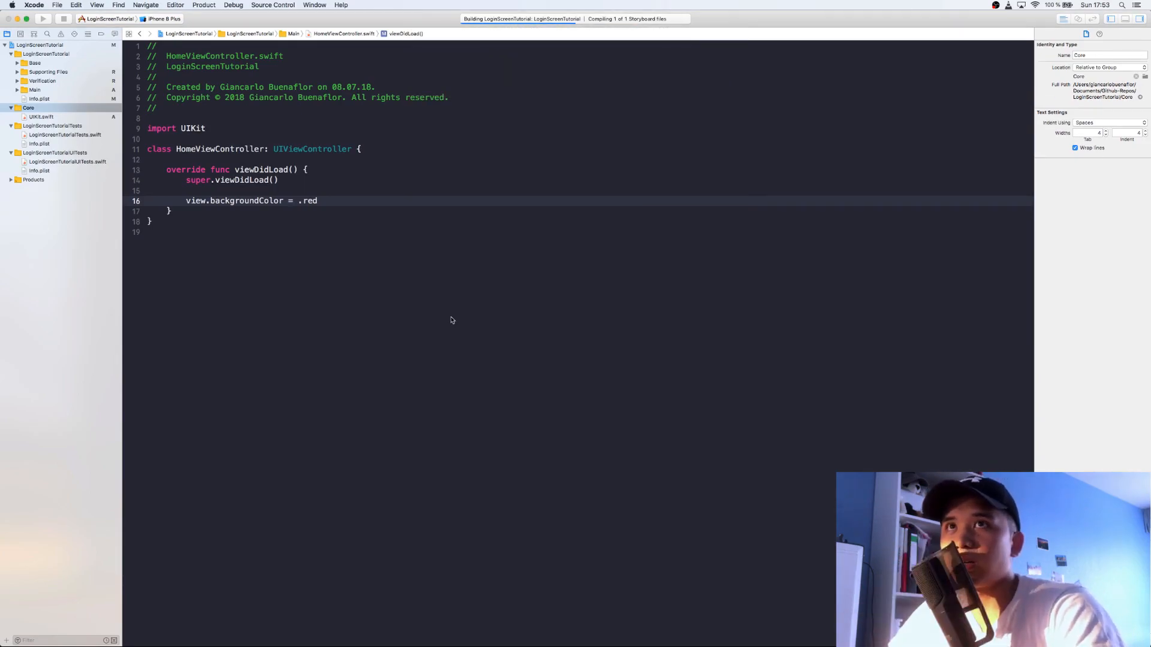
click(43, 126)
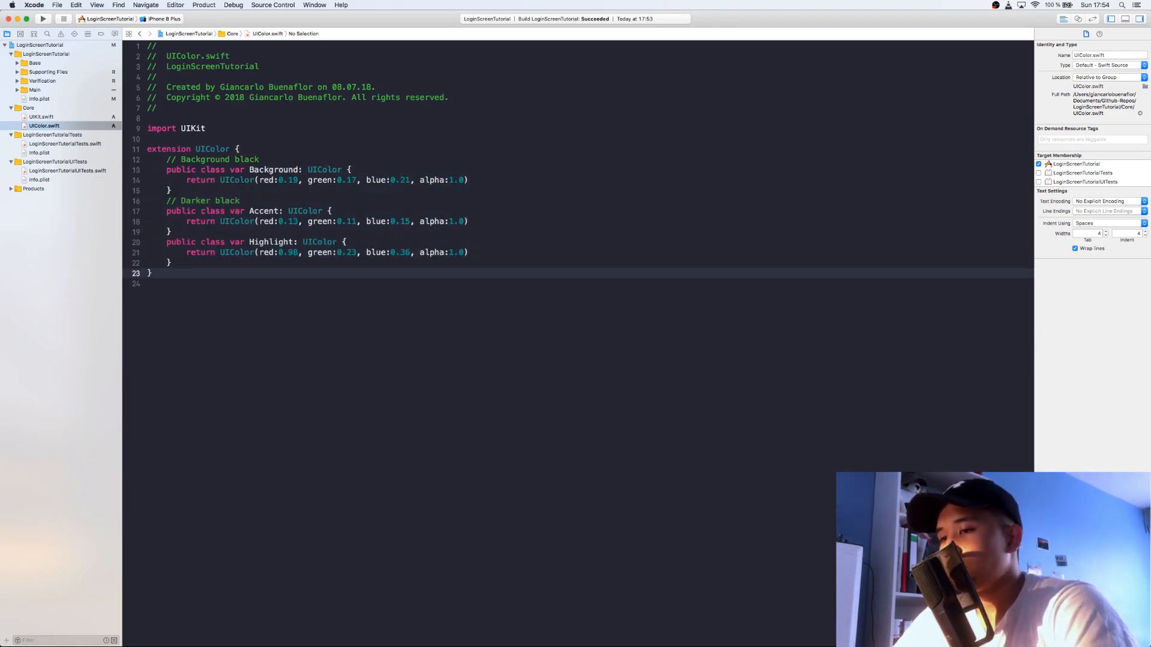
Step: Create UIFont.swift in Core and edit the Regular font's name
click(28, 108)
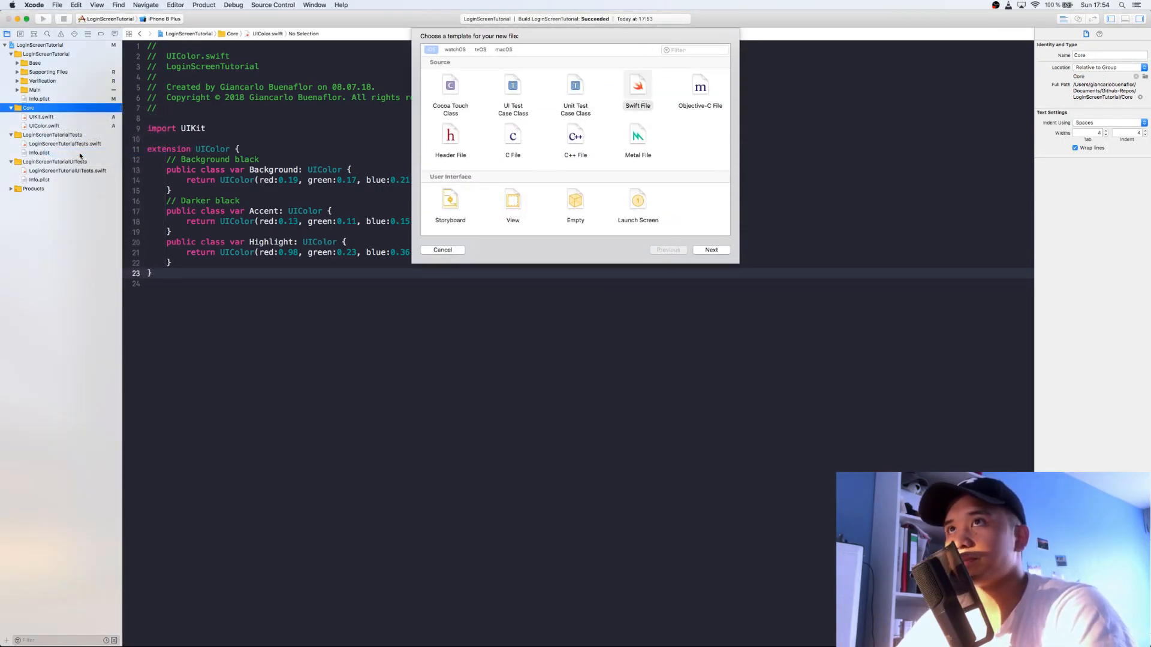
click(710, 249)
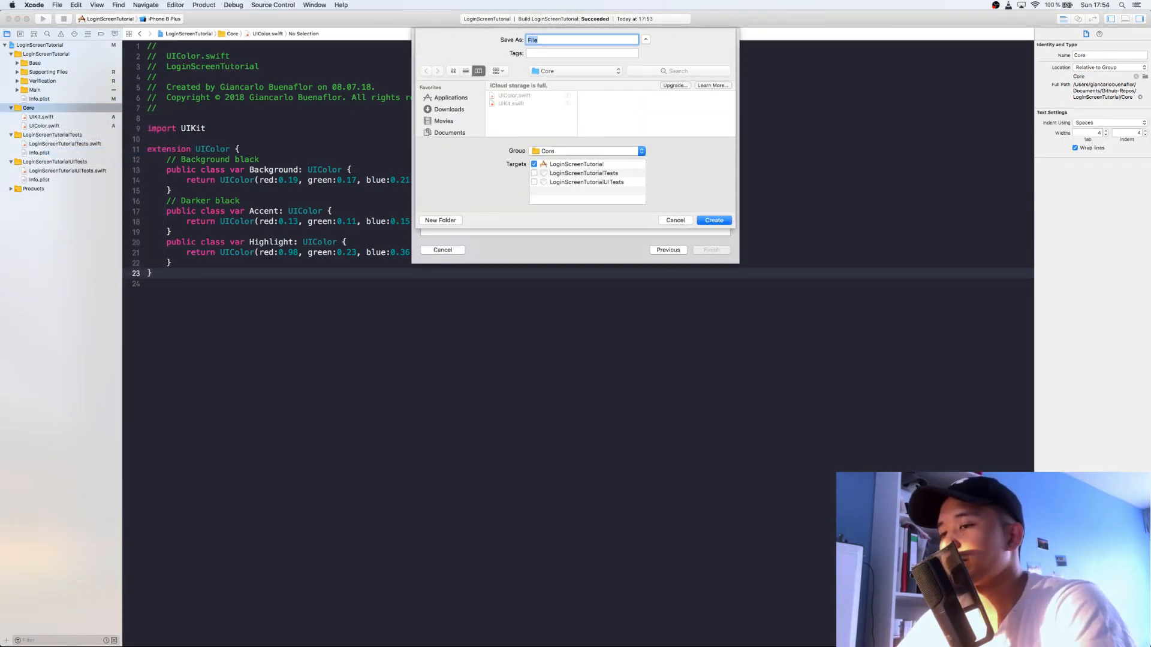
text(UIFont)
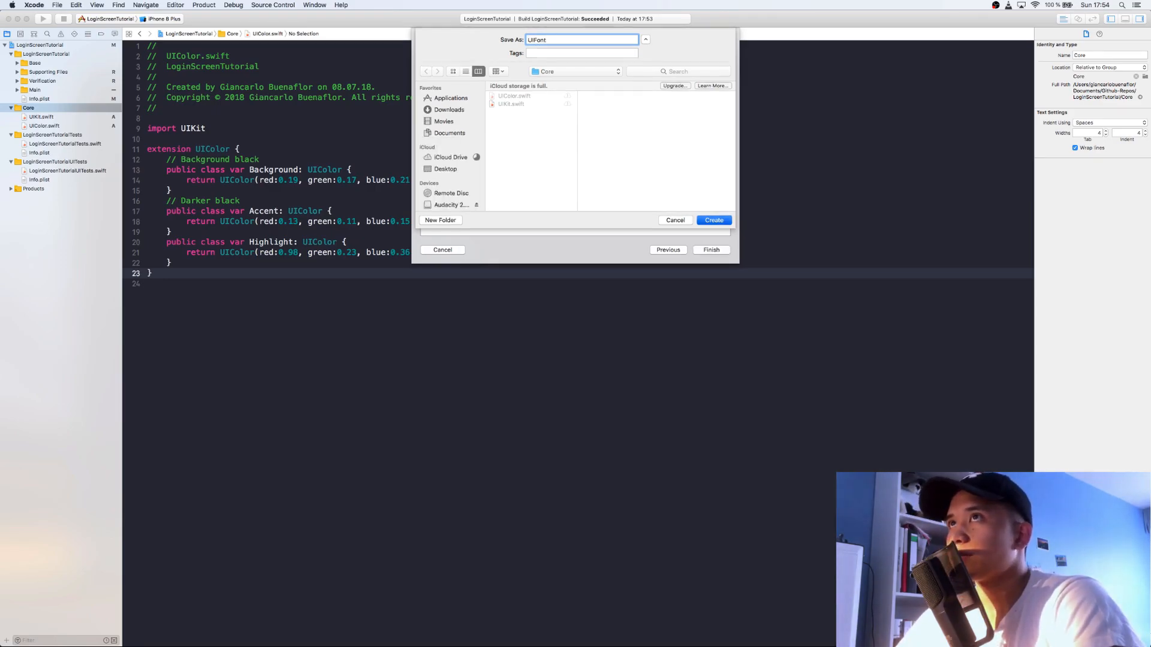
click(713, 220)
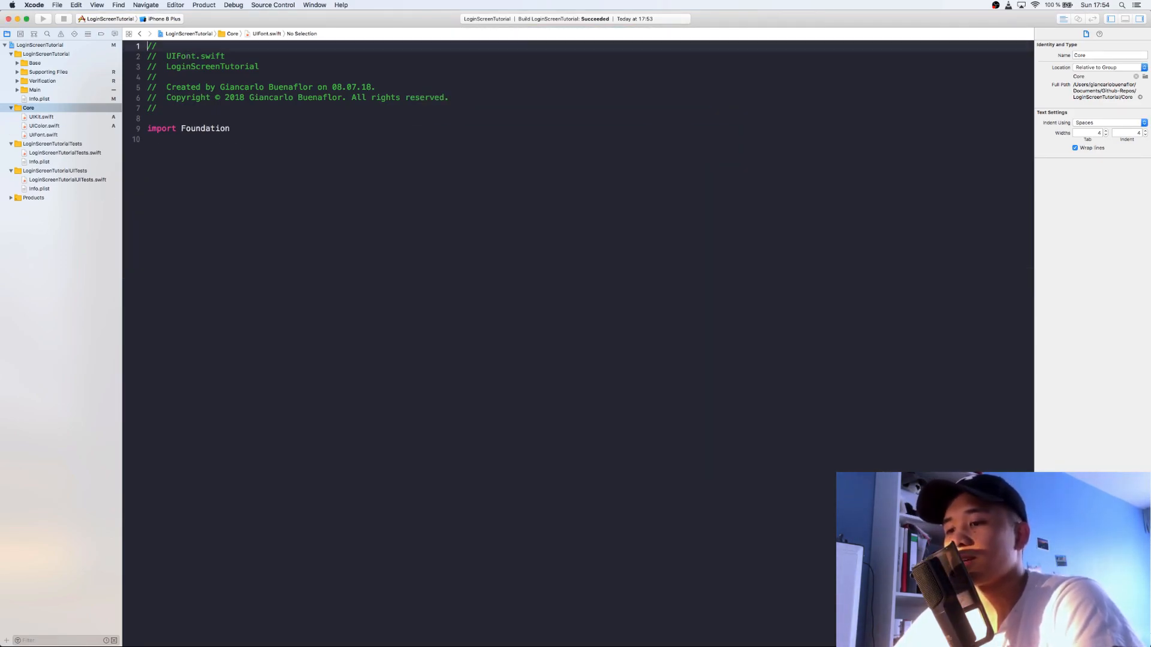
click(43, 135)
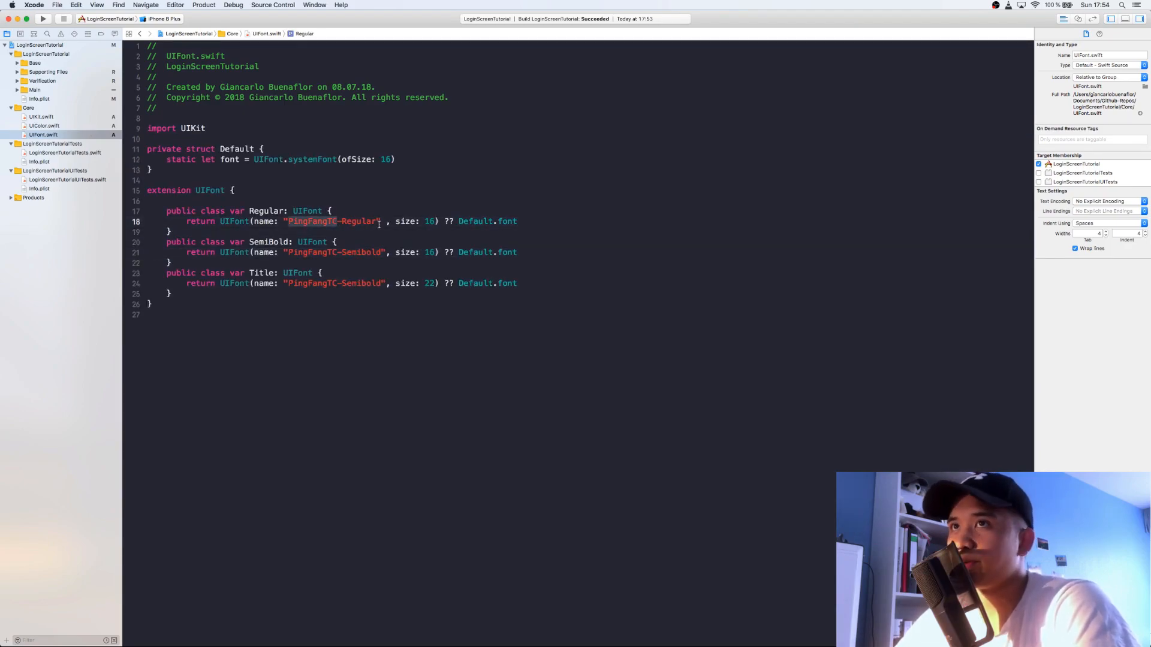
double_click(310, 221)
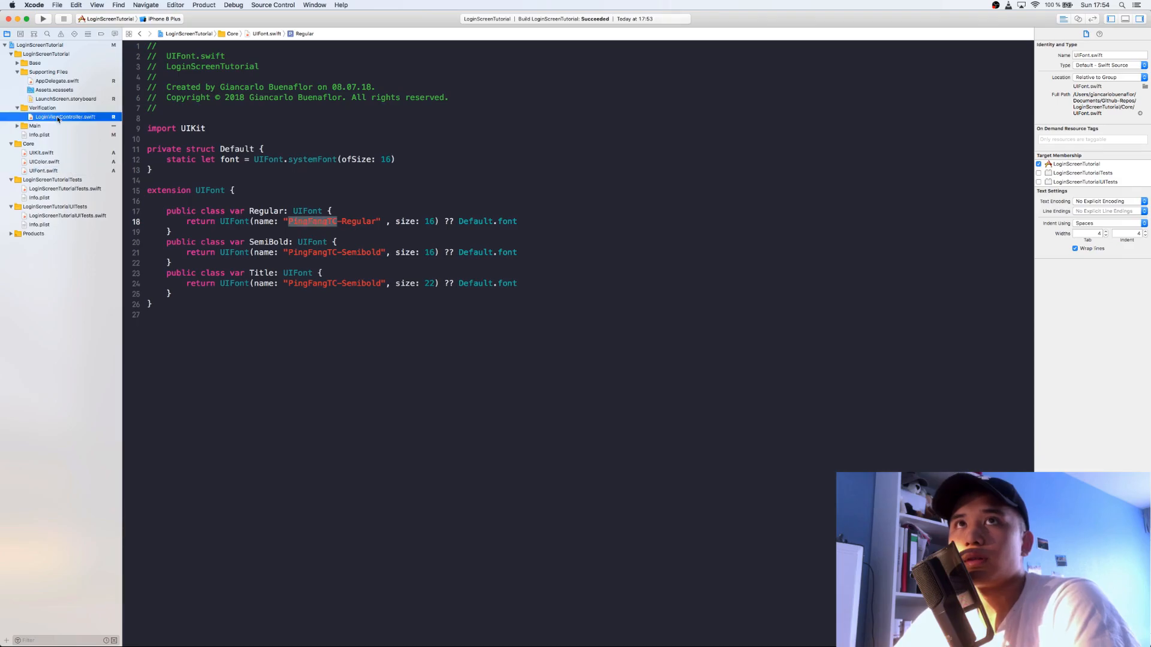
Step: Set LoginViewController's view.backgroundColor to .Background in viewDidLoad, then return to AppDelegate.swift
click(64, 117)
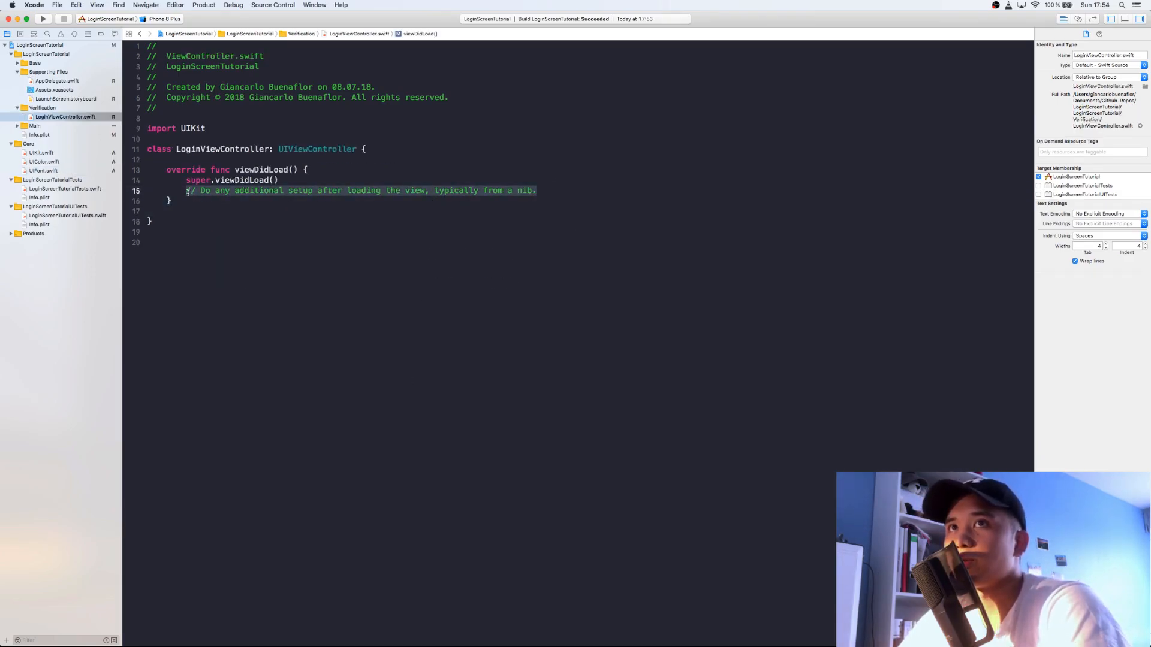
text(vie)
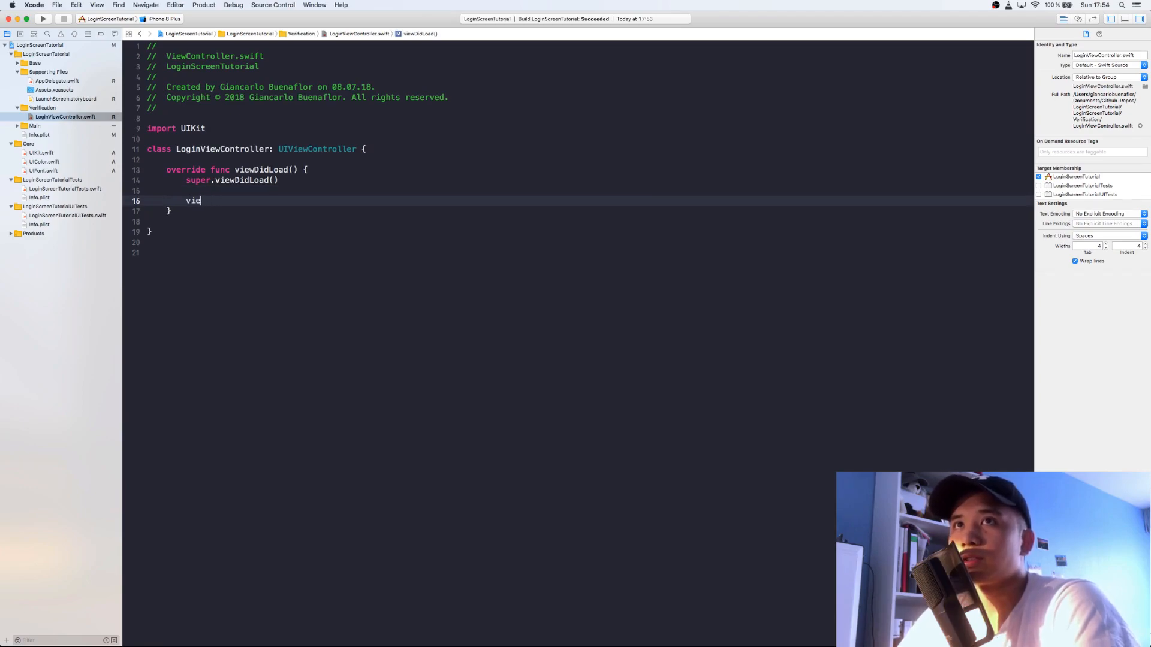
text(w.back)
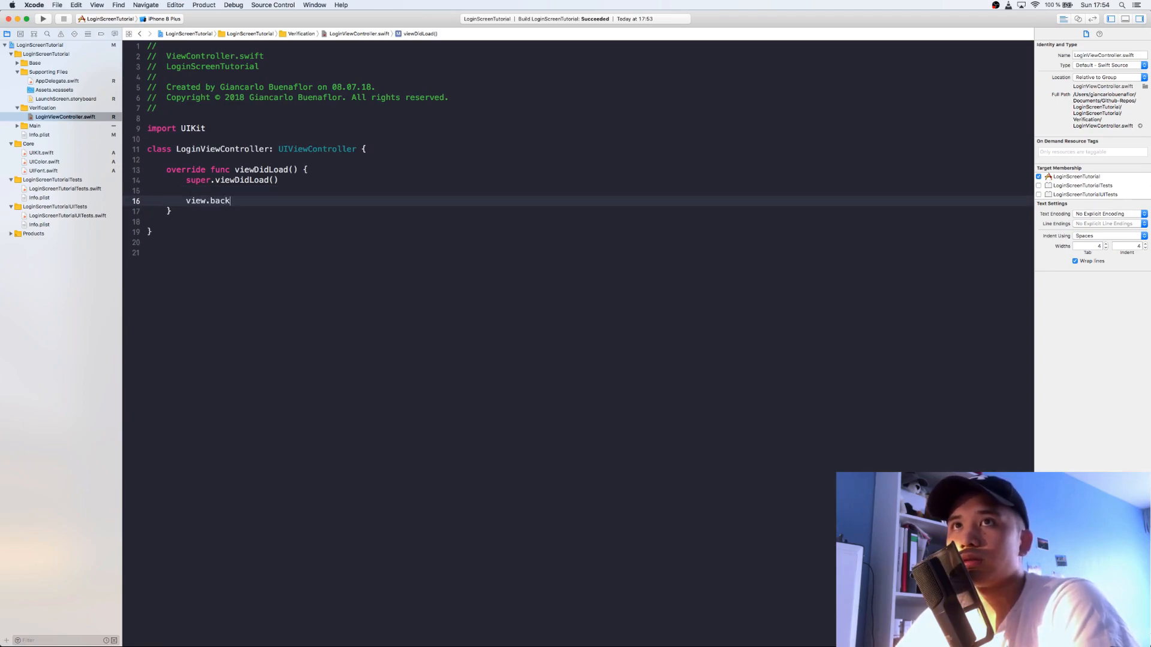
text(groundColor = .b)
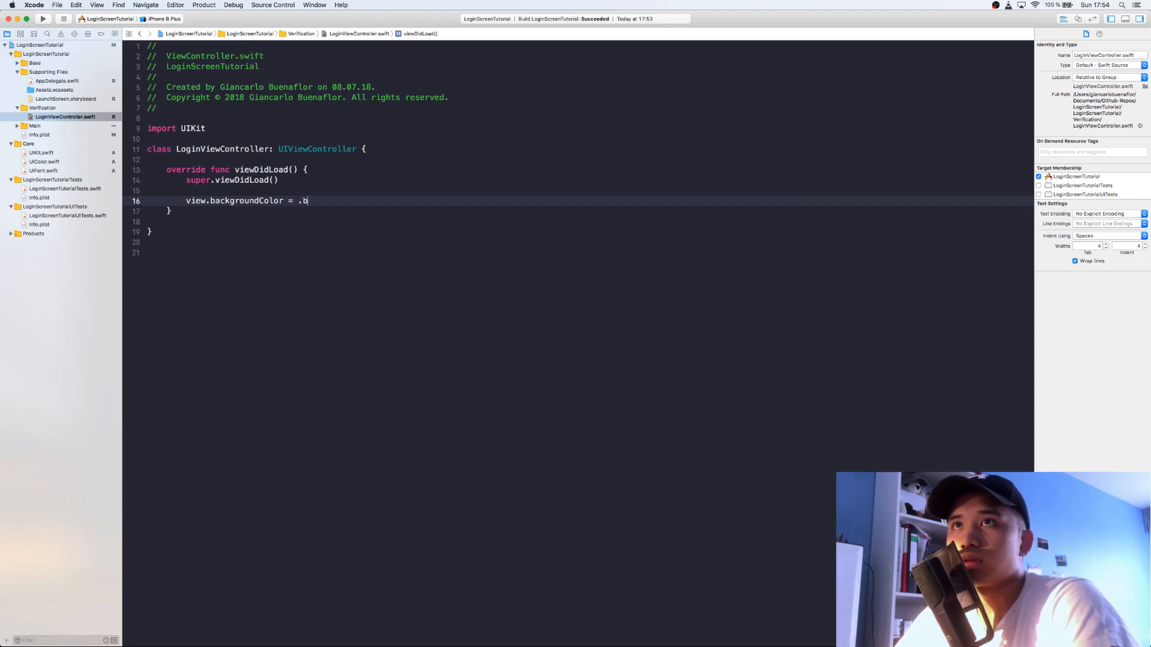
text(ackground)
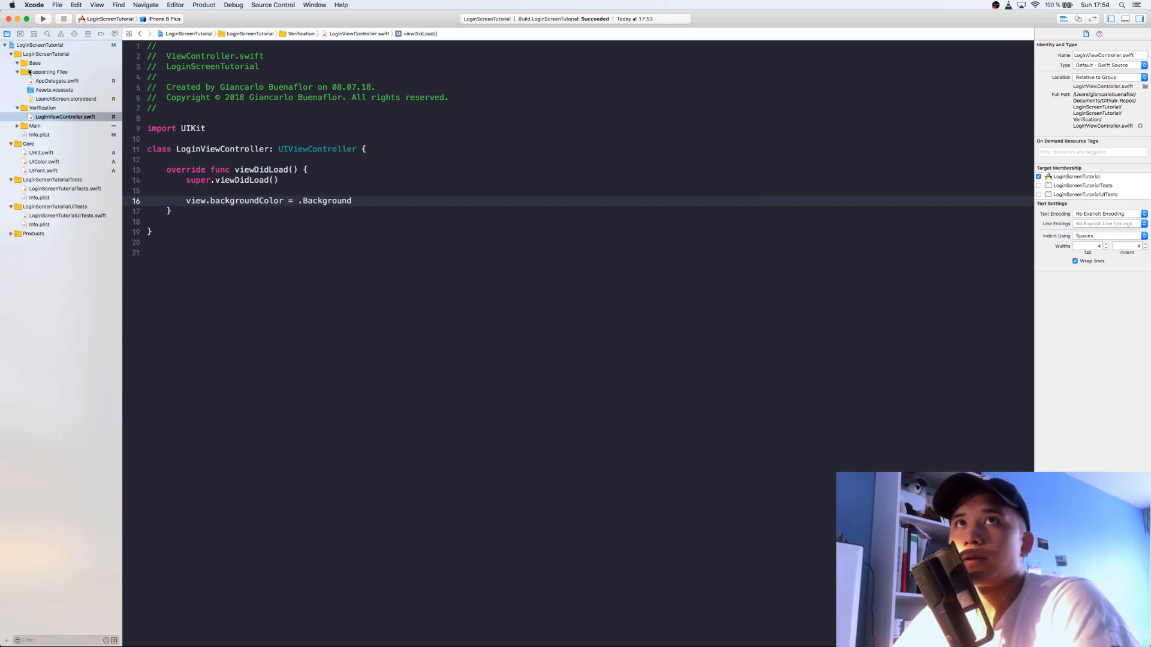
click(56, 81)
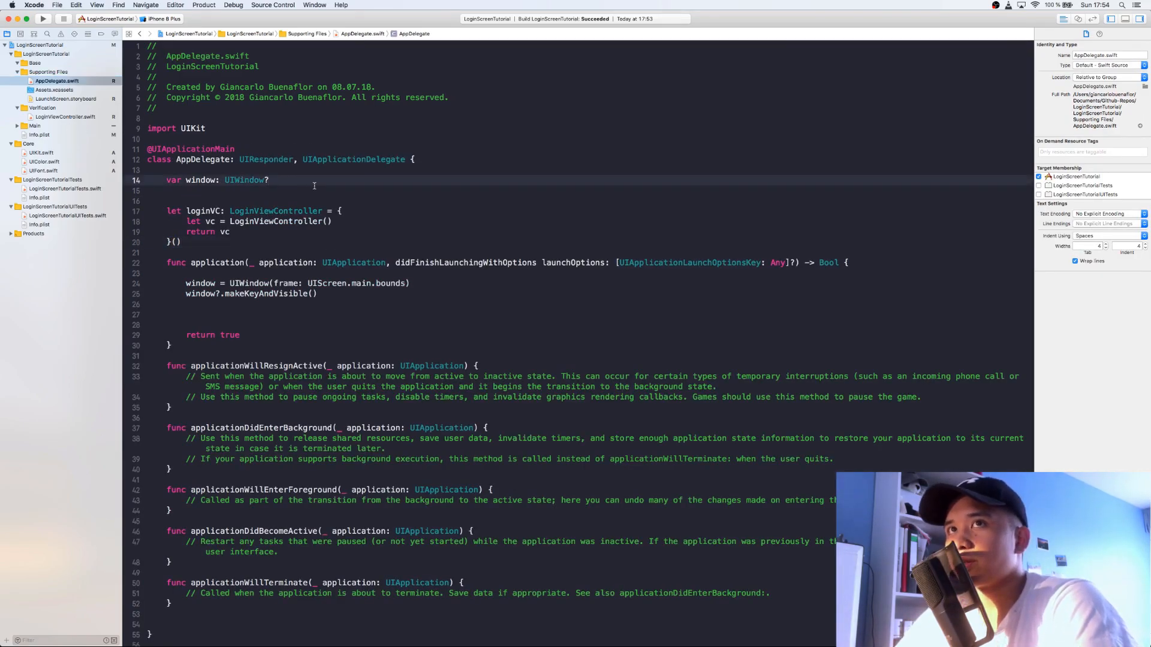
Step: Declare a homeVC: HomeViewController property whose closure creates a HomeViewController
key(Return)
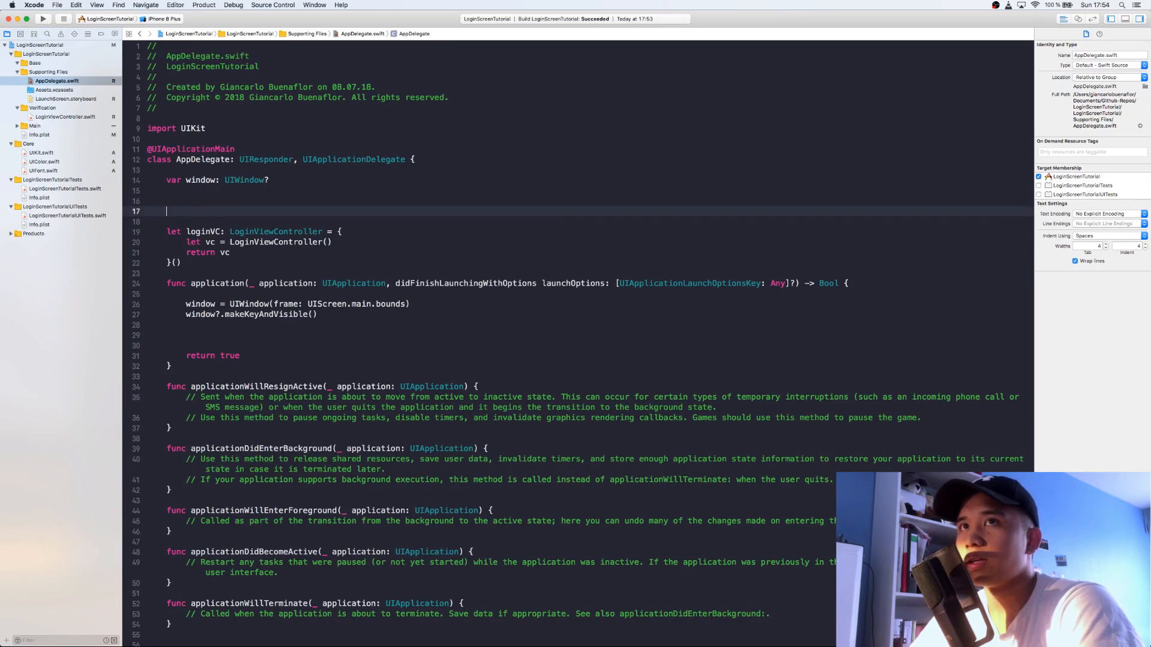
text(let)
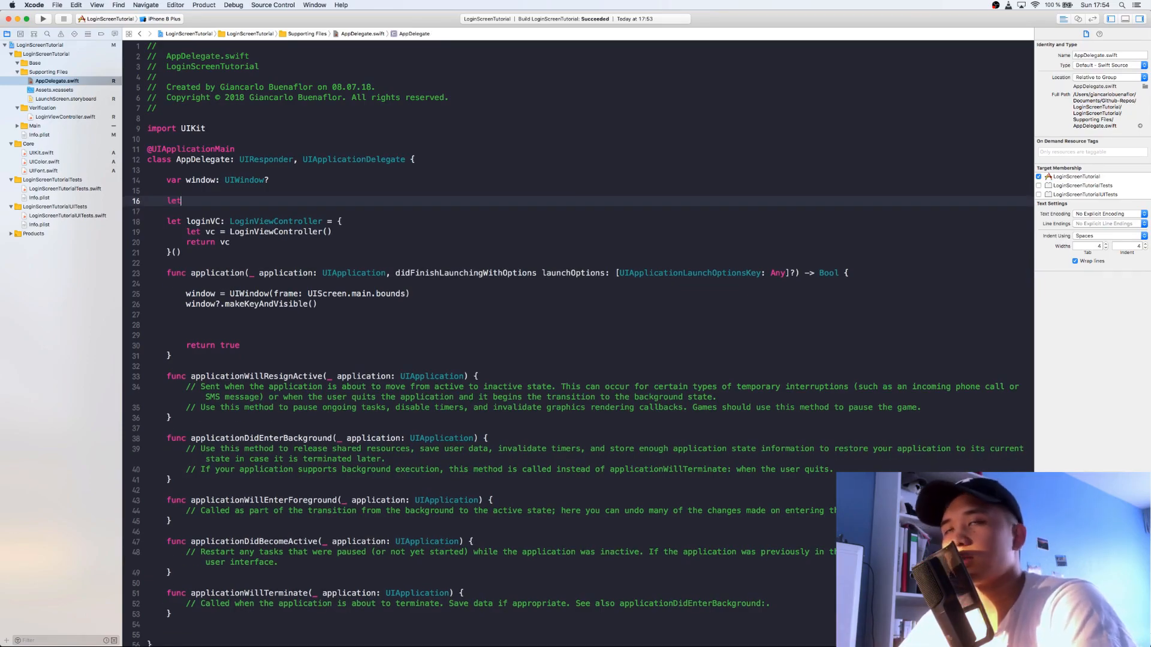
text(homeVC: HomeVie)
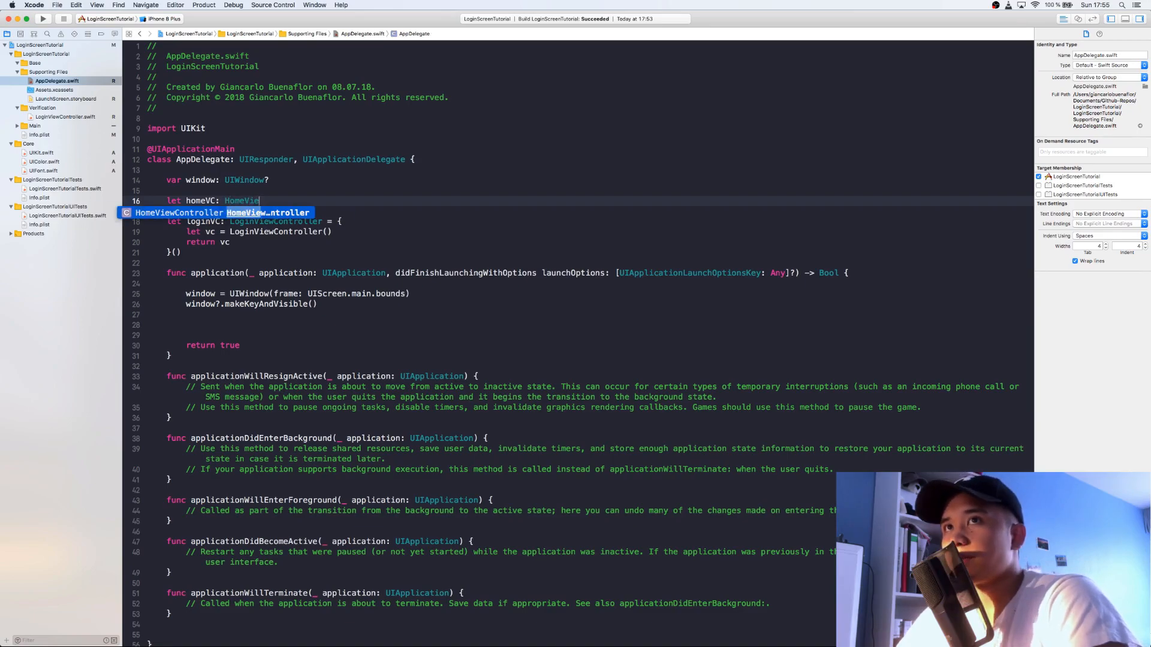
key(Return)
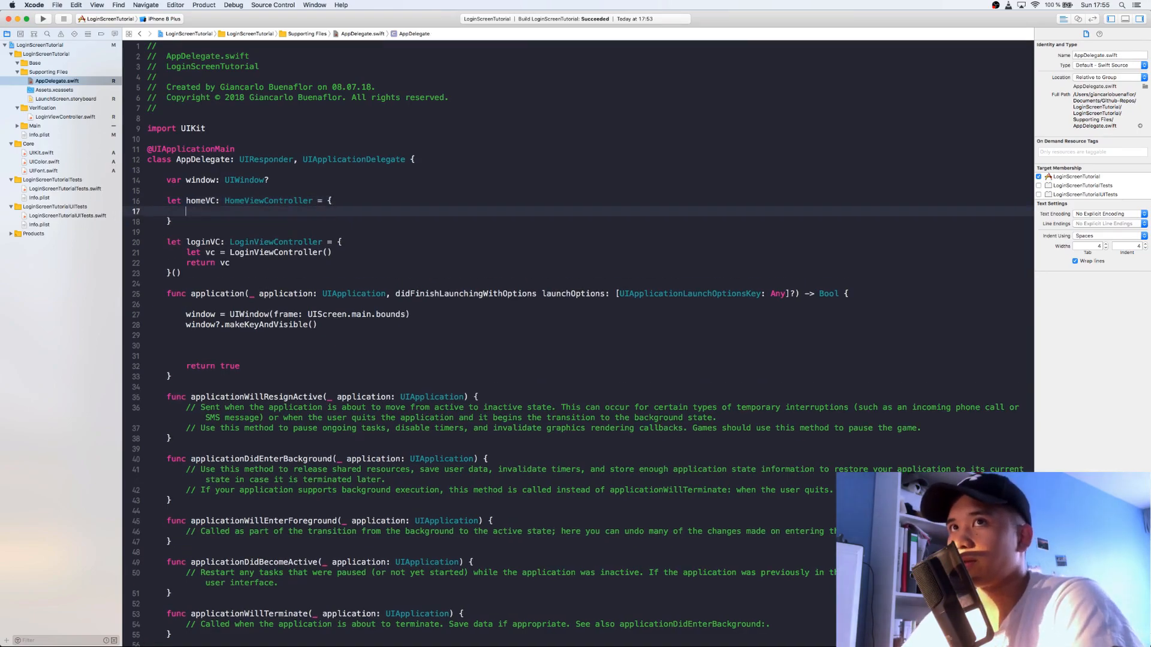
text(let)
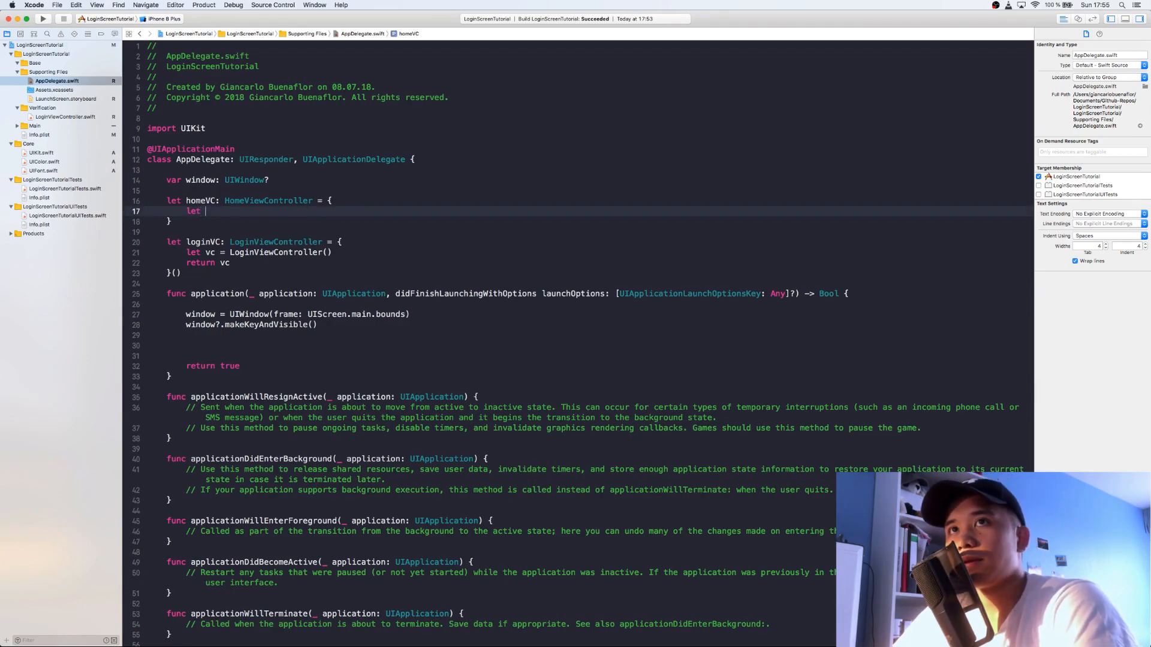
text(homeVC =)
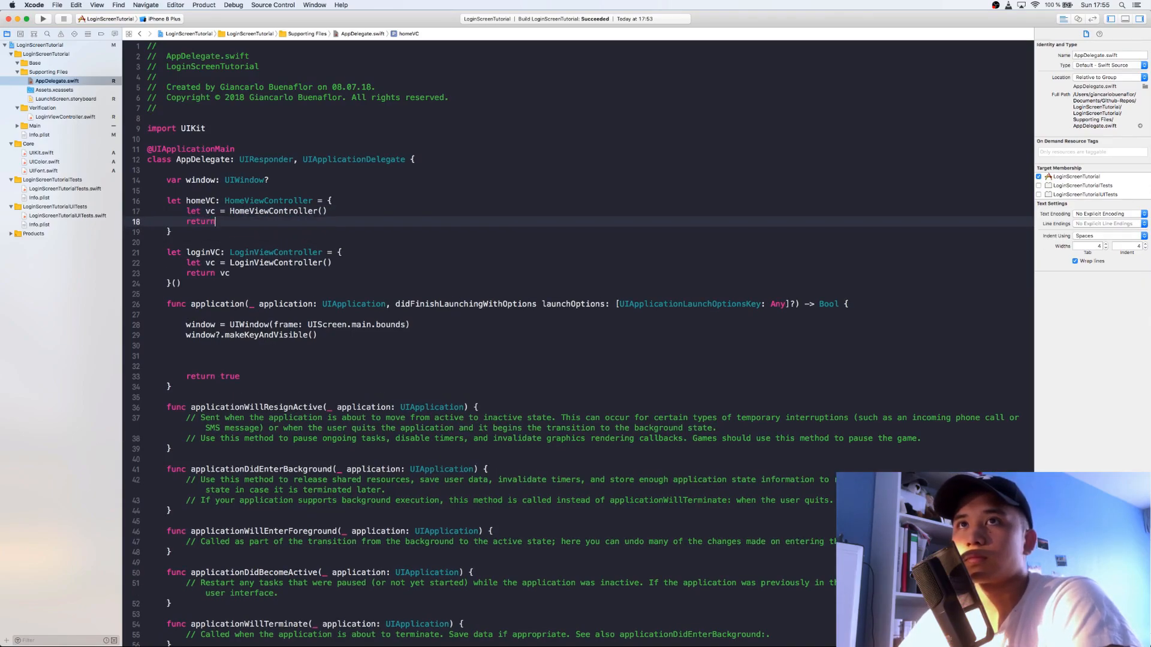
Step: Return vc from the homeVC closure and set window's rootViewController to loginVC at launch
text(vc)
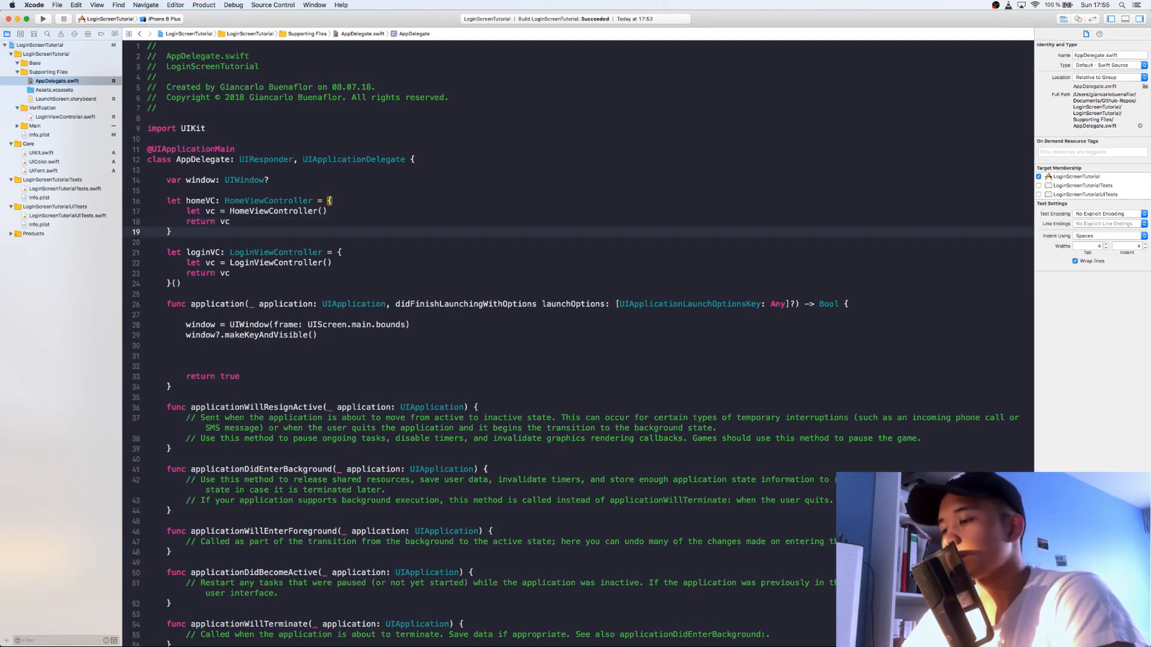
click(323, 346)
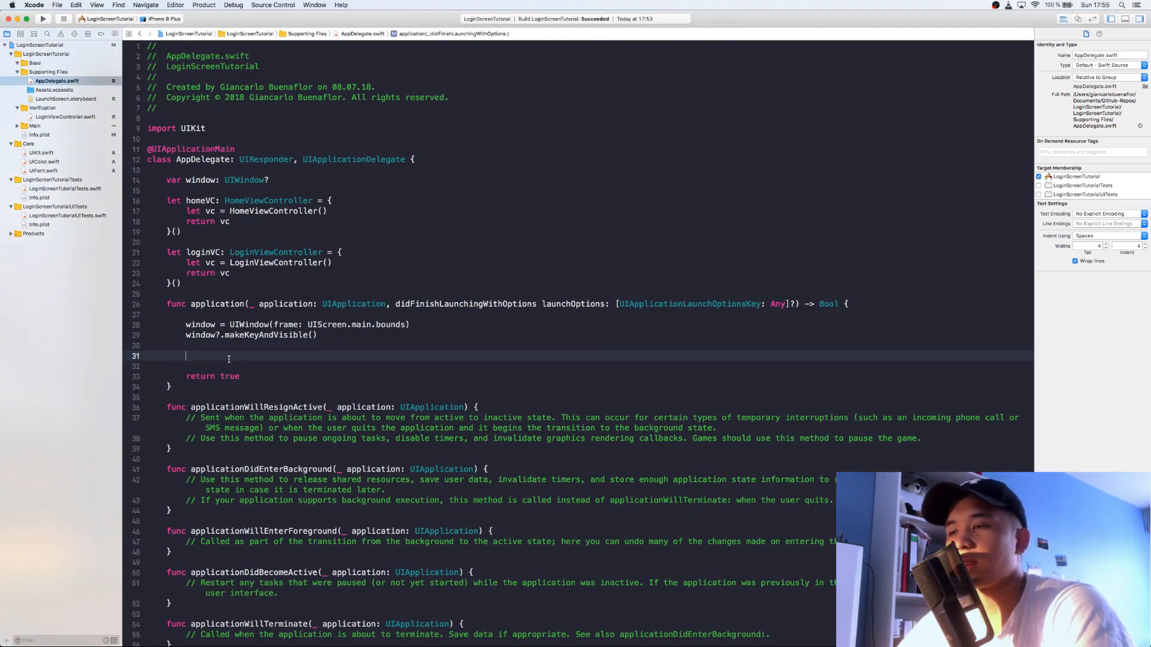
text(window.)
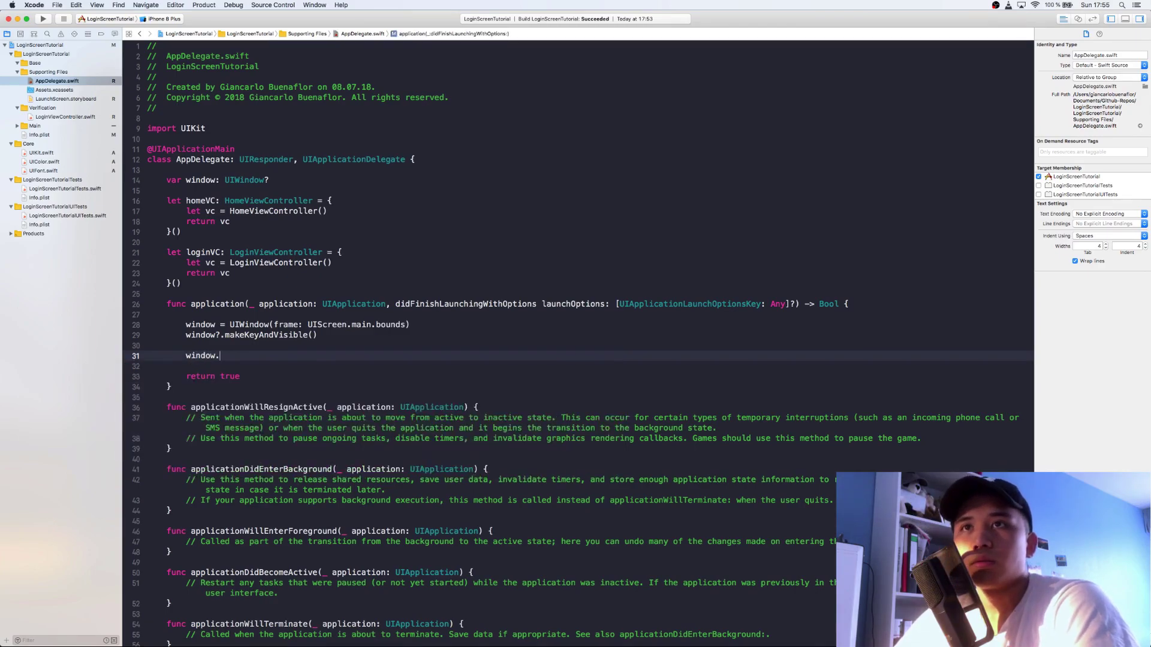
text(rootViewController = l)
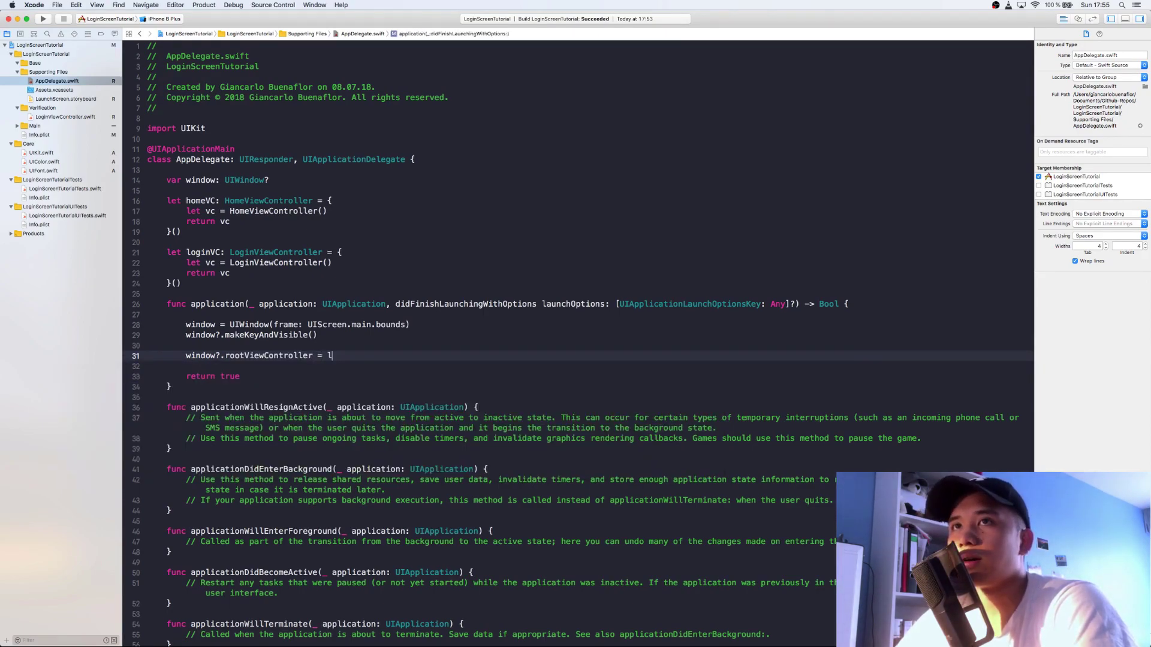
text(oginVC)
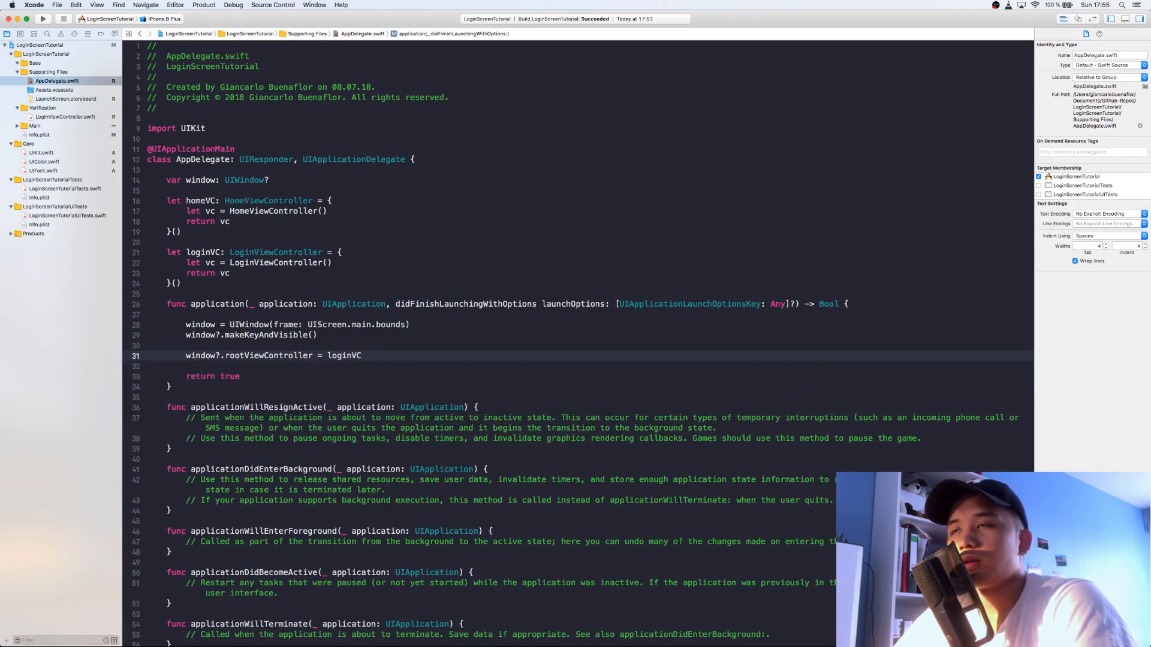
Step: Add private setupUI() tinting navigation bars .Background, call it at launch, then open UIColor.swift
click(367, 355)
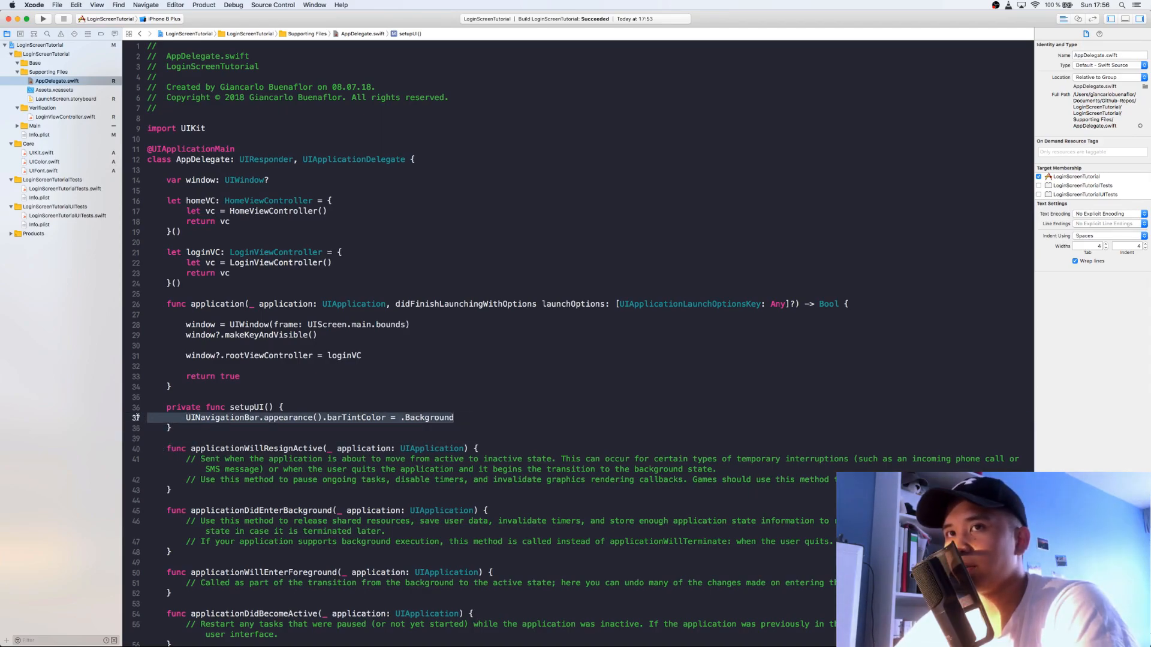
click(309, 418)
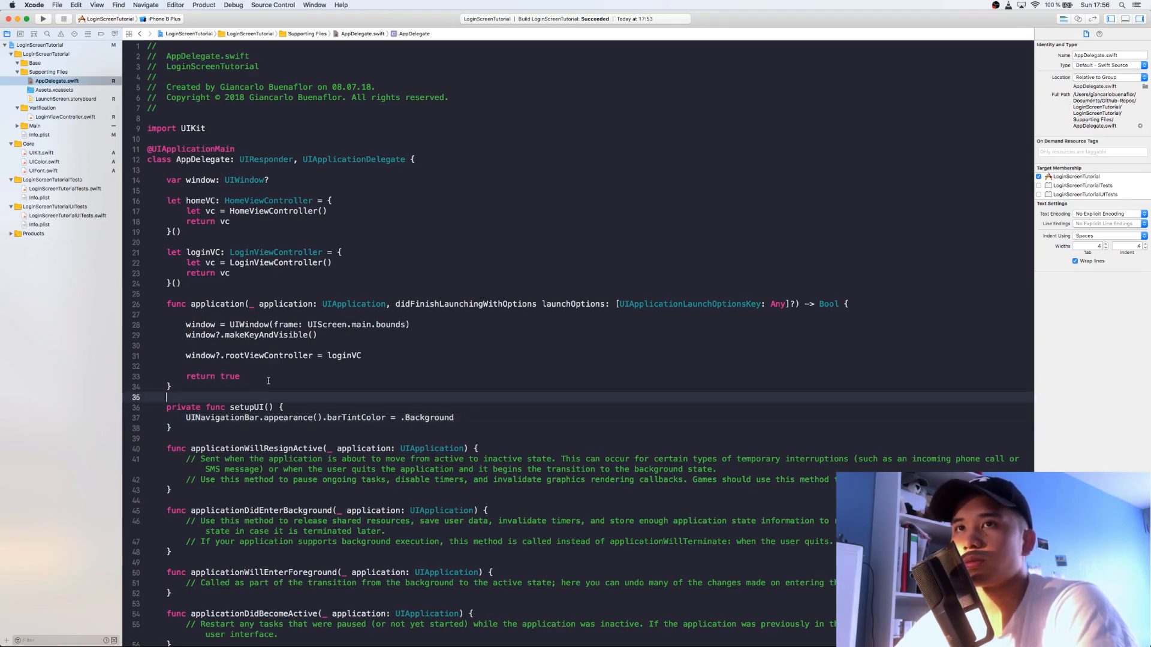
text(se)
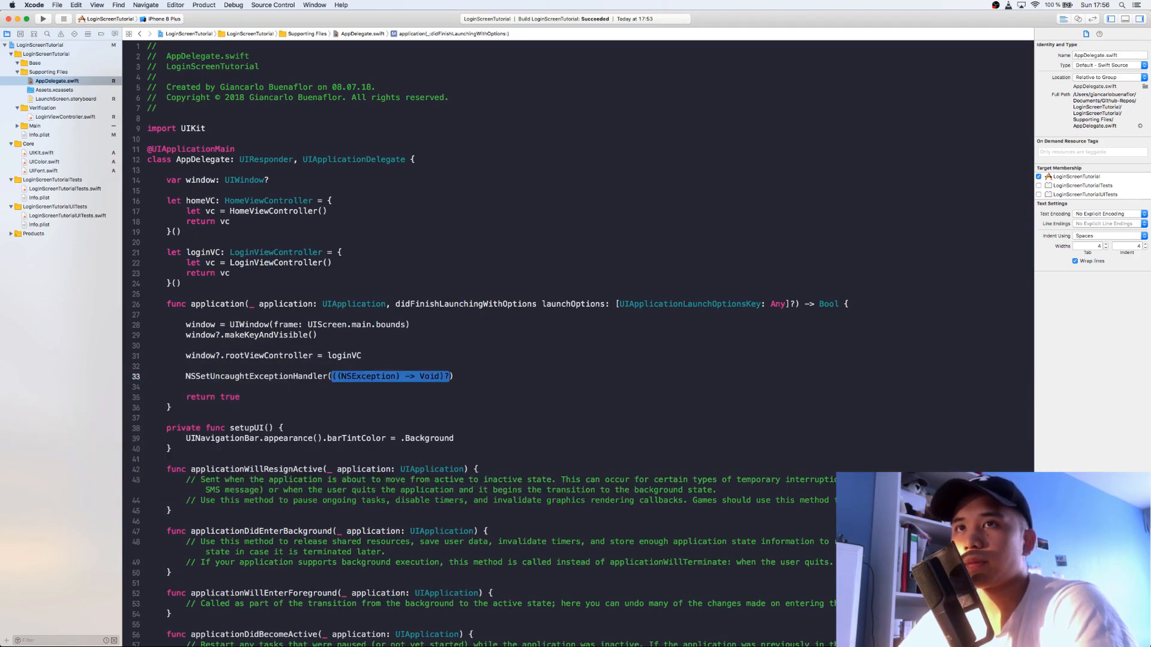
text(setupUI())
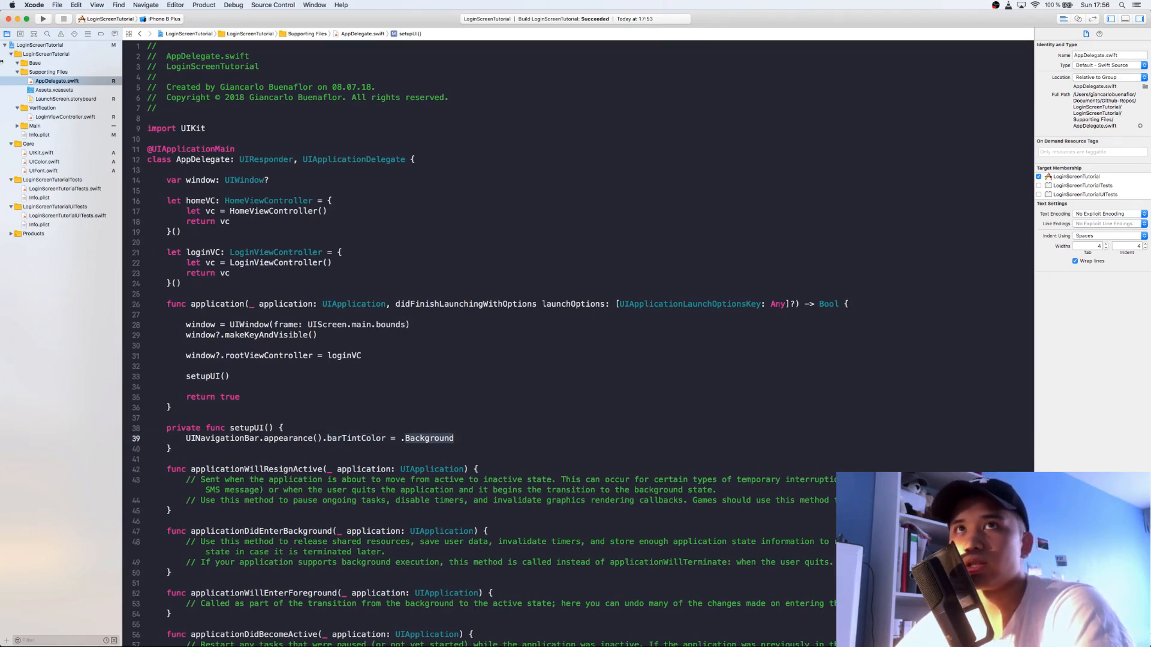
click(43, 161)
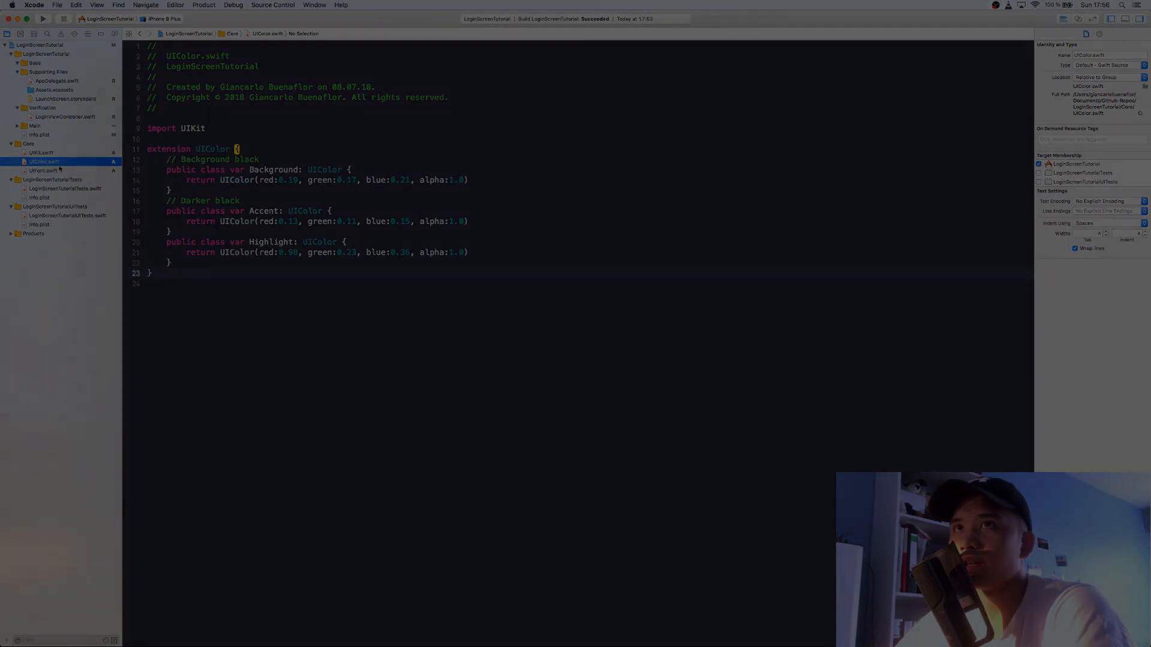